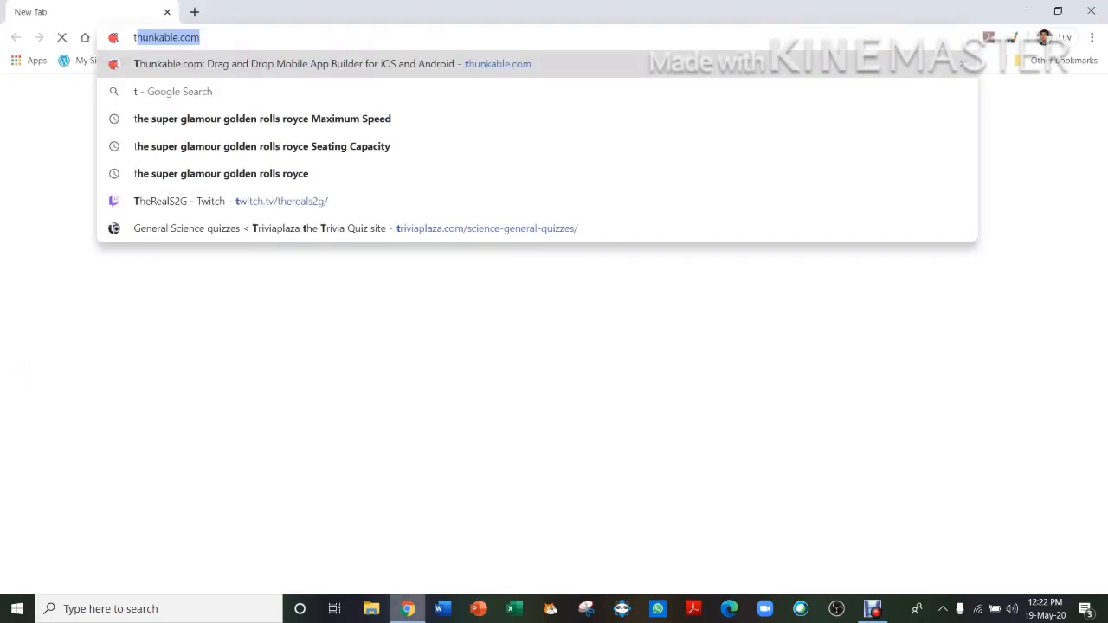
- Load Thunkable's My Projects page and bring up Google Play Console's All applications list
text(h)
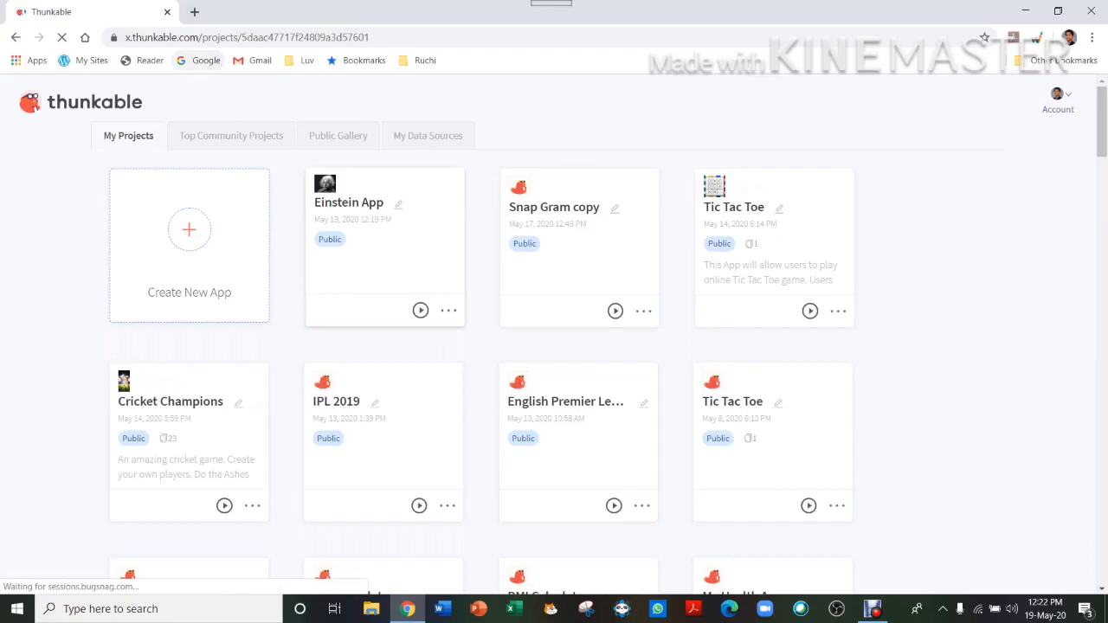
click(194, 11)
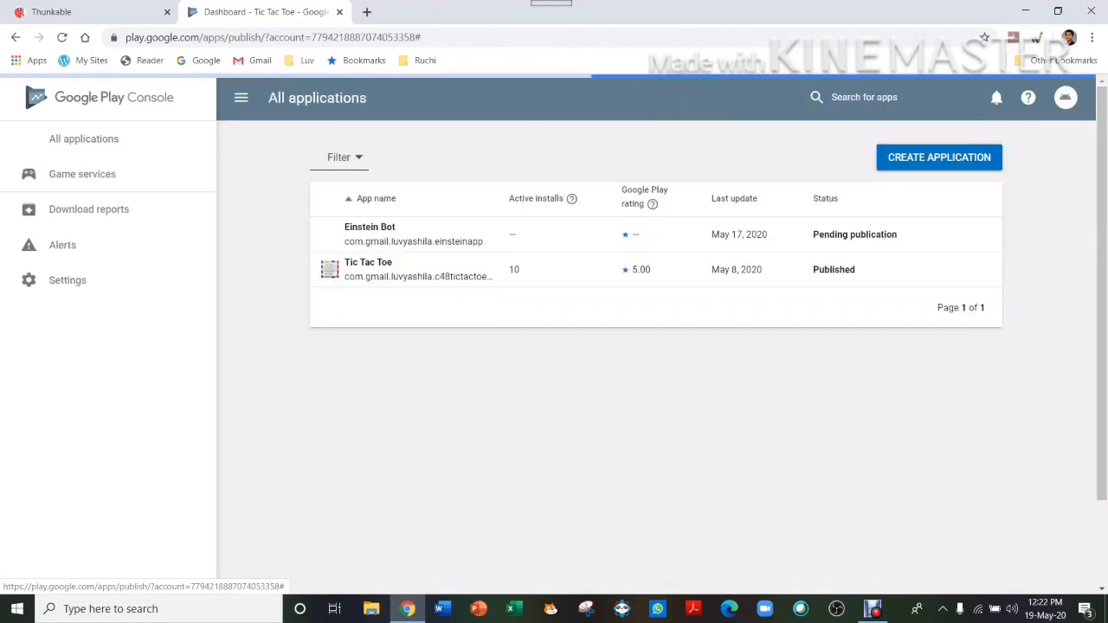
- Check Einstein Bot's pending status in All applications, then return to the Einstein App in Thunkable
click(83, 139)
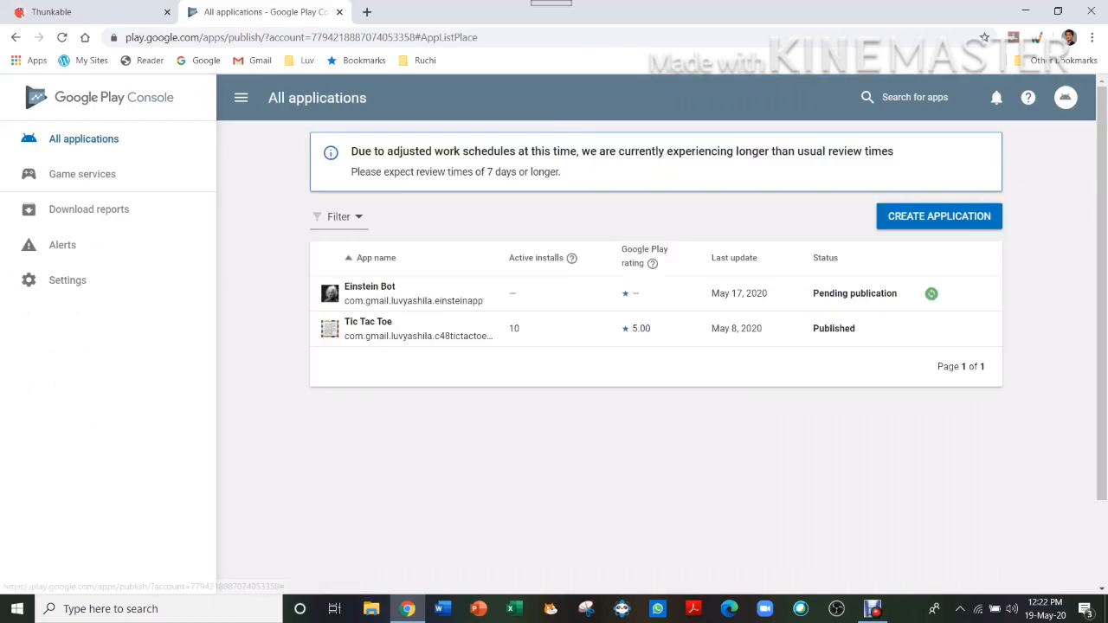
click(87, 10)
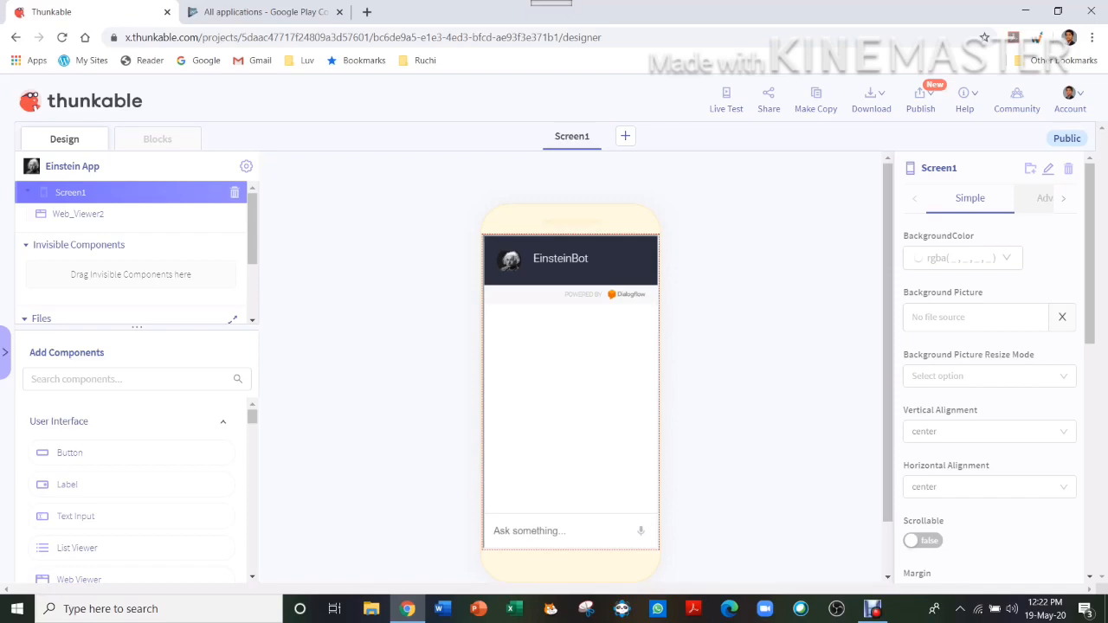
- Download the Einstein App as an Android APK and return to the Play Console application list
click(871, 99)
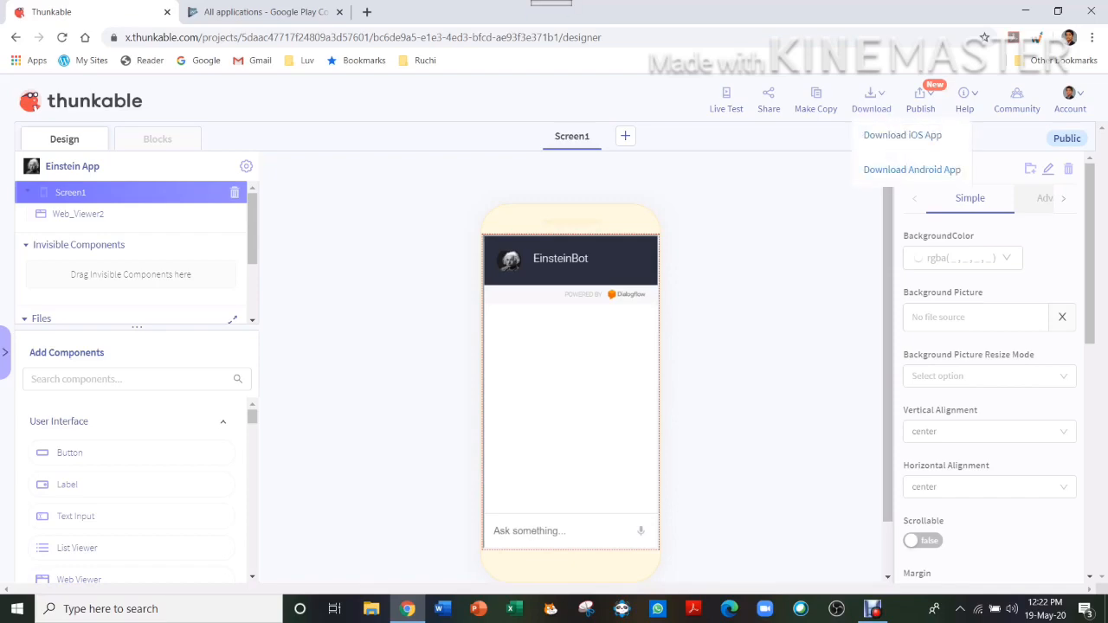
click(911, 170)
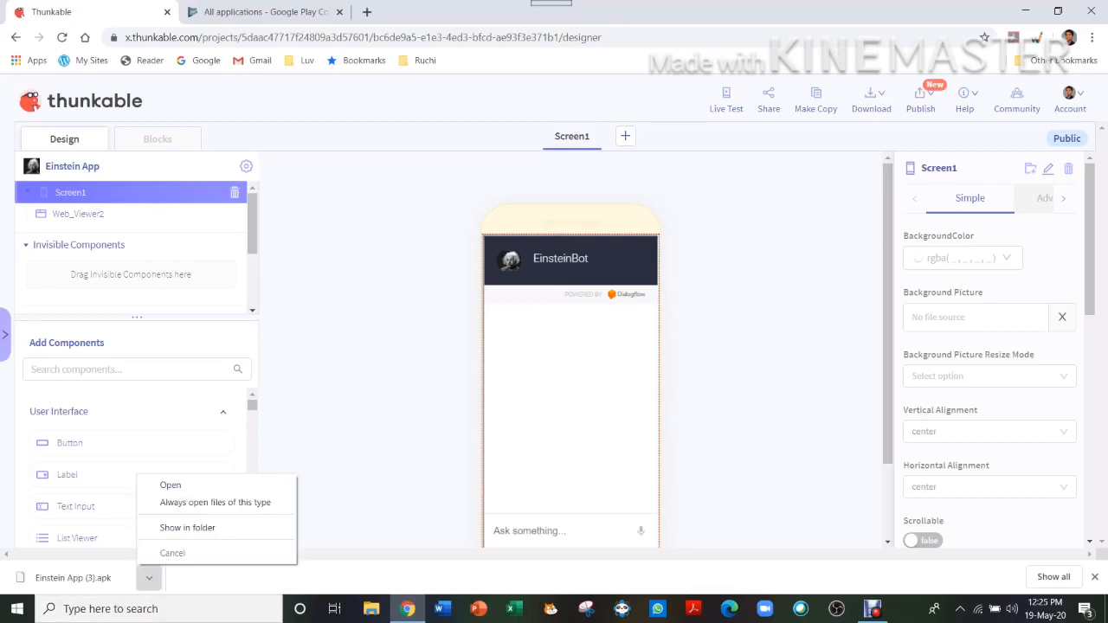
click(187, 526)
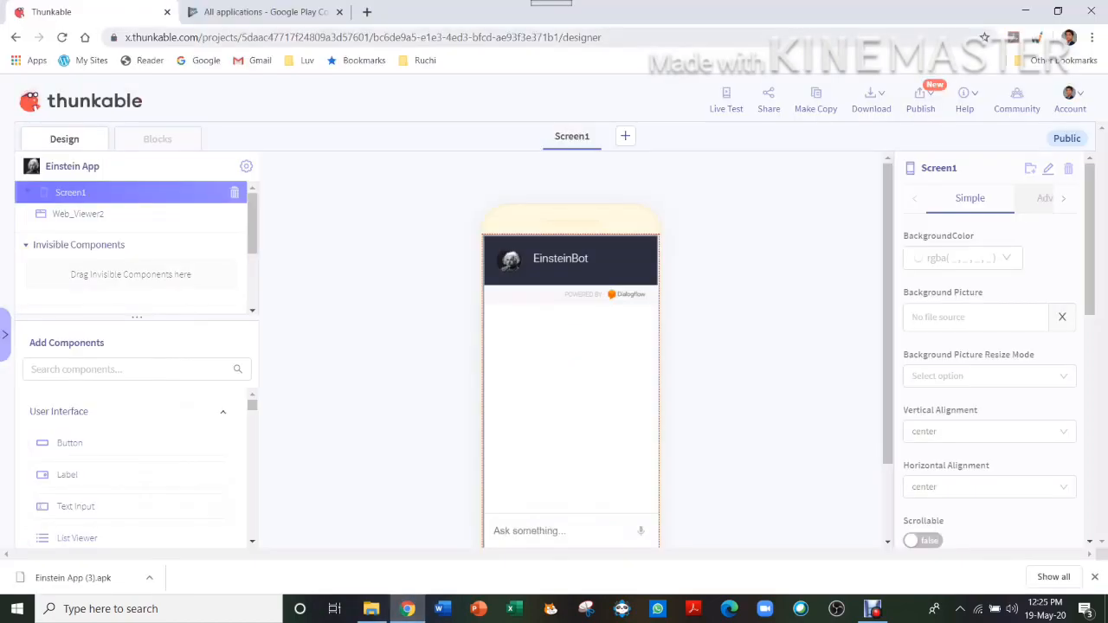
click(260, 11)
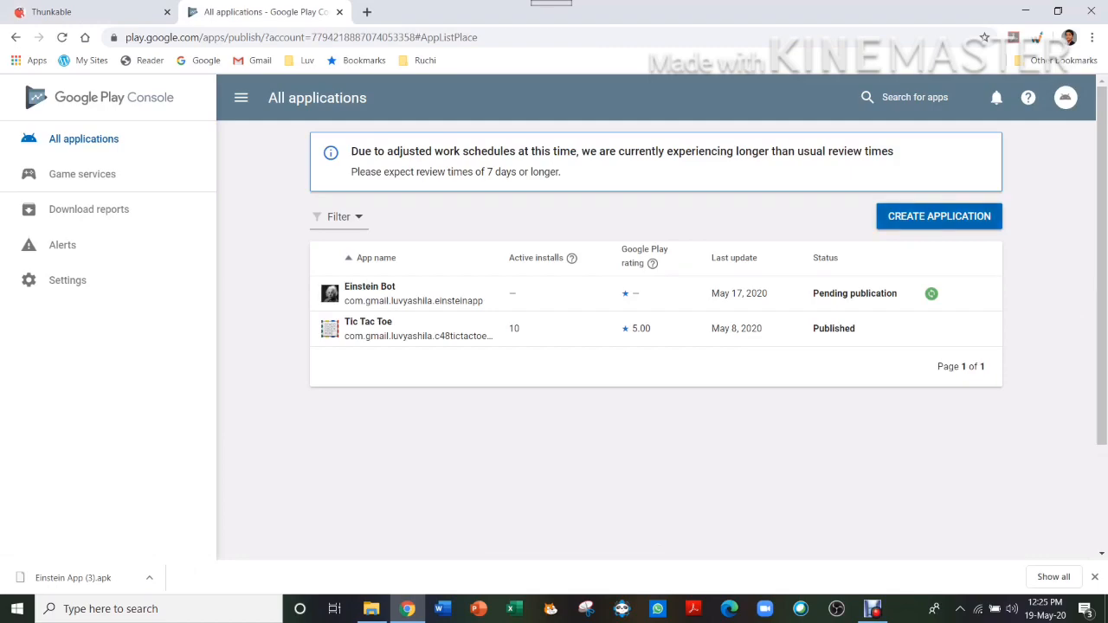
- Create a new application titled Einstein Bot, landing on its store listing
click(938, 215)
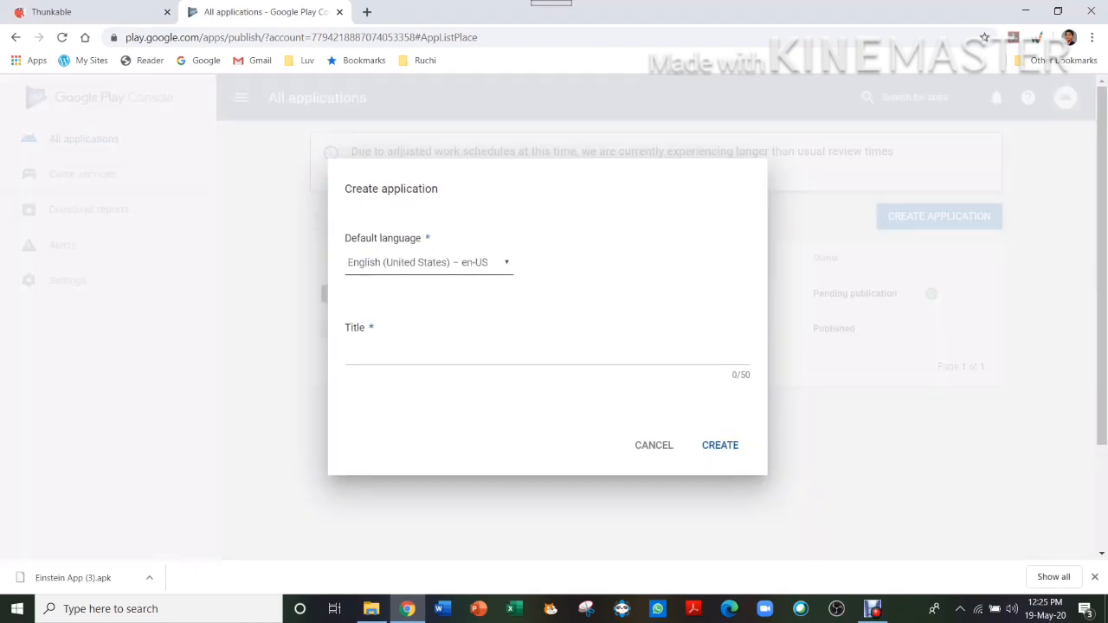
click(547, 355)
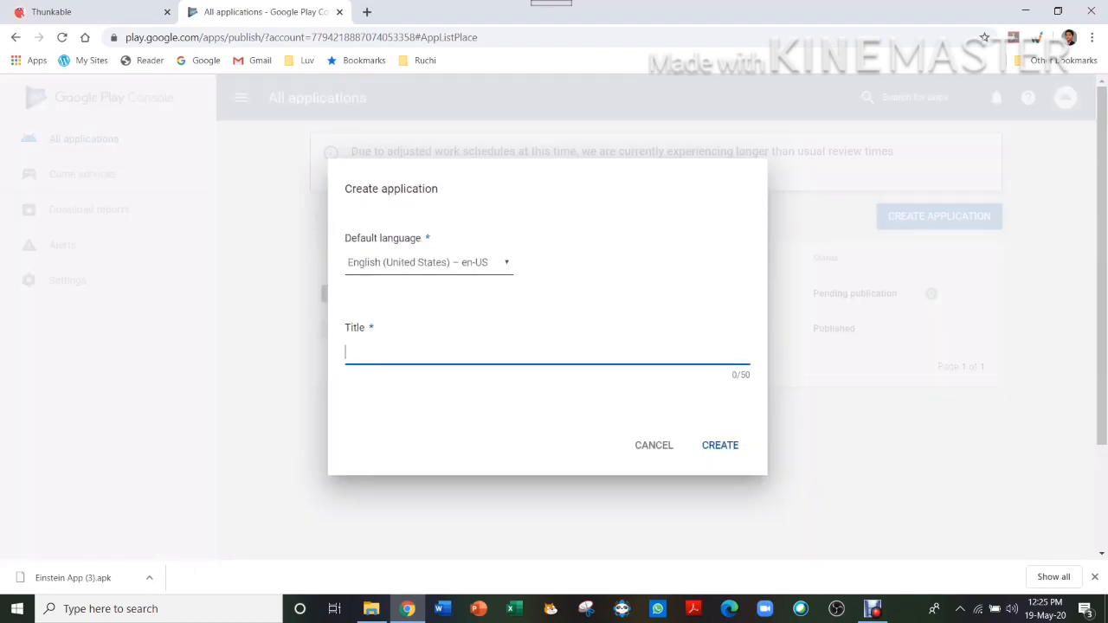
text(Einstein Bot)
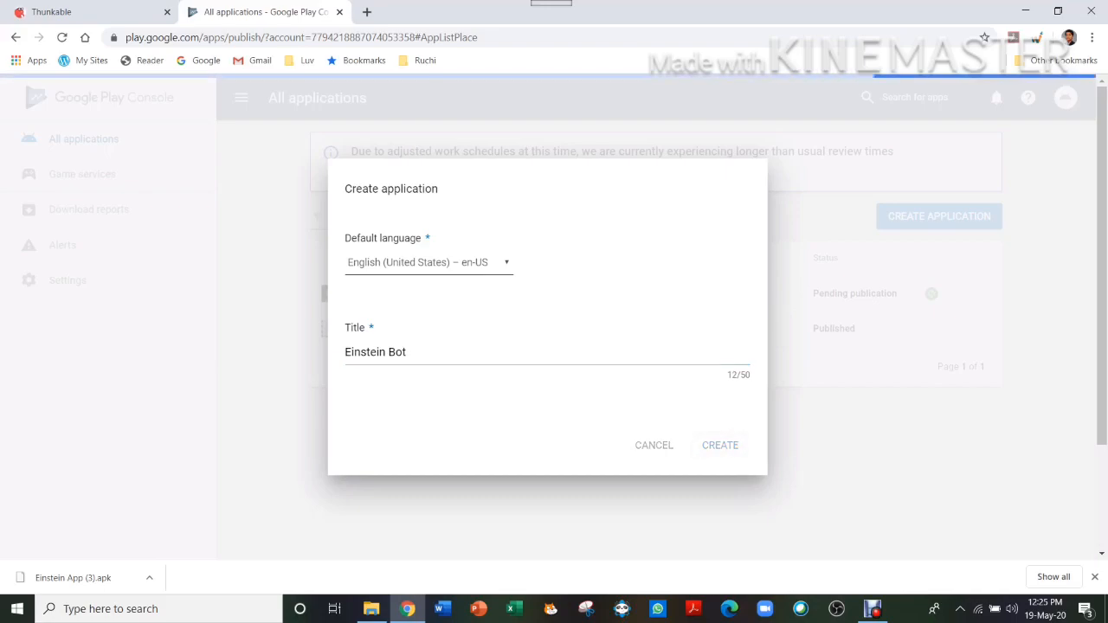
click(720, 445)
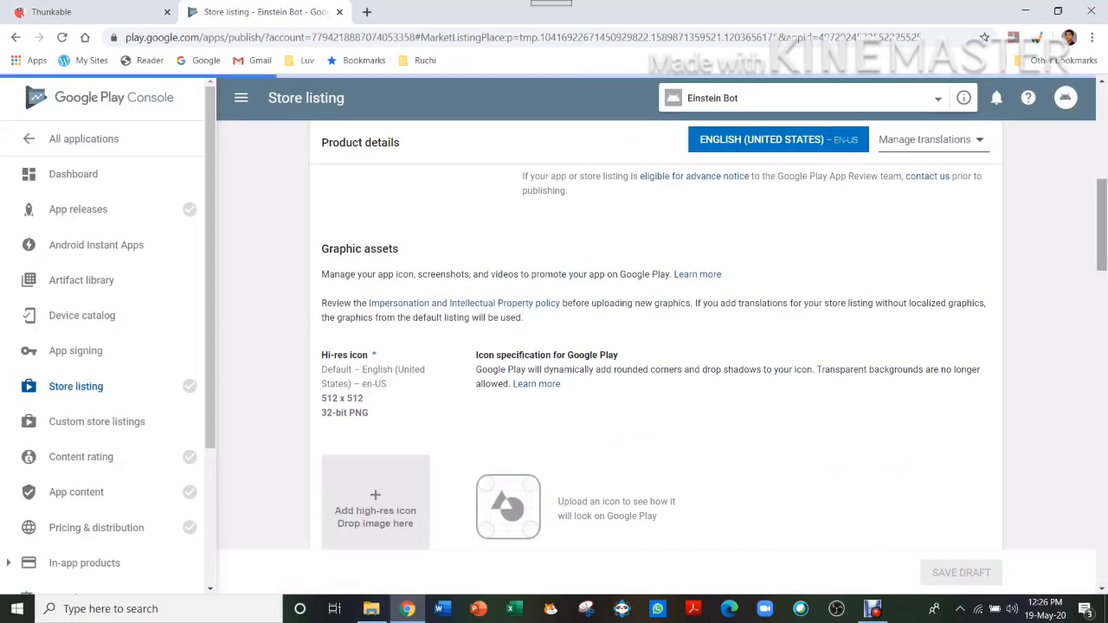
- Enter "In this app you can learn about Einstein's life." as short and full description, then reach Graphic assets
scroll(up, 3)
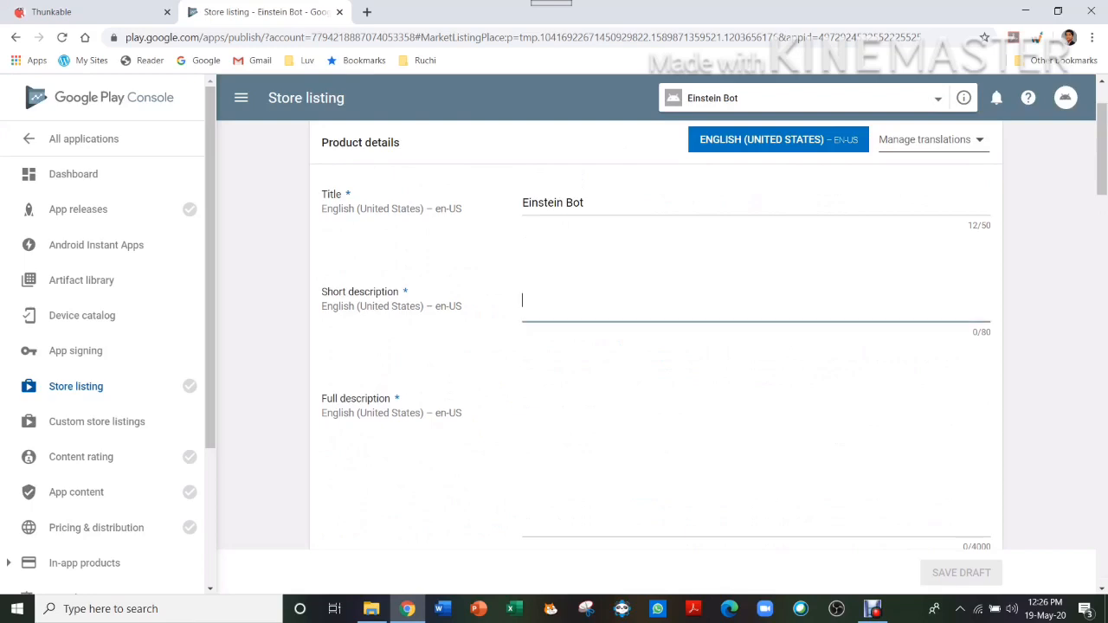
text(i)
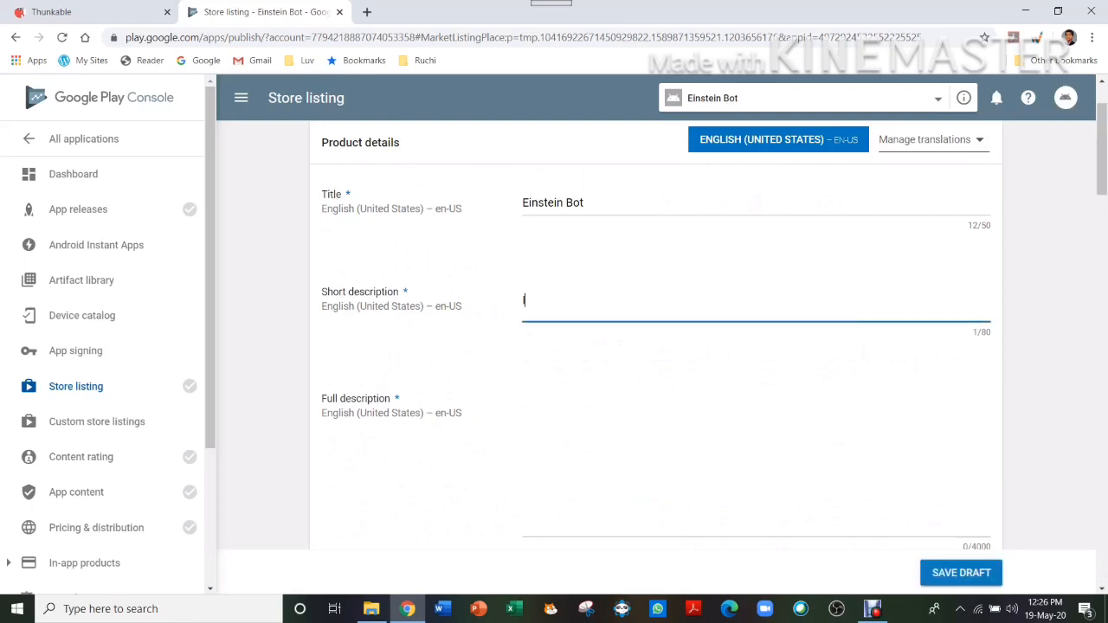
text(In this a)
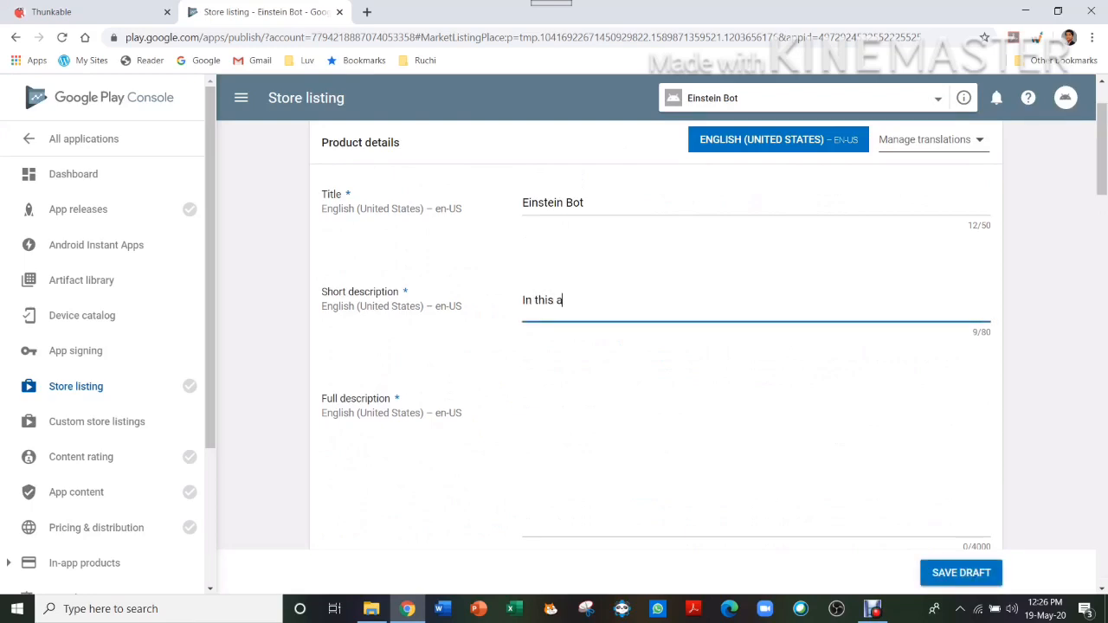
text(pp)
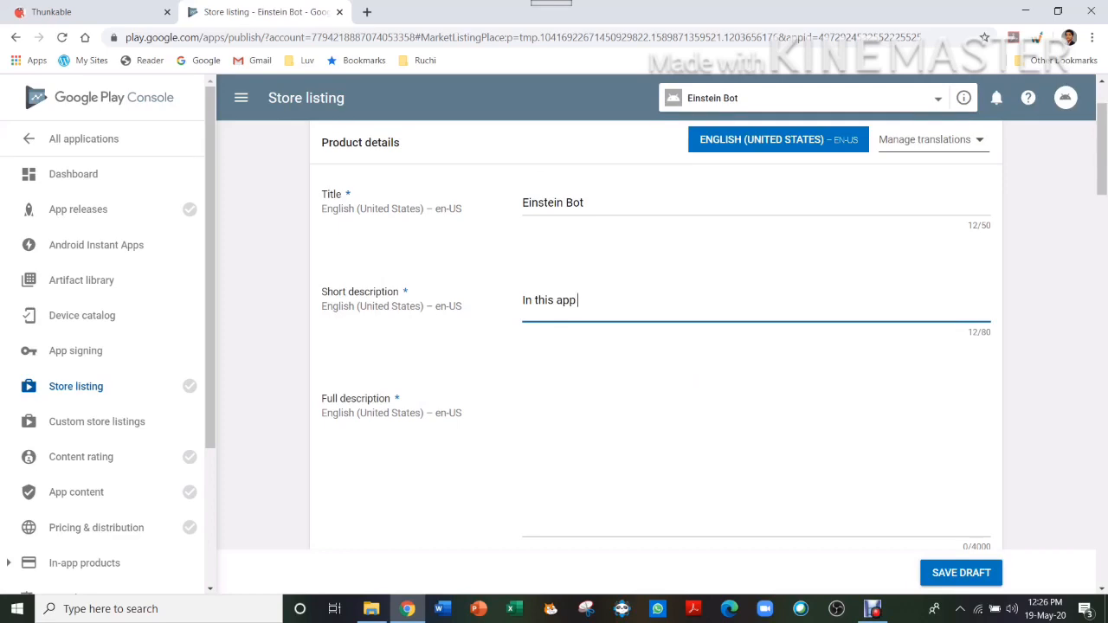
text(you)
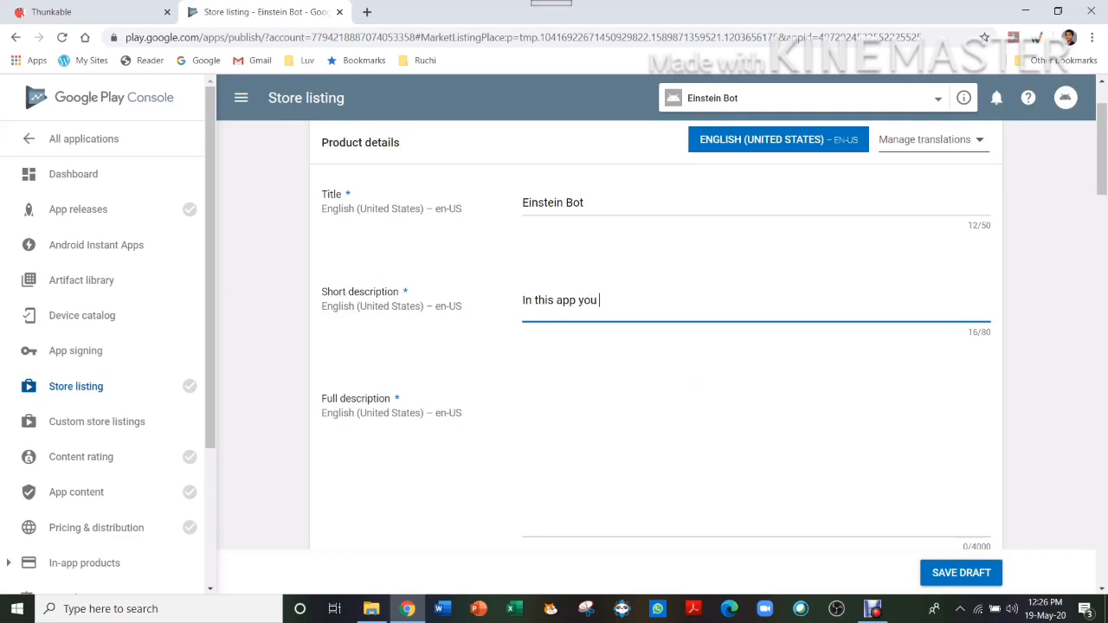
text(can le)
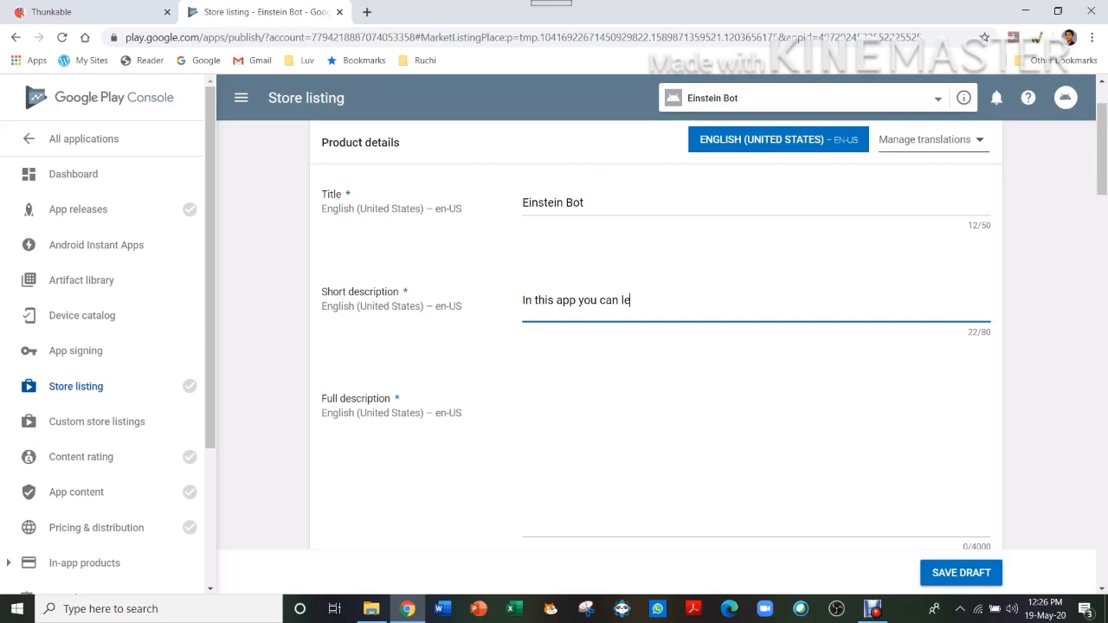
text(arn abou)
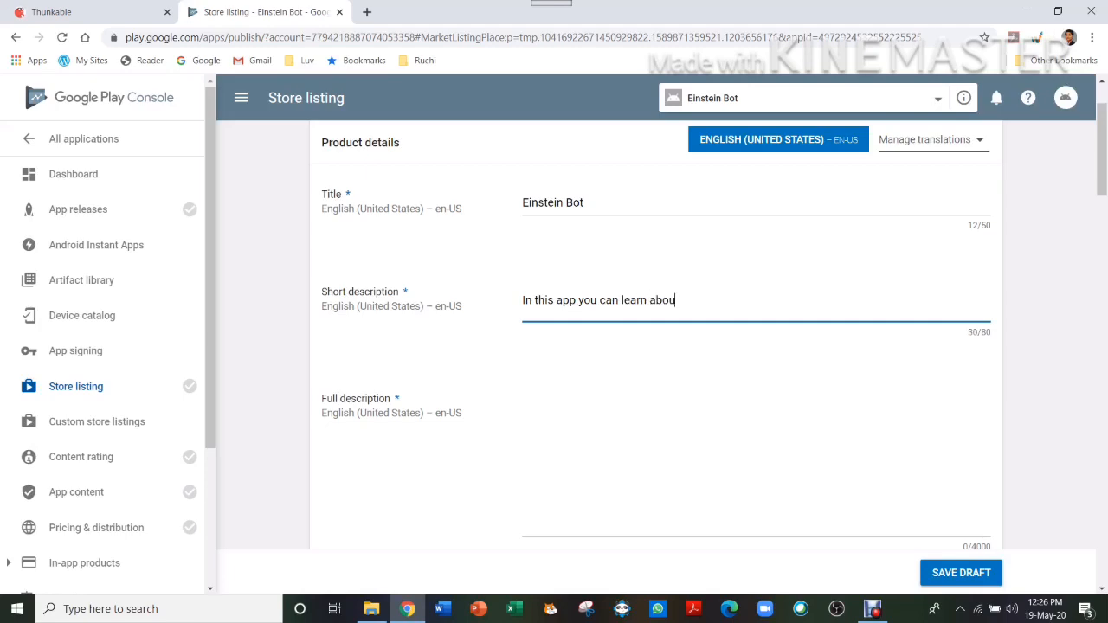
text(Einst)
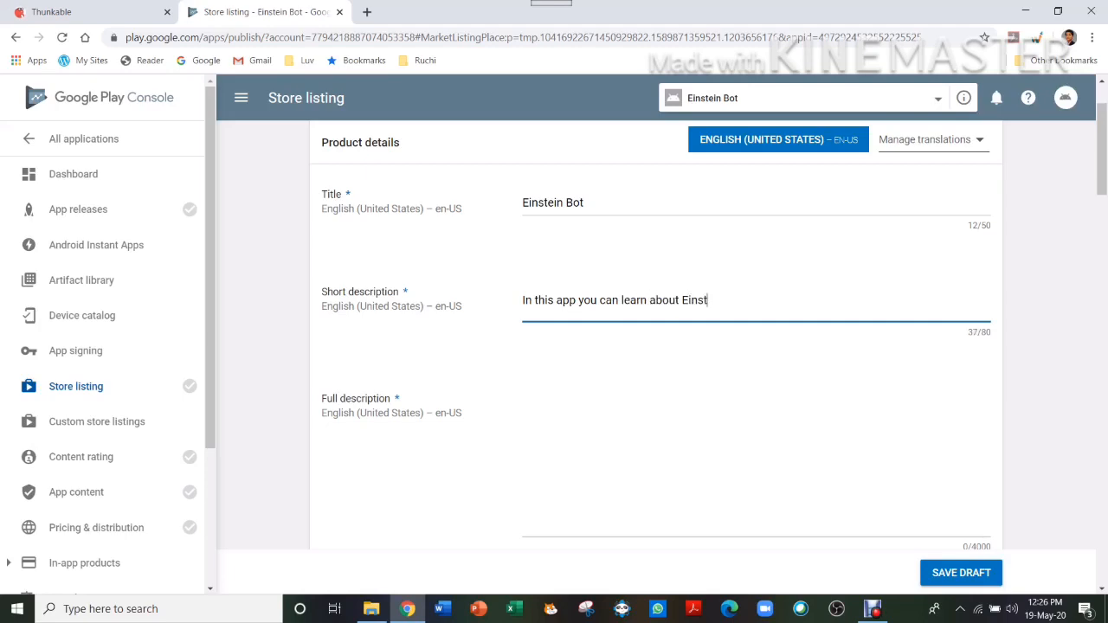
text(ein's)
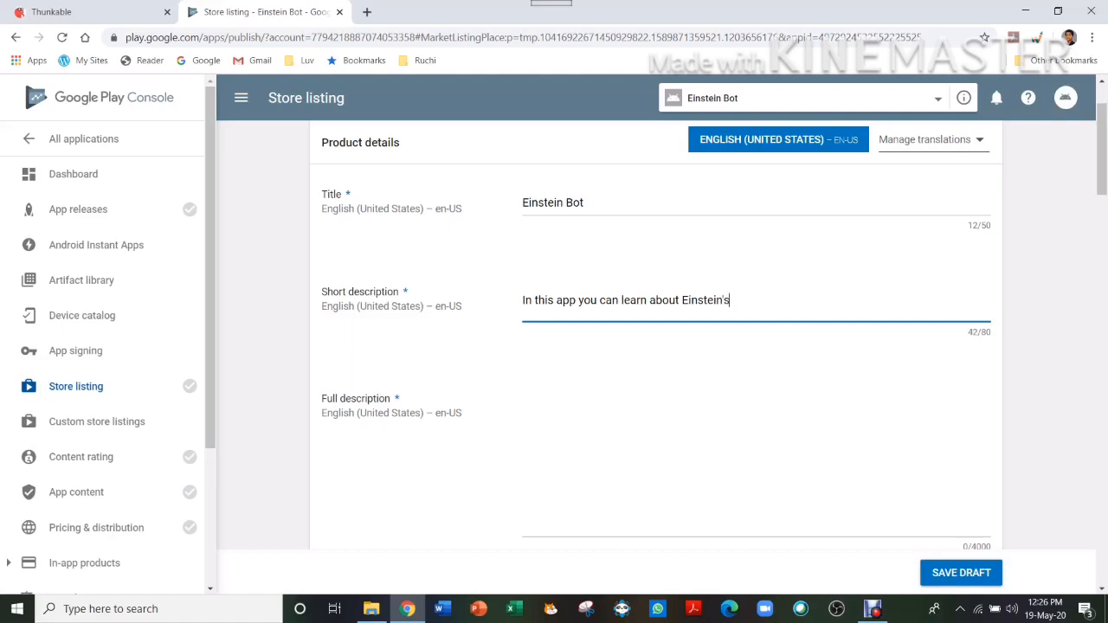
text(life.)
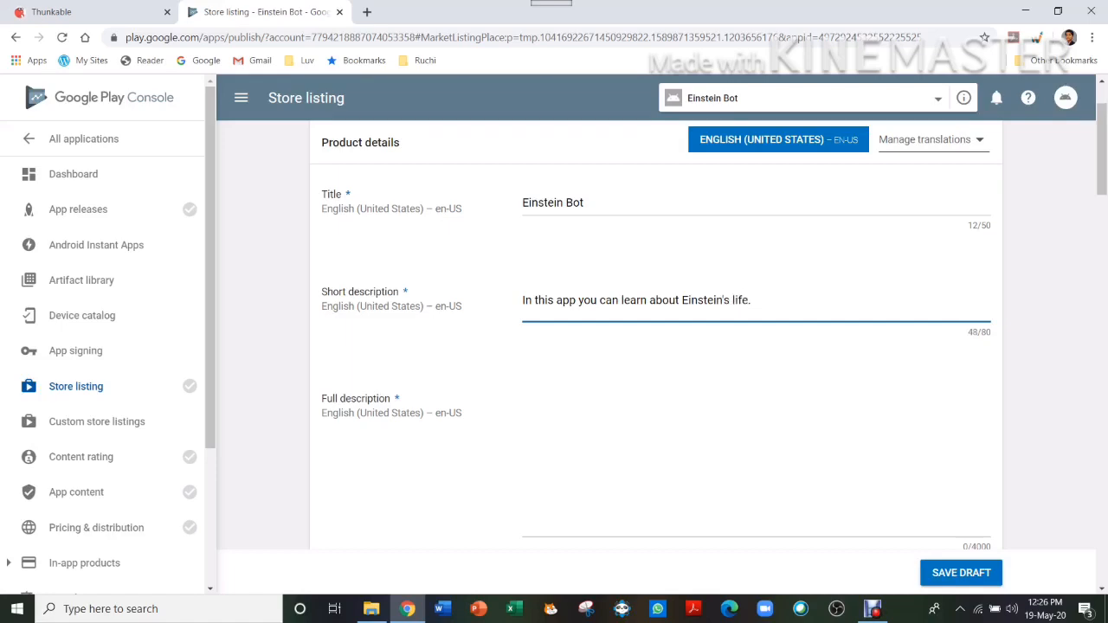
triple_click(636, 300)
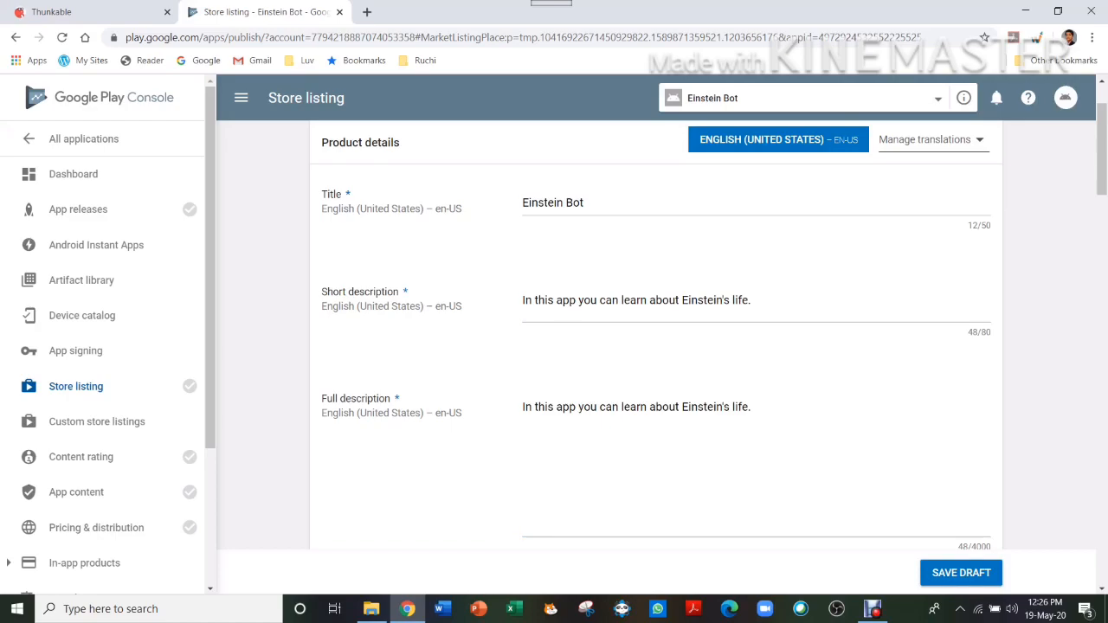
scroll(down, 3)
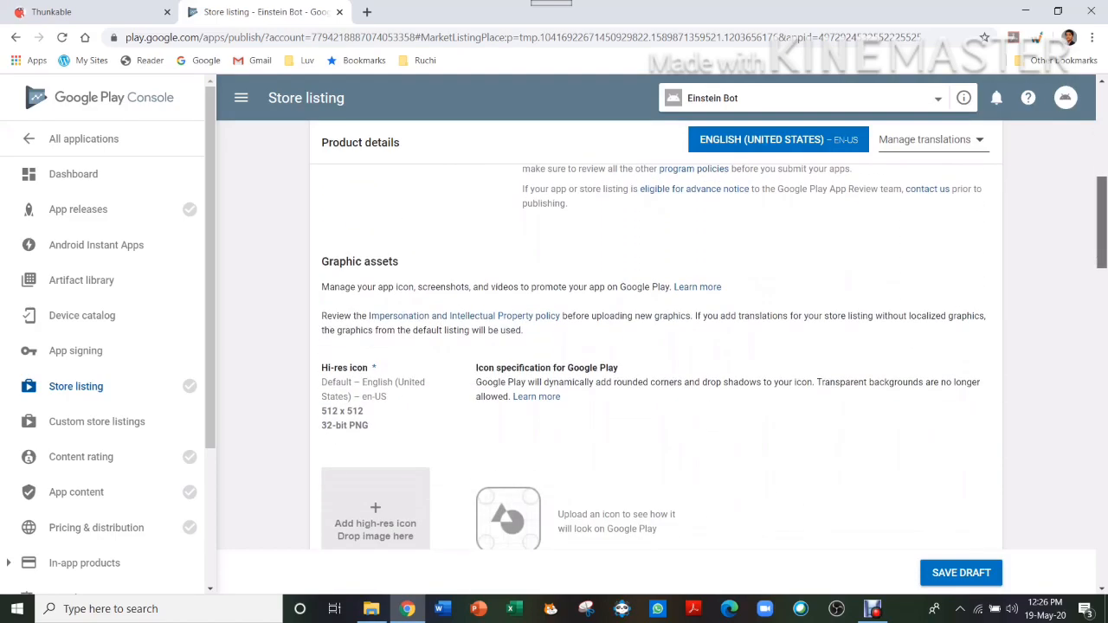
scroll(down, 3)
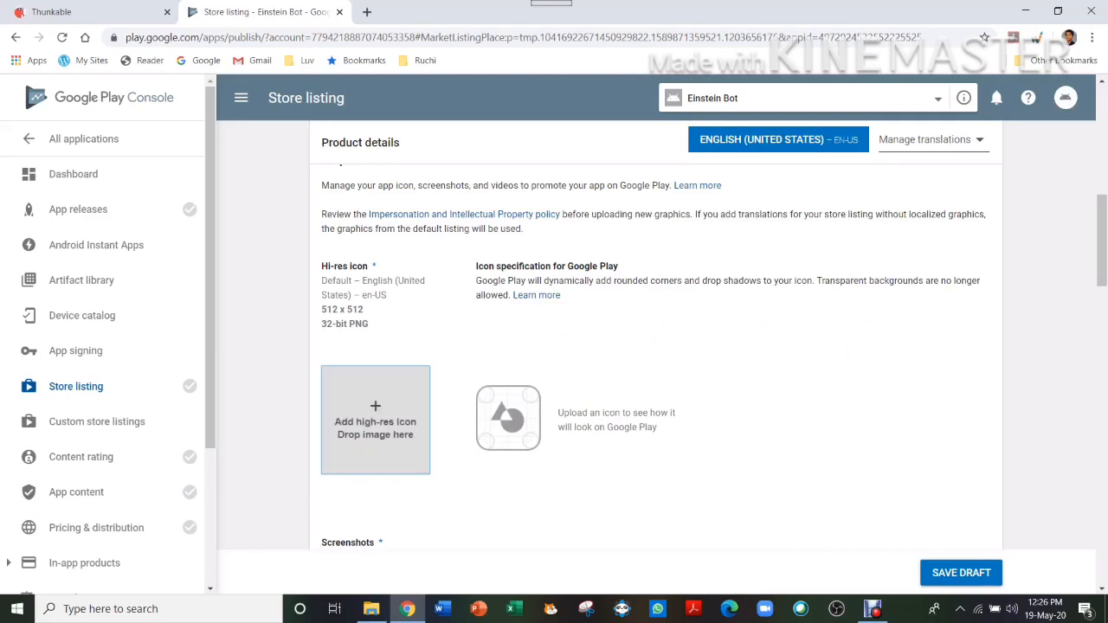
- Upload the Albert Einstein portrait from LENOVO (D:) > Whitehat Jr as the hi-res icon
click(374, 421)
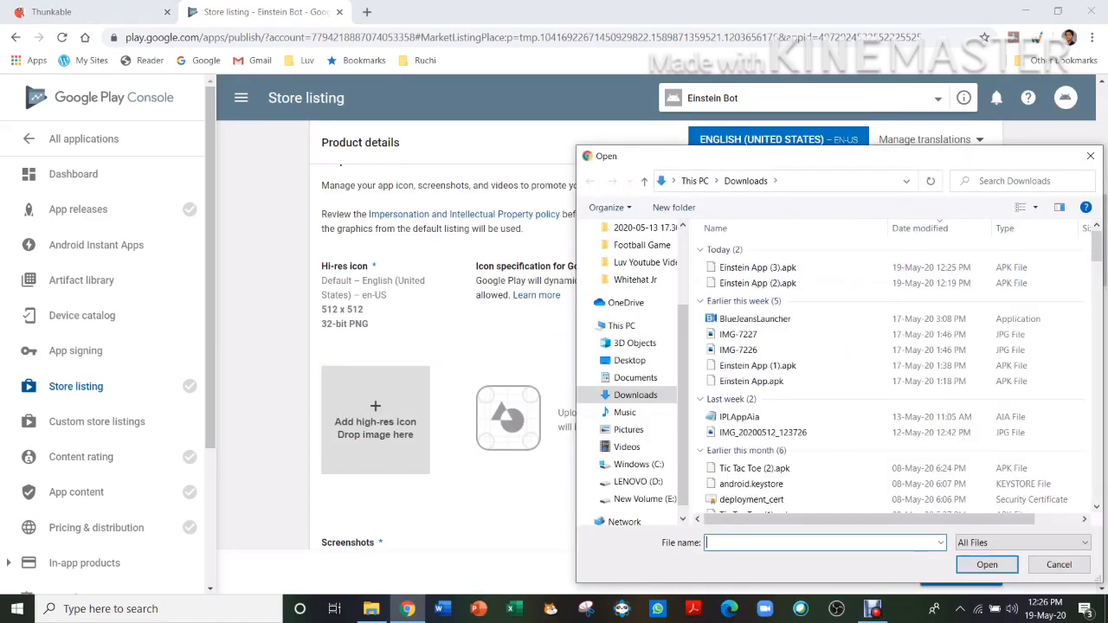
click(637, 481)
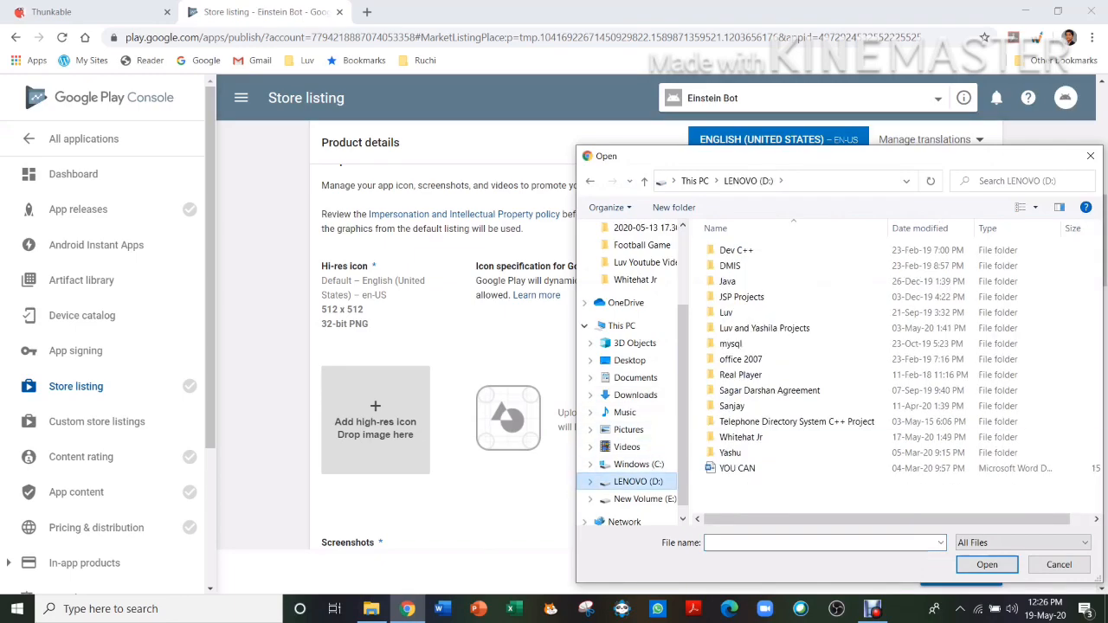
double_click(638, 279)
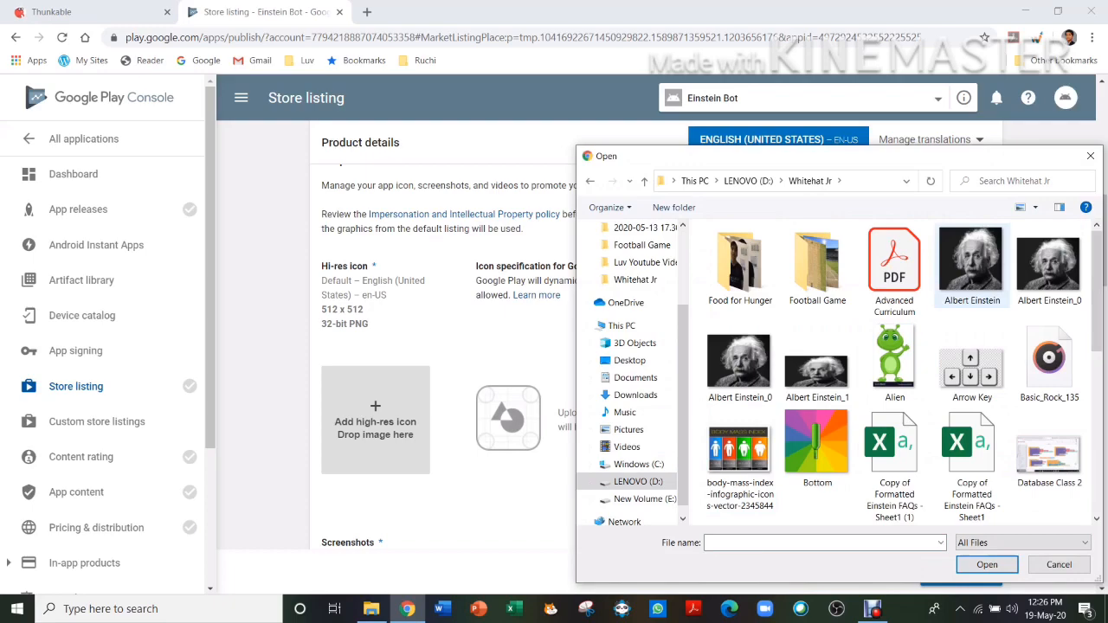
click(1060, 564)
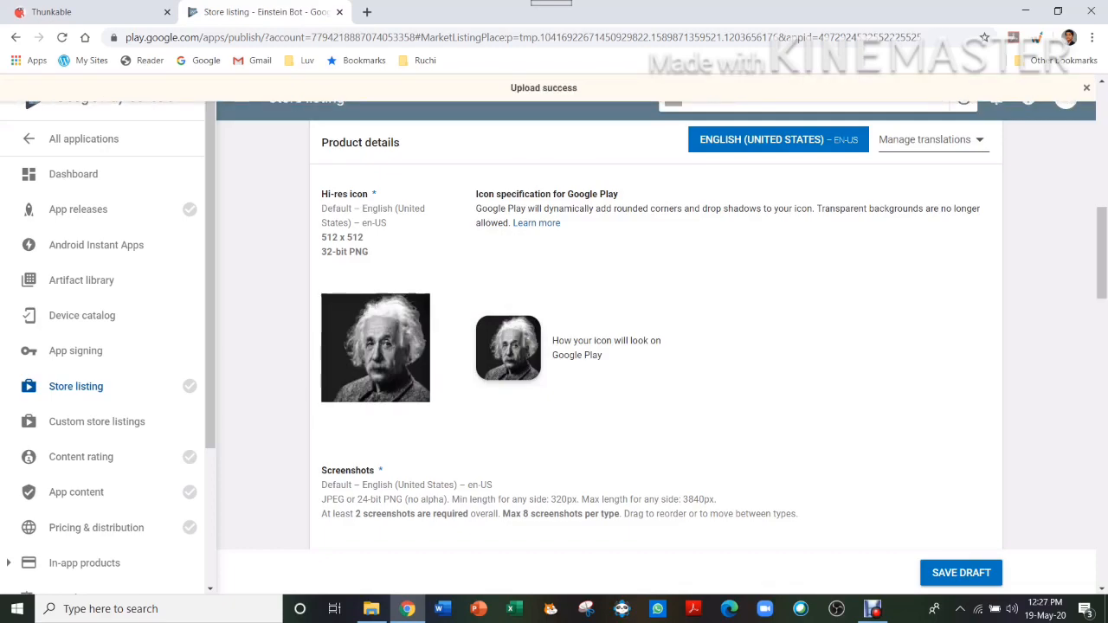
scroll(down, 3)
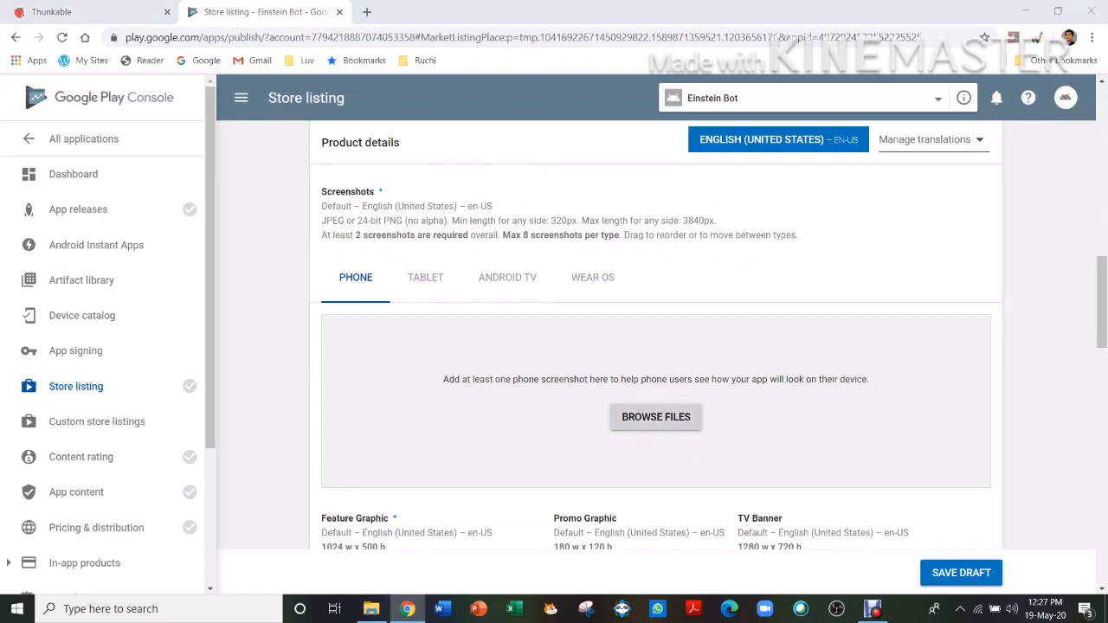
- Add IMG-7227 and IMG-7226 from Downloads as the two phone screenshots
click(654, 416)
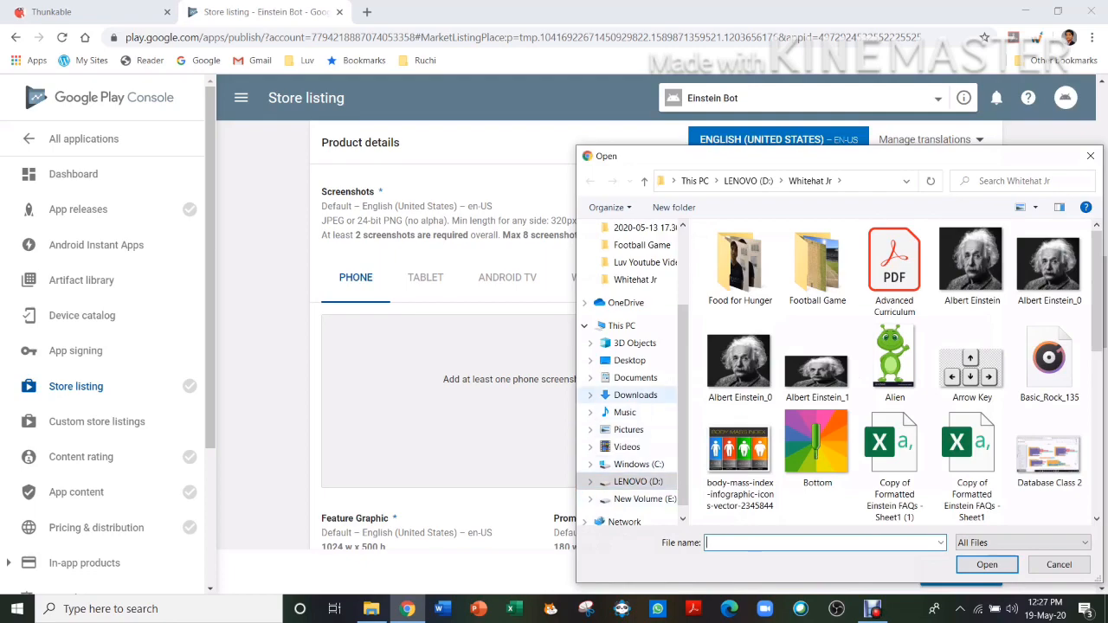
click(637, 395)
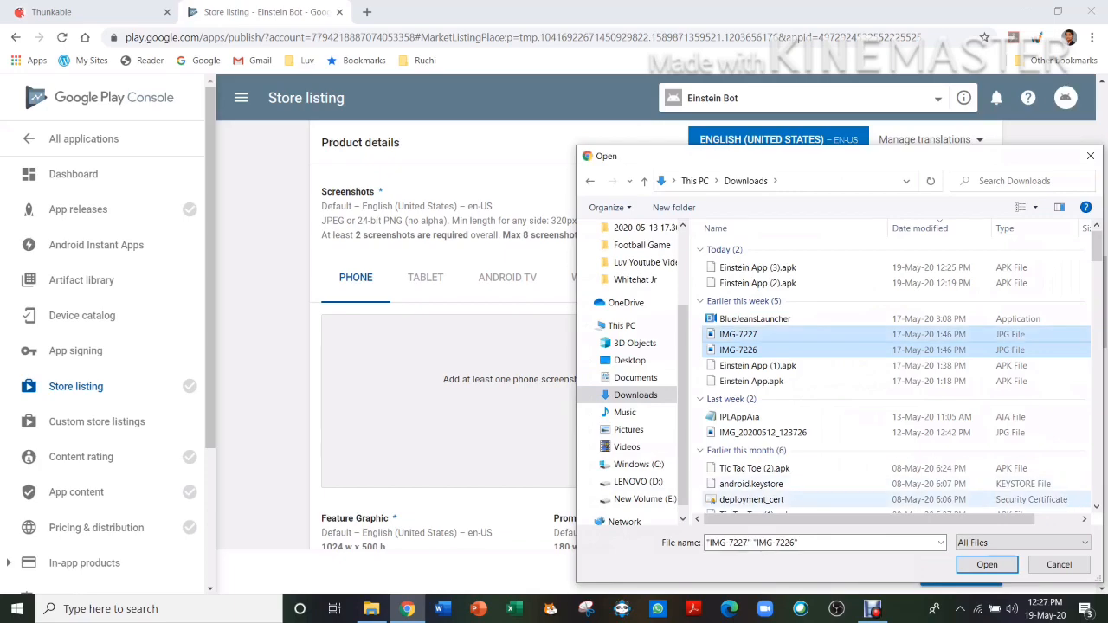
click(987, 565)
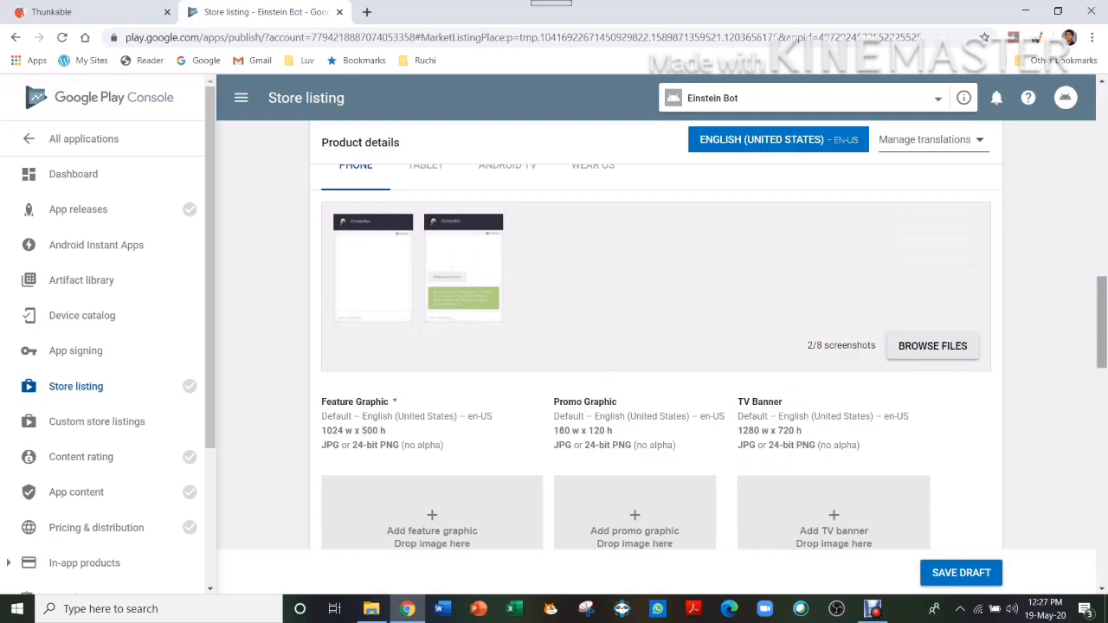
- Upload Albert Einstein_1 from LENOVO (D:) > Whitehat Jr as the feature graphic
scroll(down, 3)
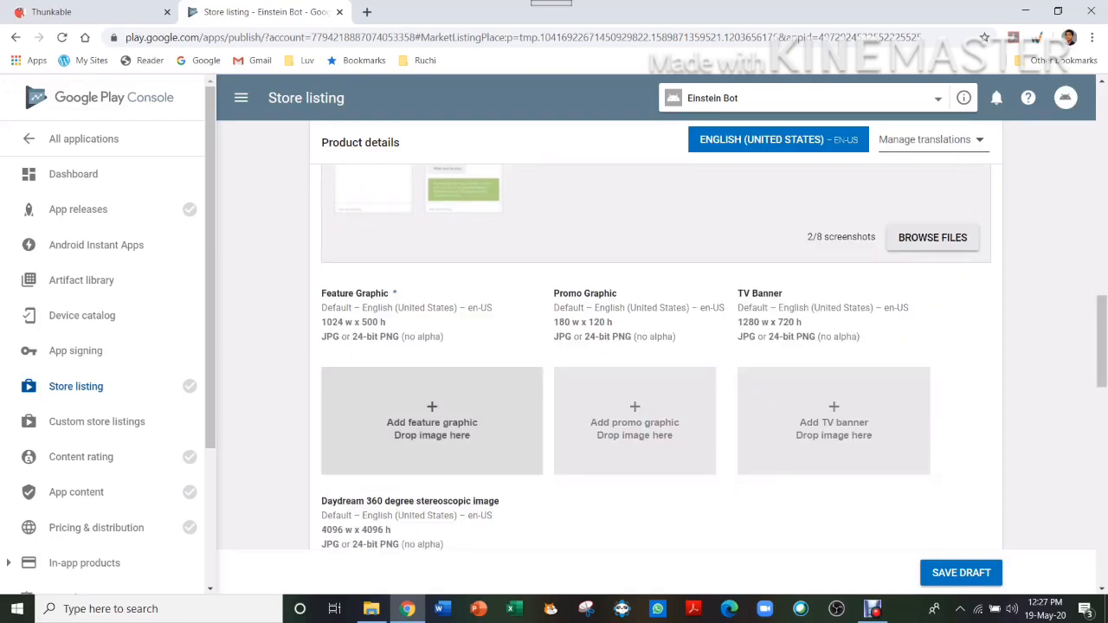
click(931, 237)
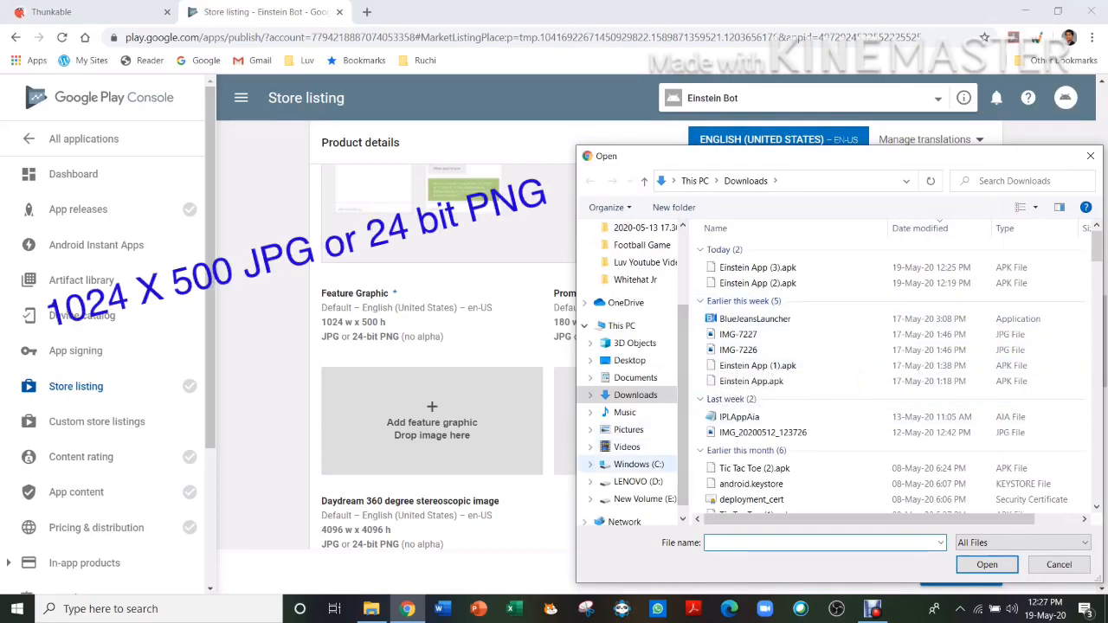
click(637, 482)
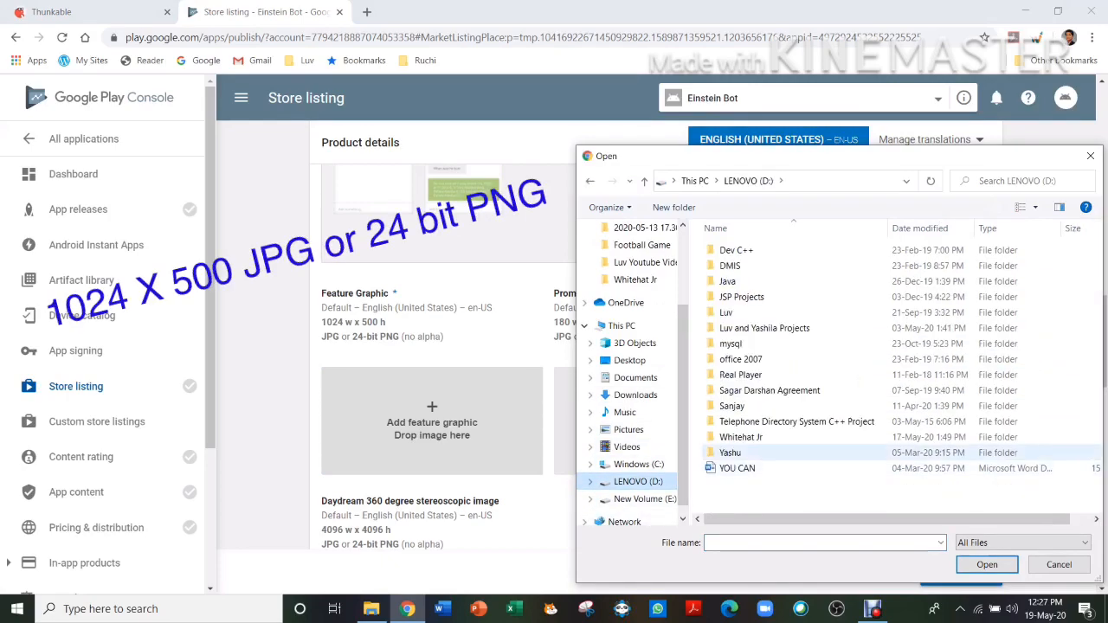
double_click(636, 279)
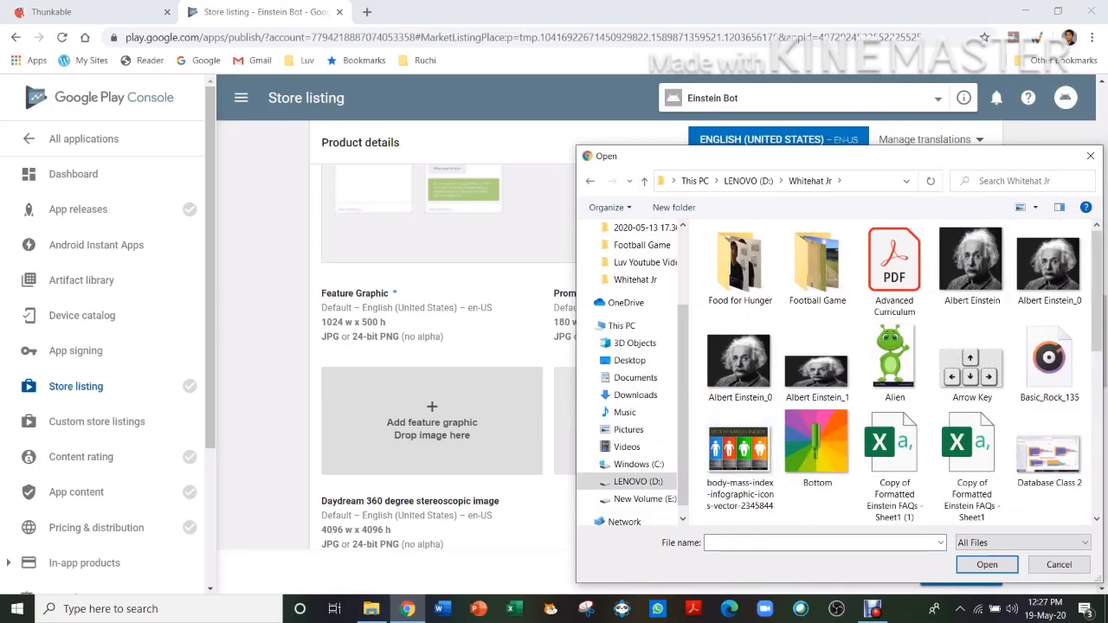
click(818, 355)
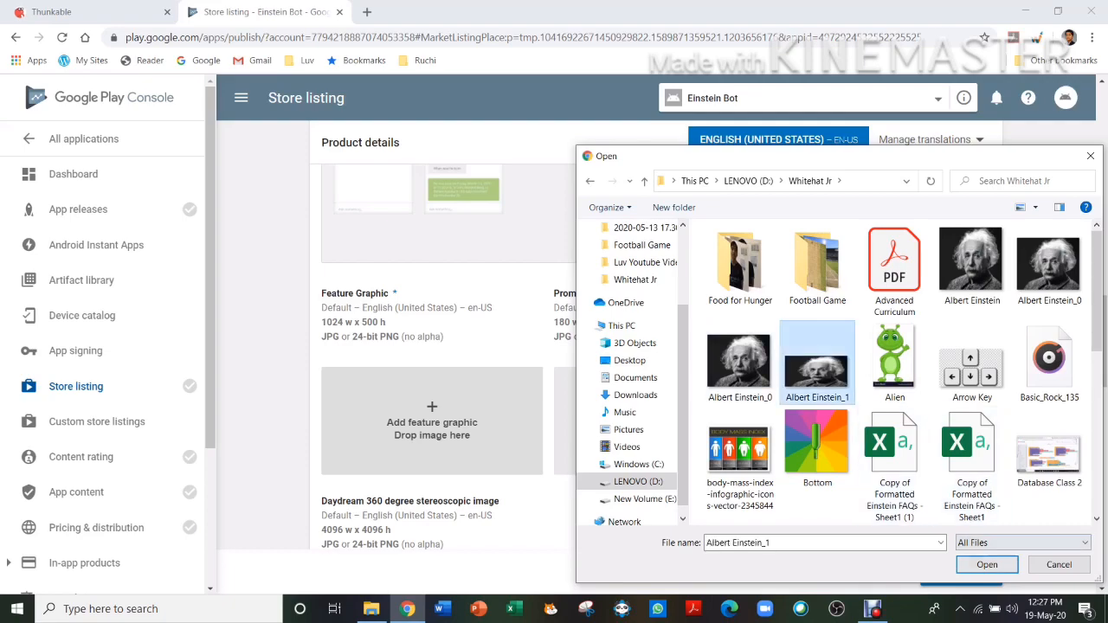
click(987, 565)
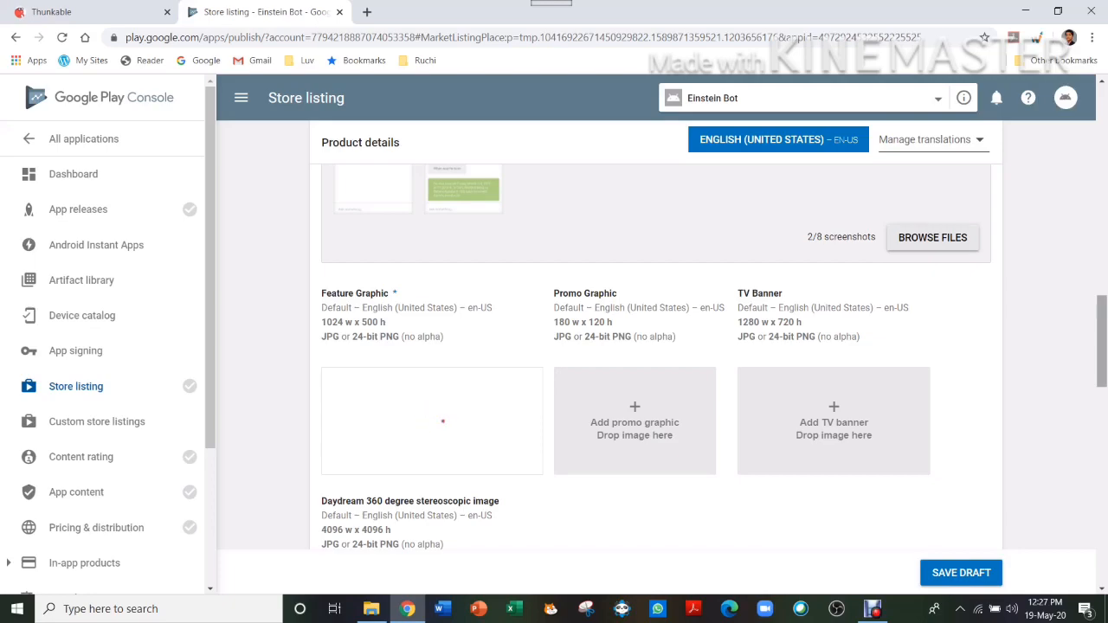
scroll(down, 3)
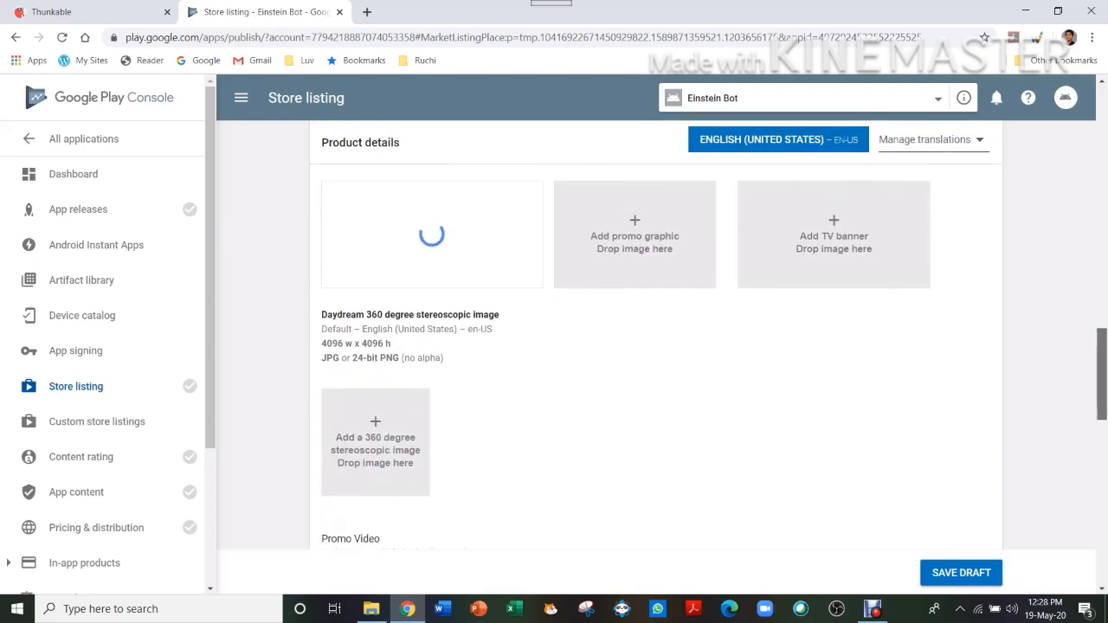
- Set Application type to Applications and Category to Education
scroll(down, 3)
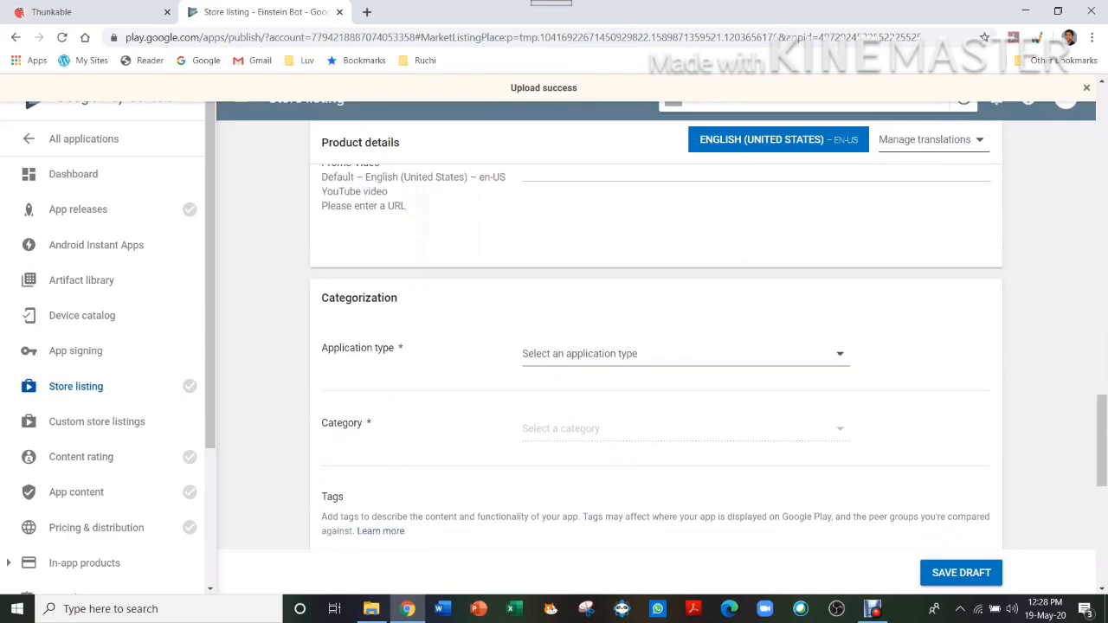
click(684, 353)
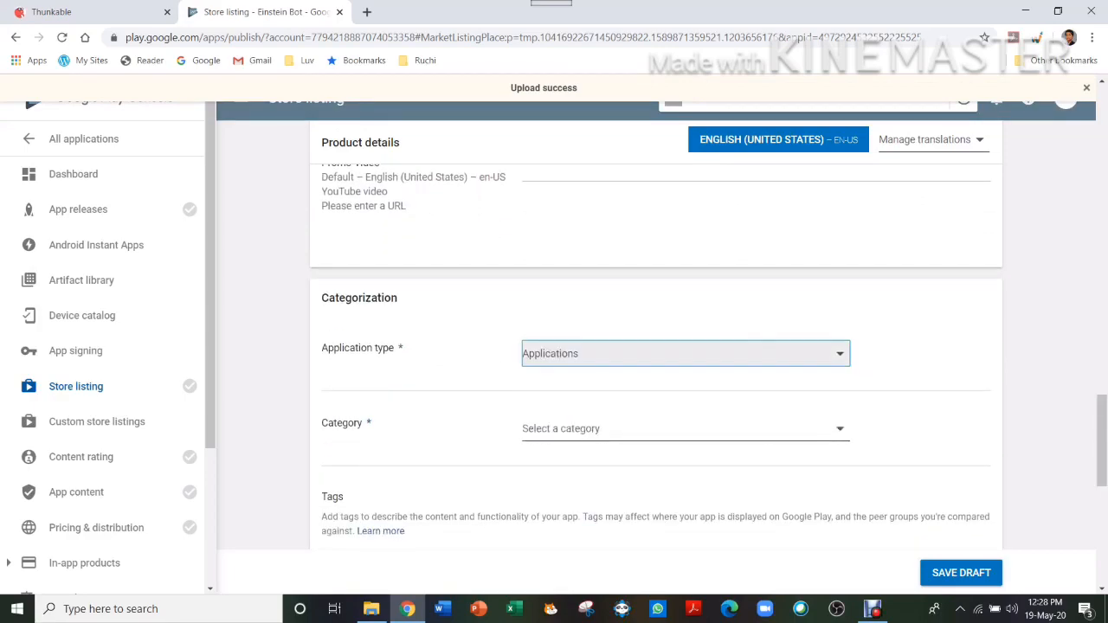
click(684, 429)
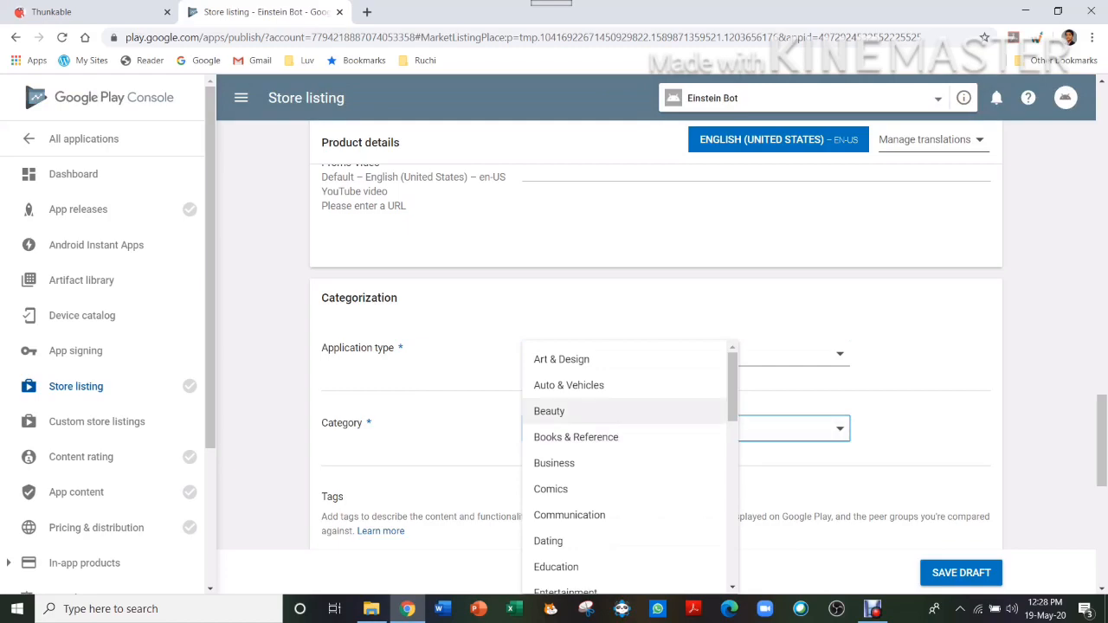
click(555, 568)
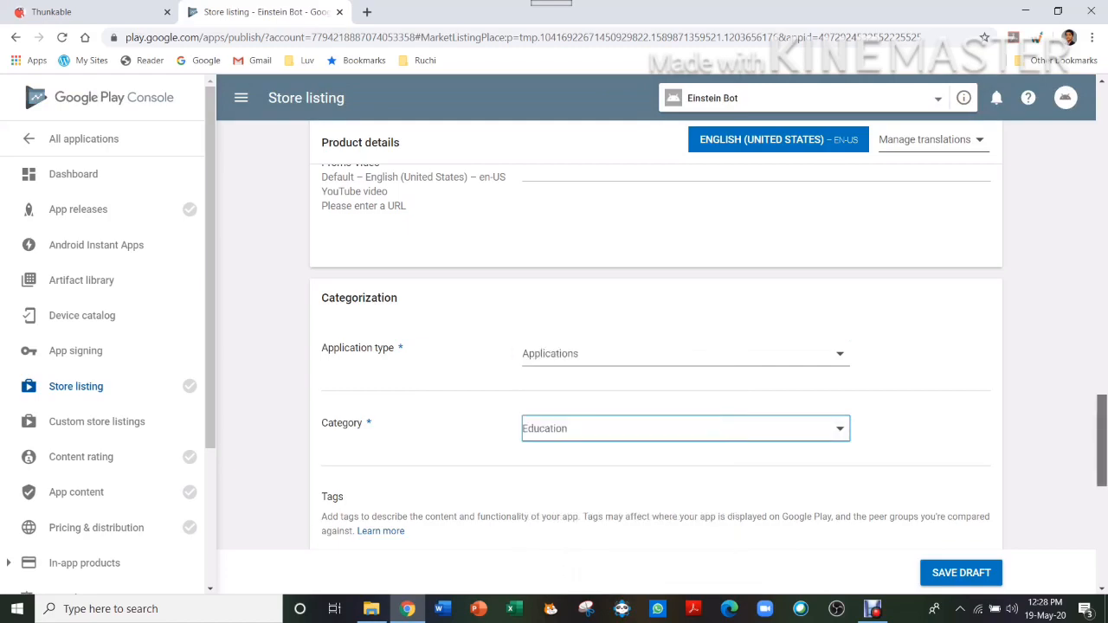
scroll(down, 3)
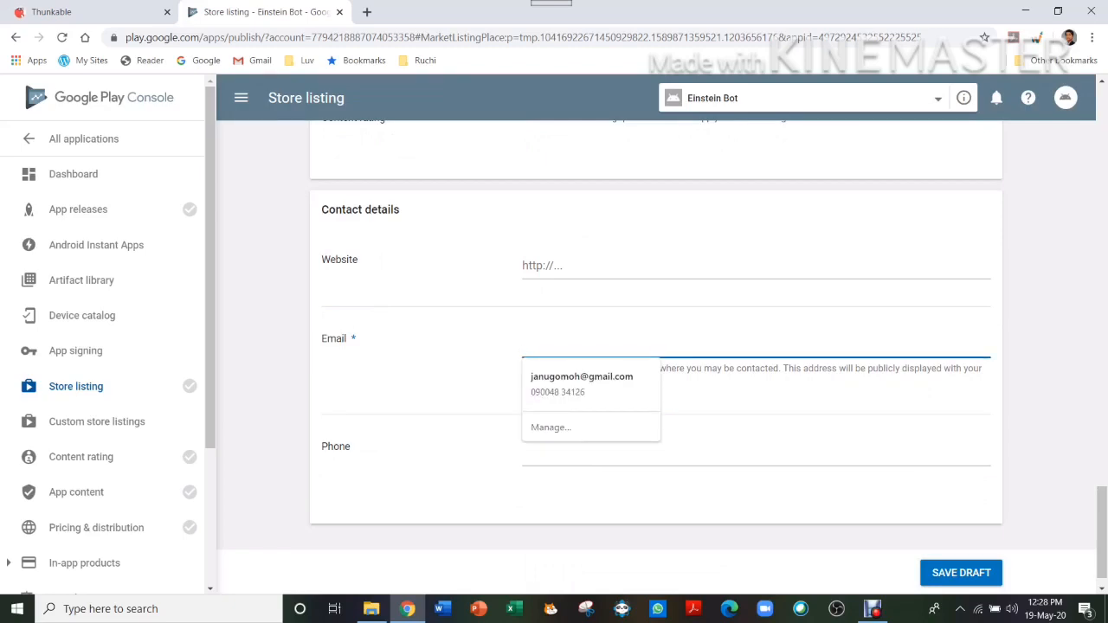
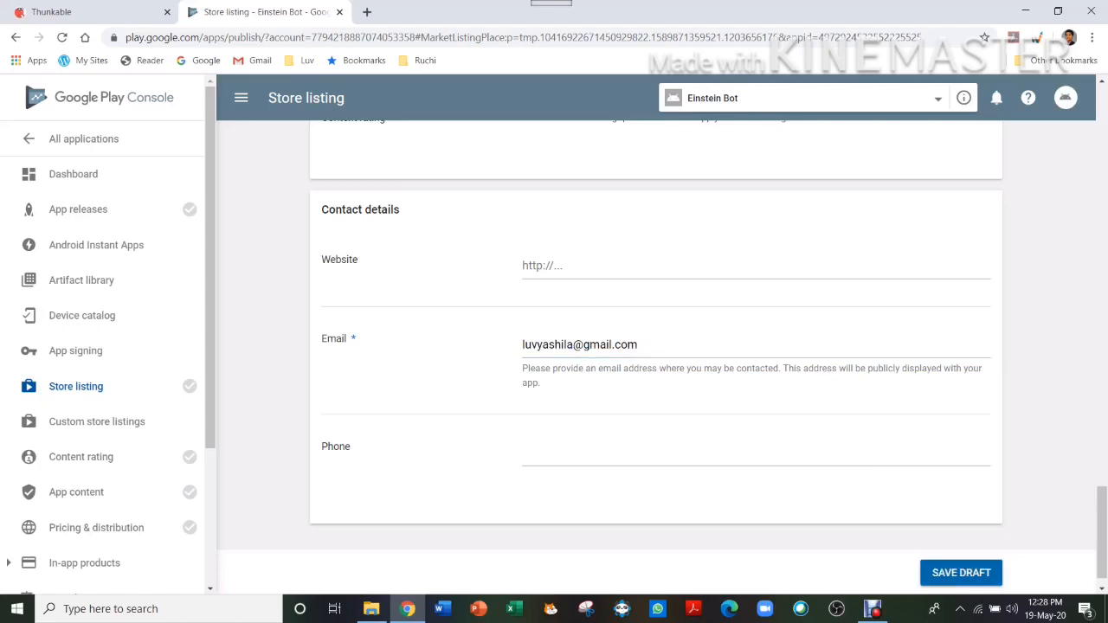
click(961, 572)
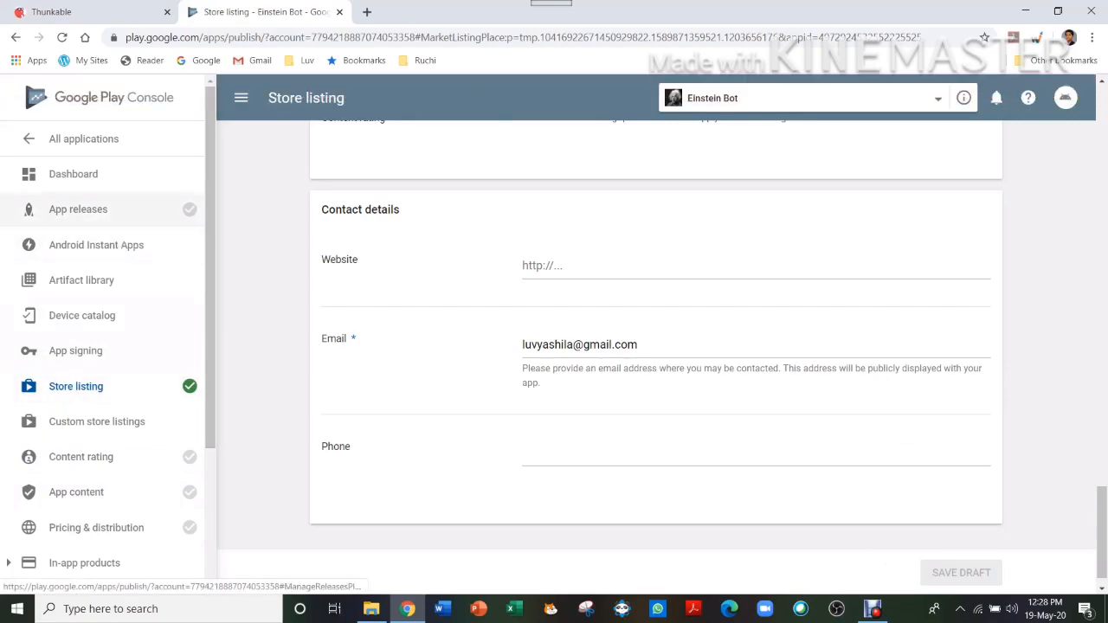
- Go to App releases and manage the production track
click(78, 208)
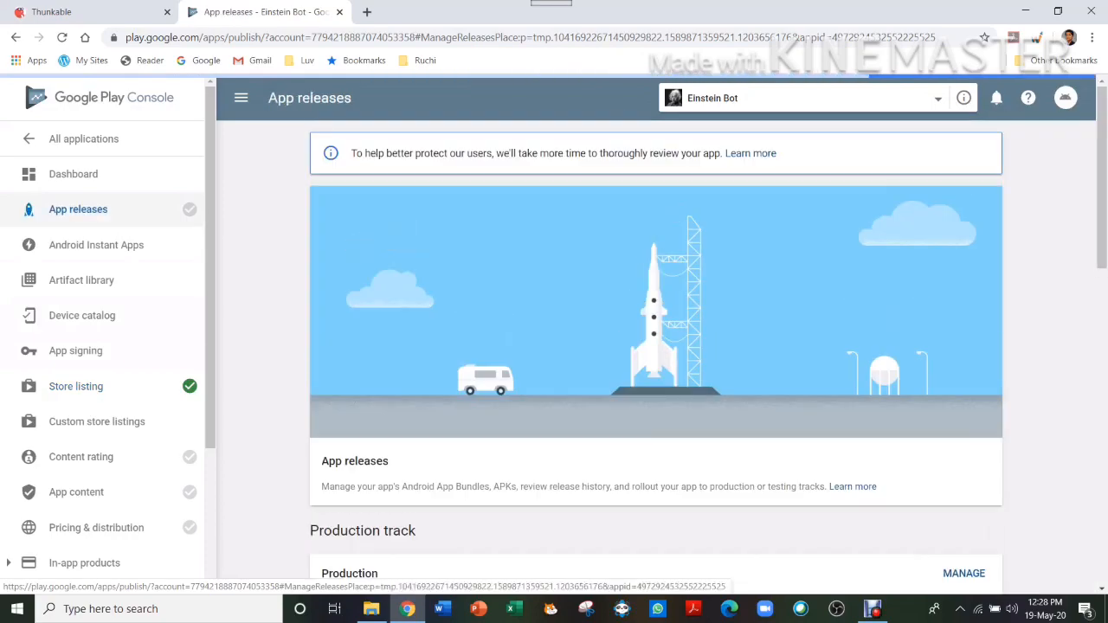
scroll(down, 3)
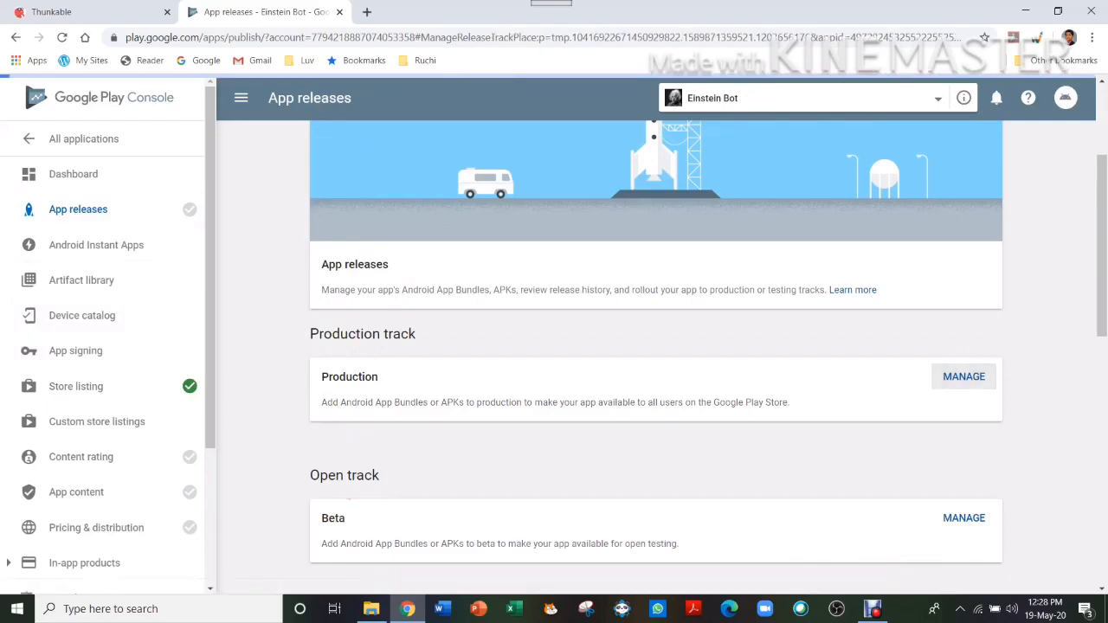
click(963, 376)
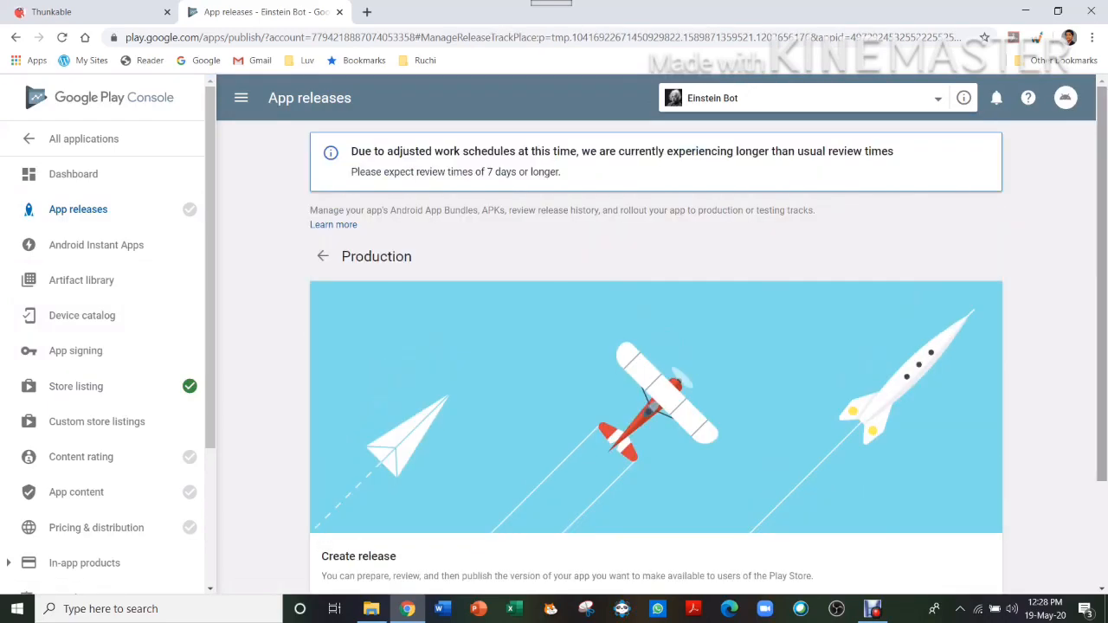
scroll(down, 3)
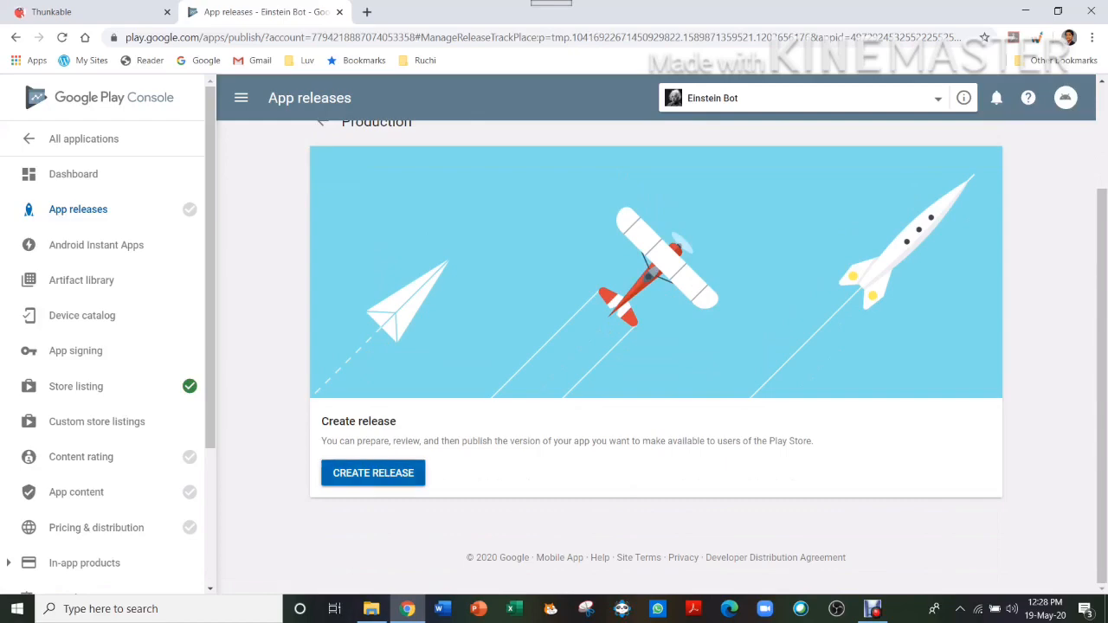
- Start a new production release and accept Google-managed app signing
click(374, 473)
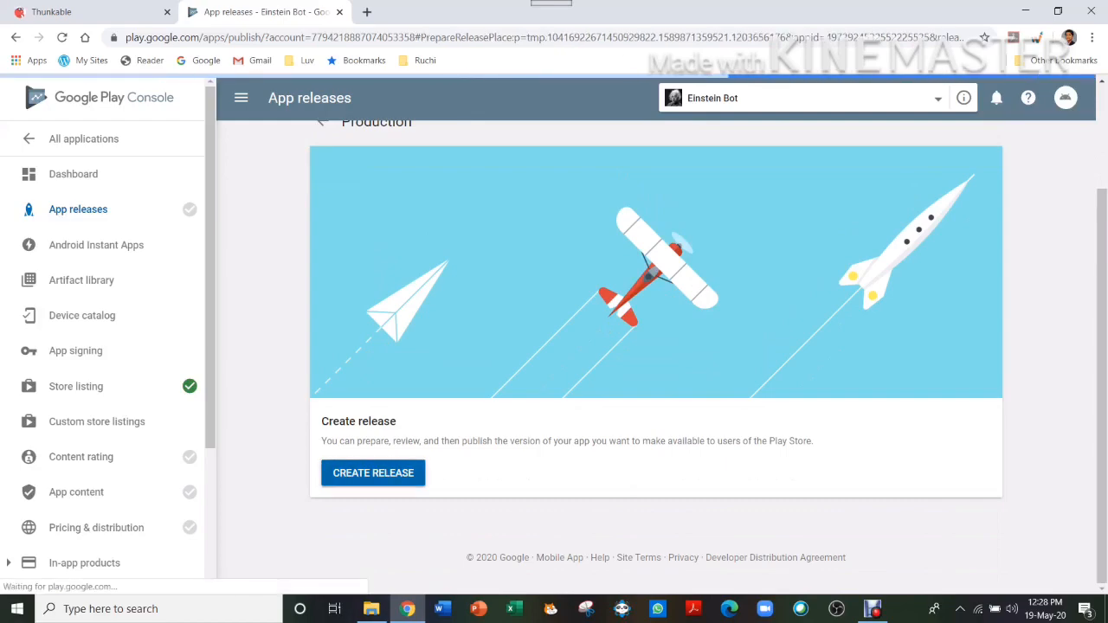
click(373, 472)
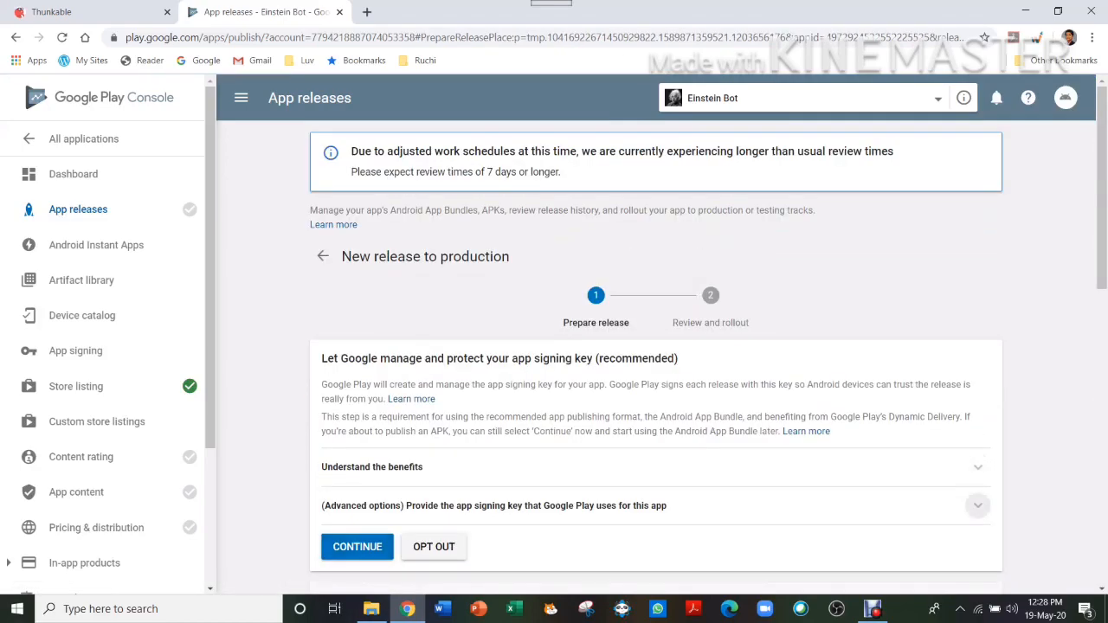
click(356, 547)
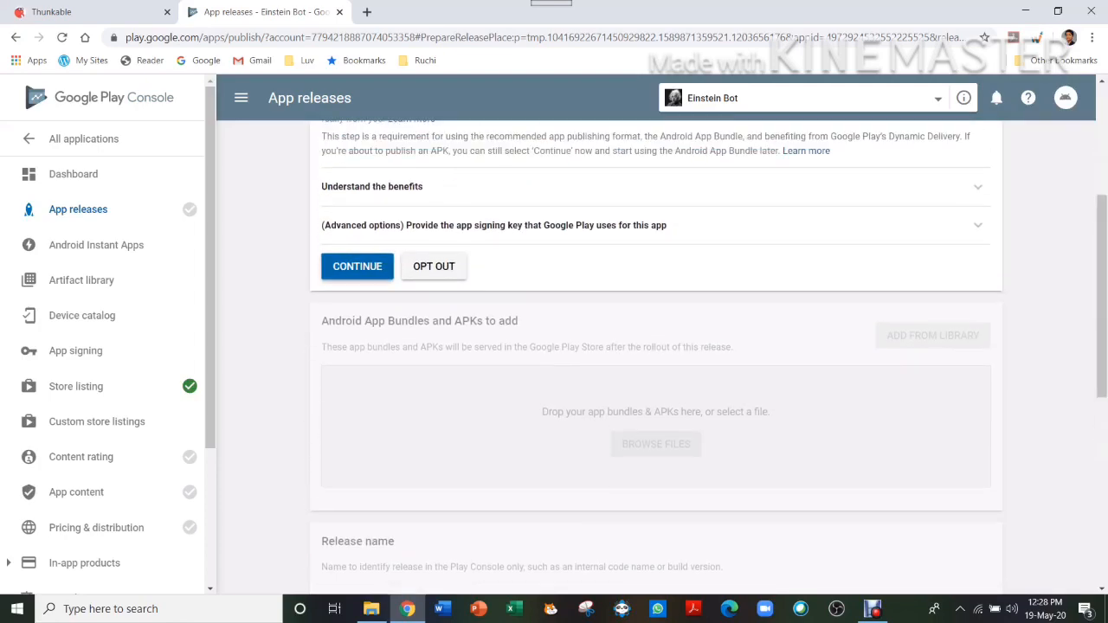
click(356, 267)
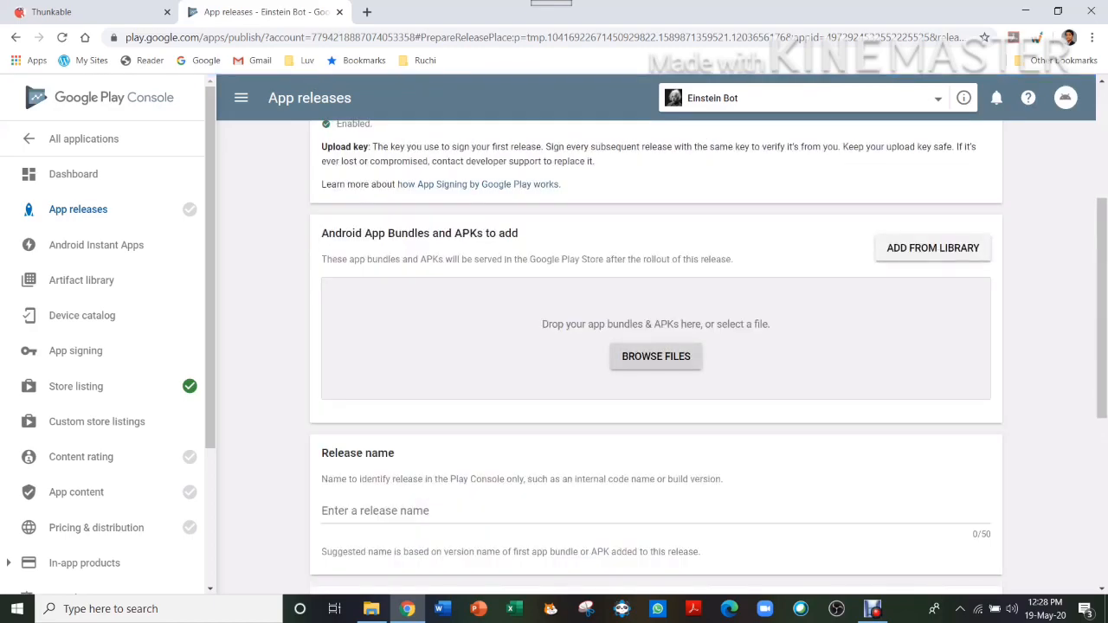
- Upload Einstein App (3).apk from Downloads and name the release 1.0
click(655, 357)
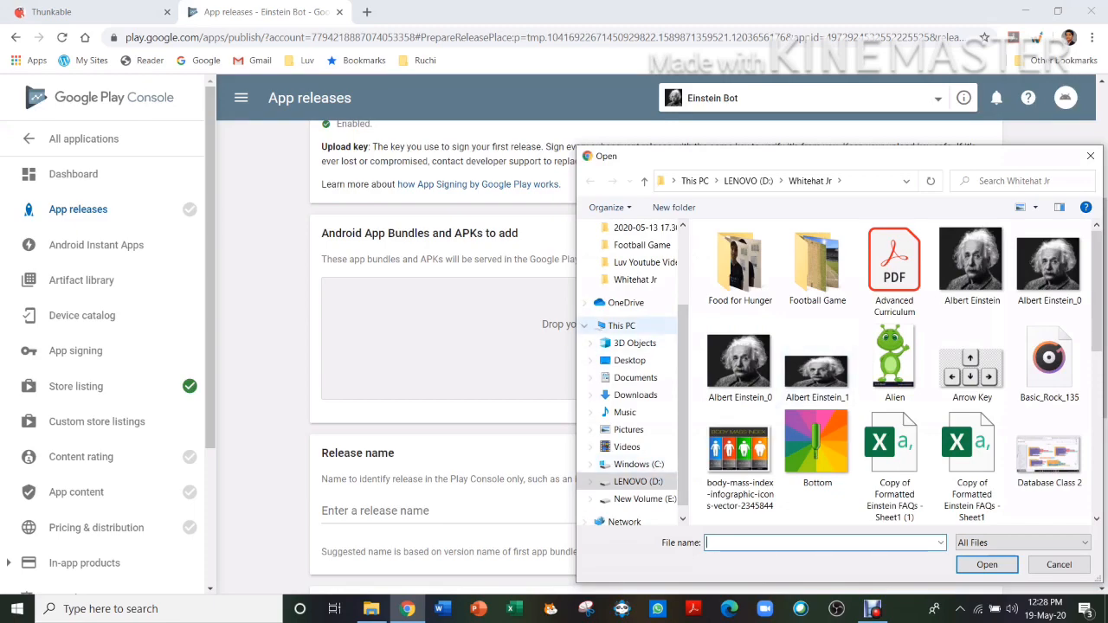
click(635, 395)
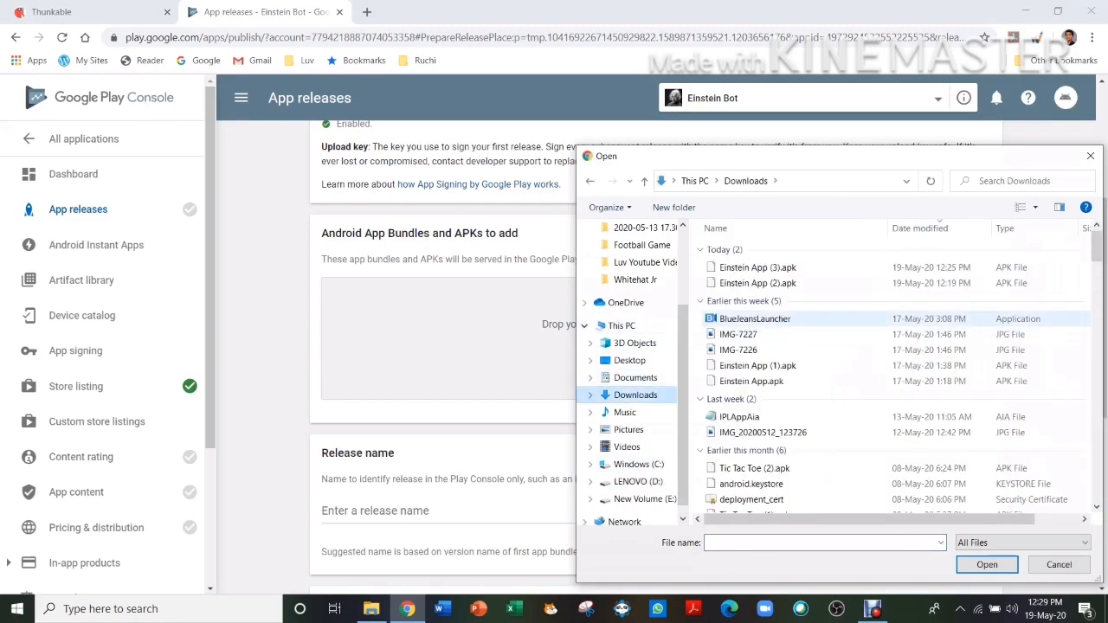
click(758, 267)
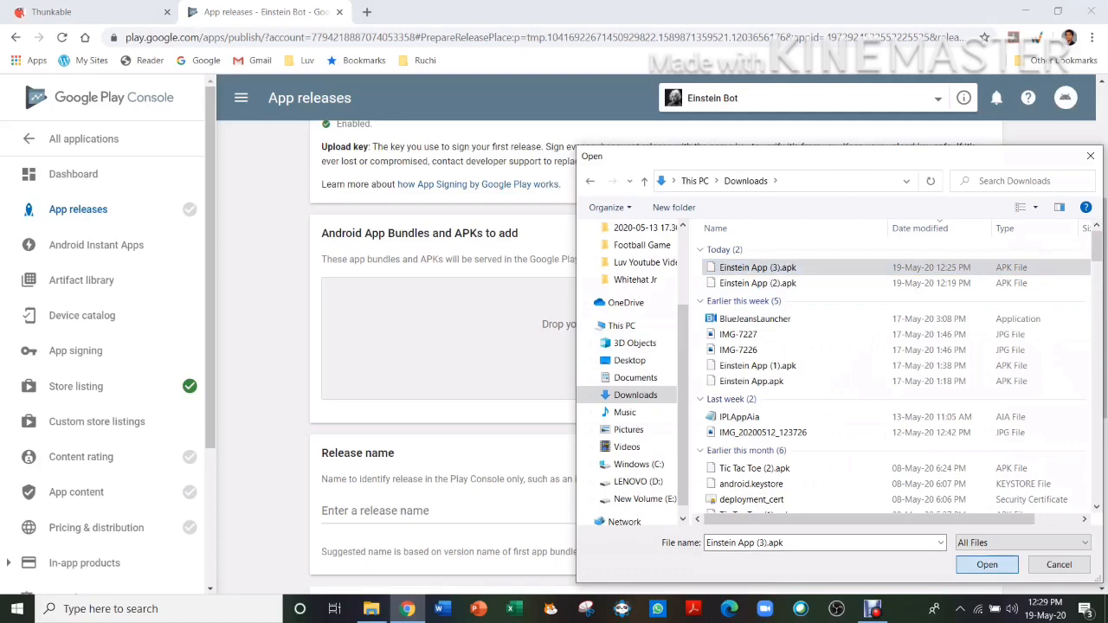
click(987, 565)
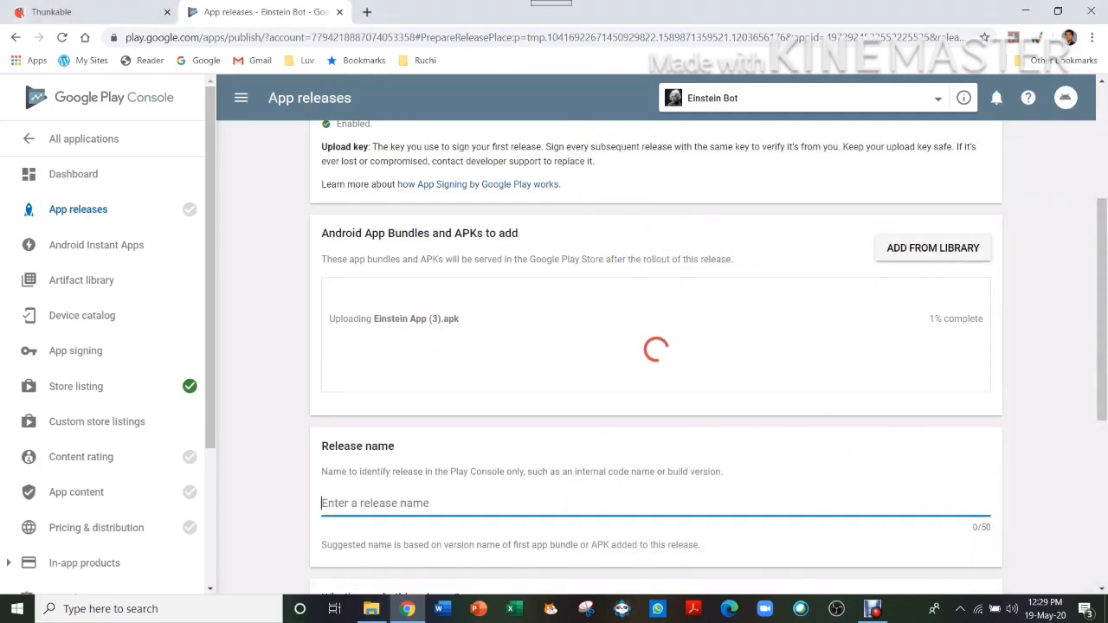
text(1.0)
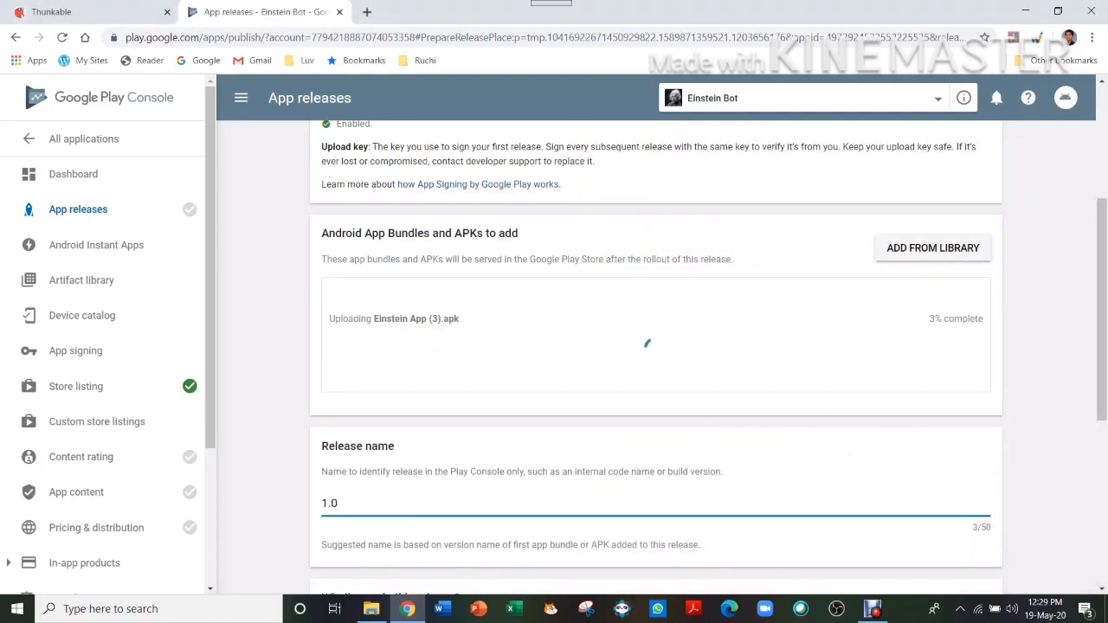
- Enter 'First Version' as the en-US release notes and save the release draft
scroll(down, 3)
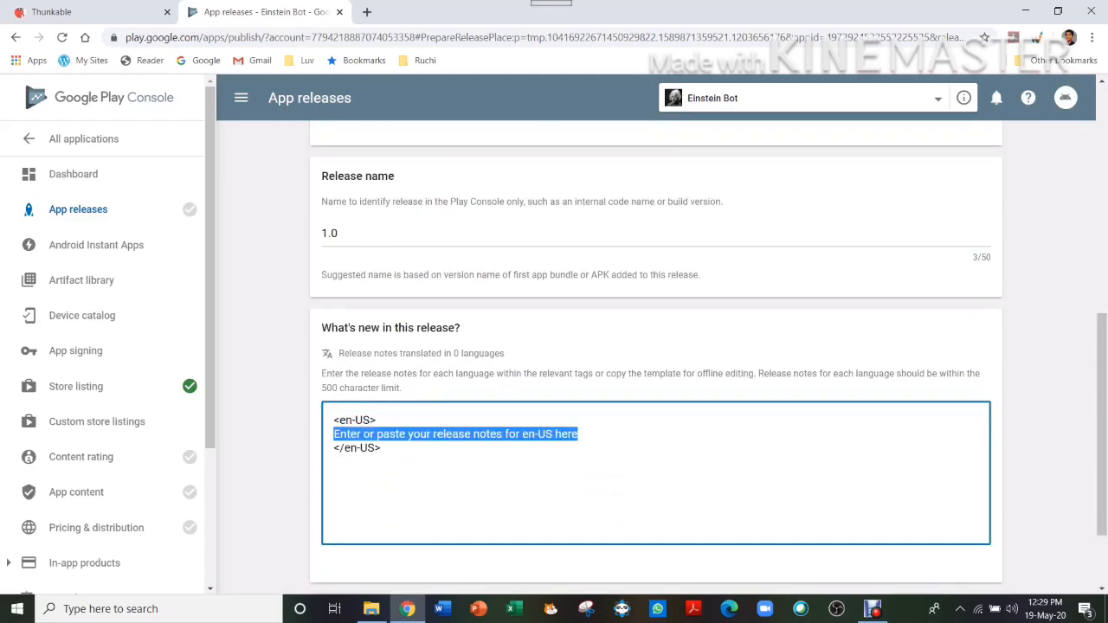
text(First Ve)
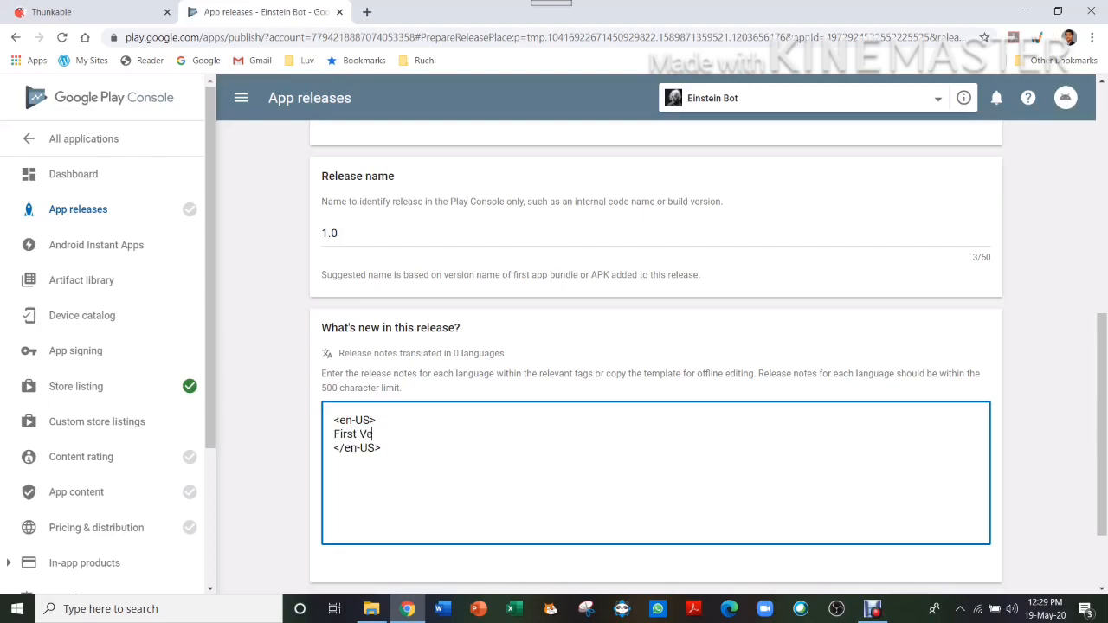
text(rsion)
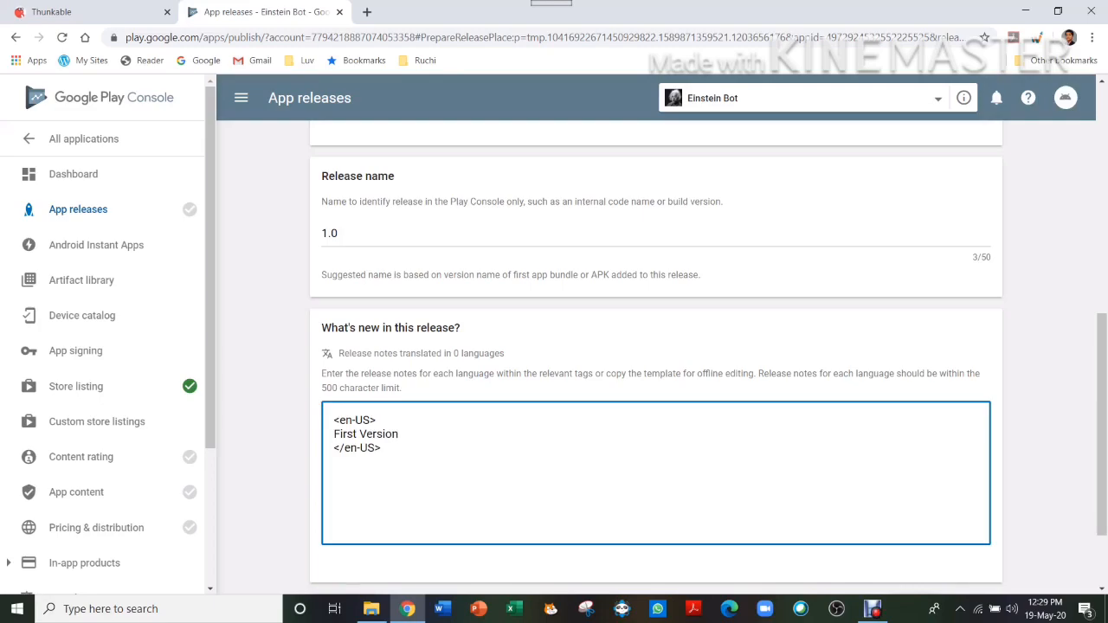
scroll(down, 3)
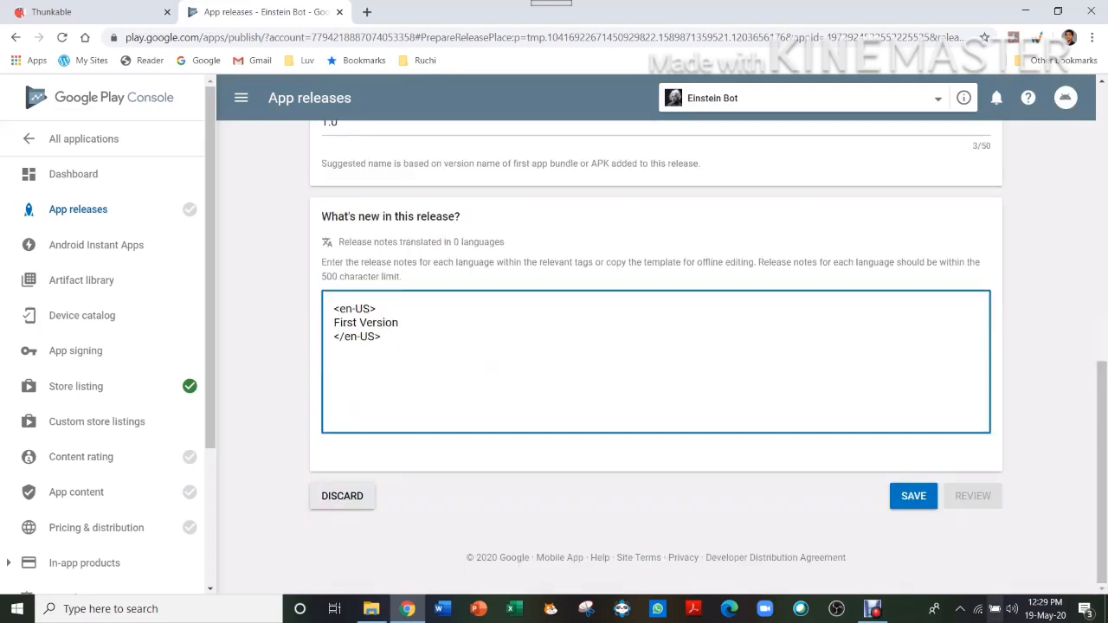
click(914, 496)
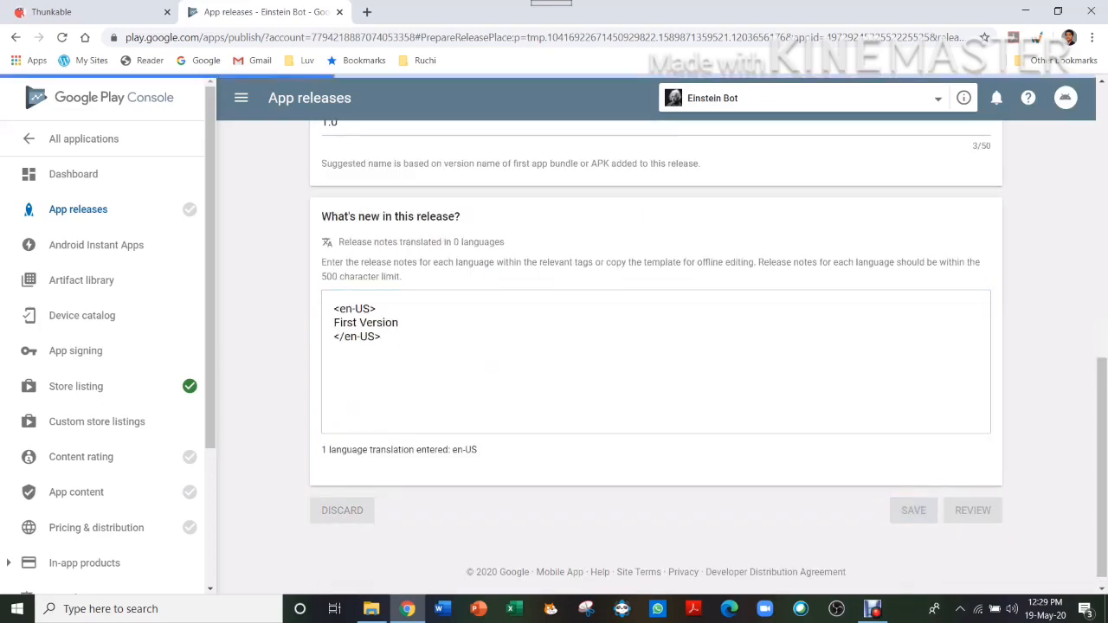
click(914, 509)
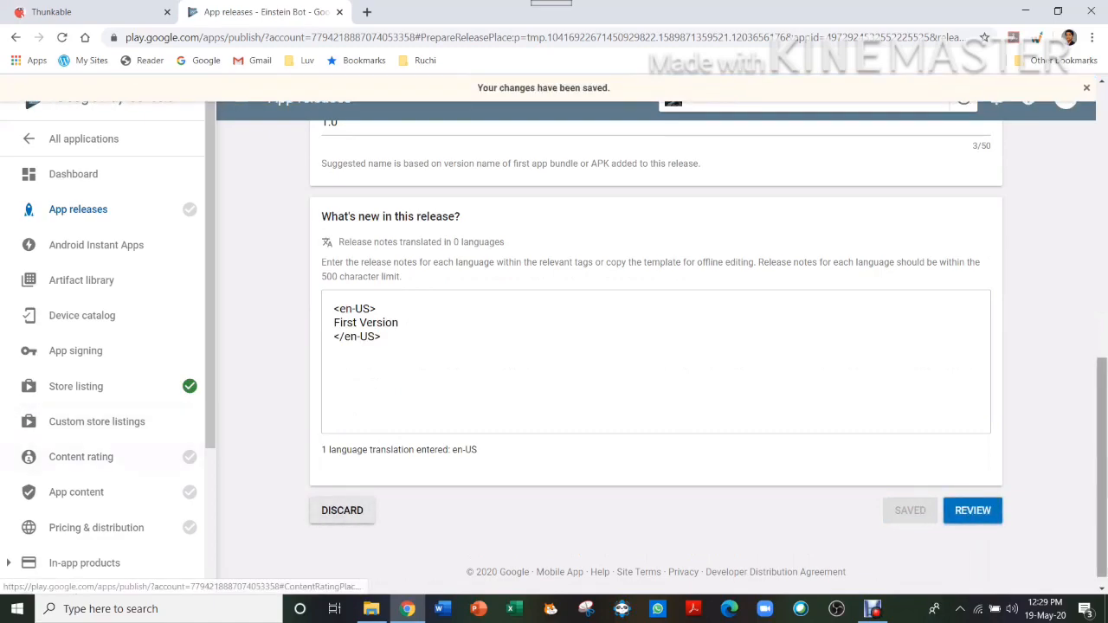
scroll(up, 3)
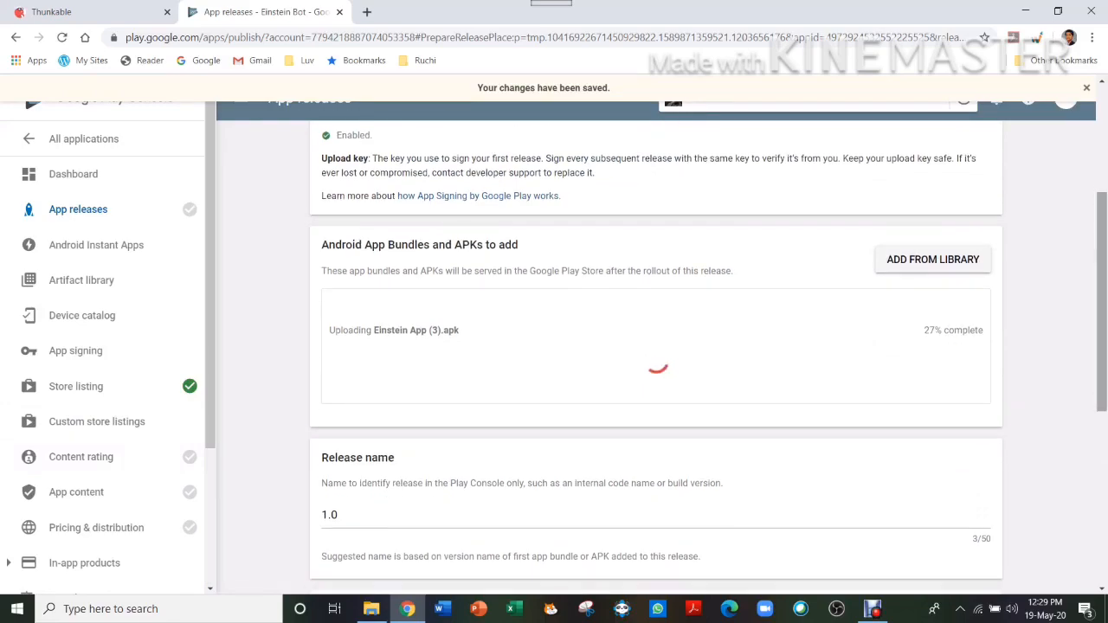
- Cancel leaving for Content rating so the APK upload can finish as version code 6
click(80, 457)
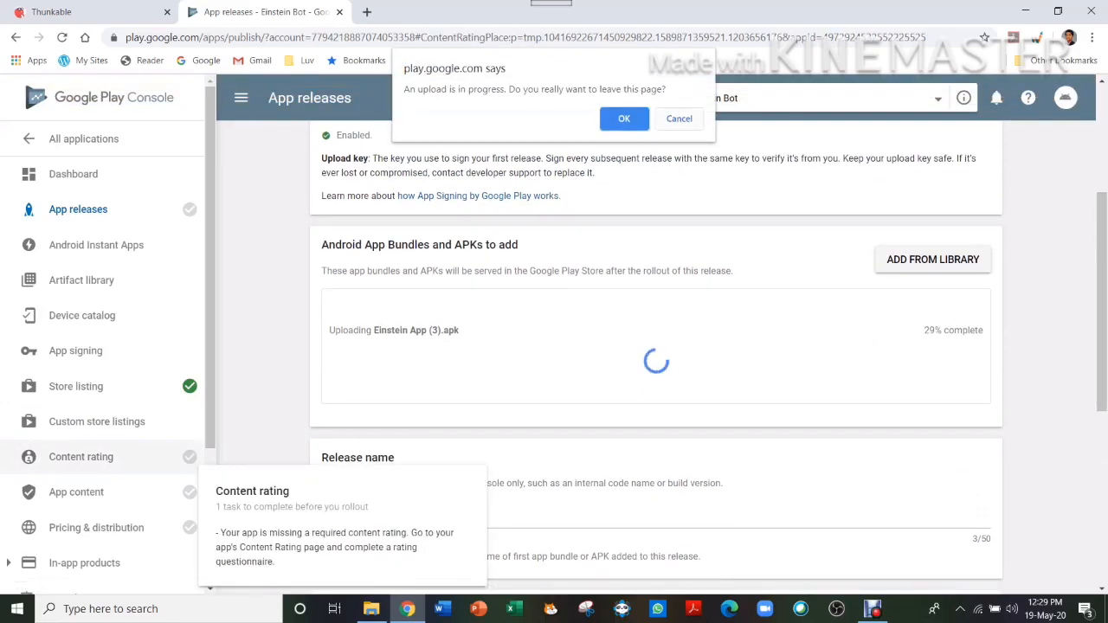
click(623, 118)
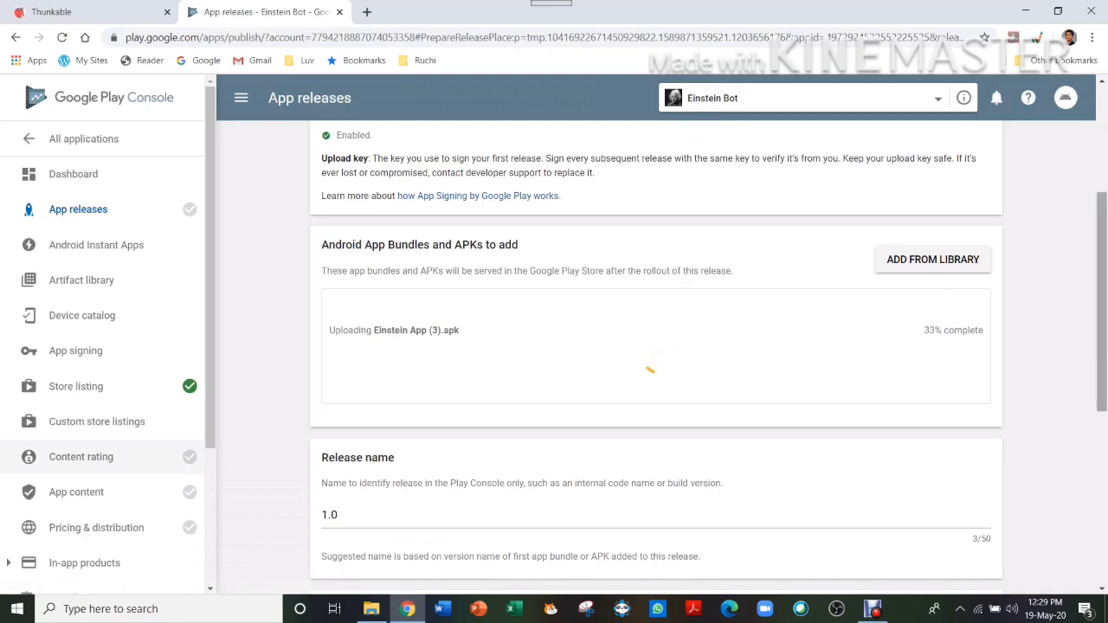
scroll(down, 3)
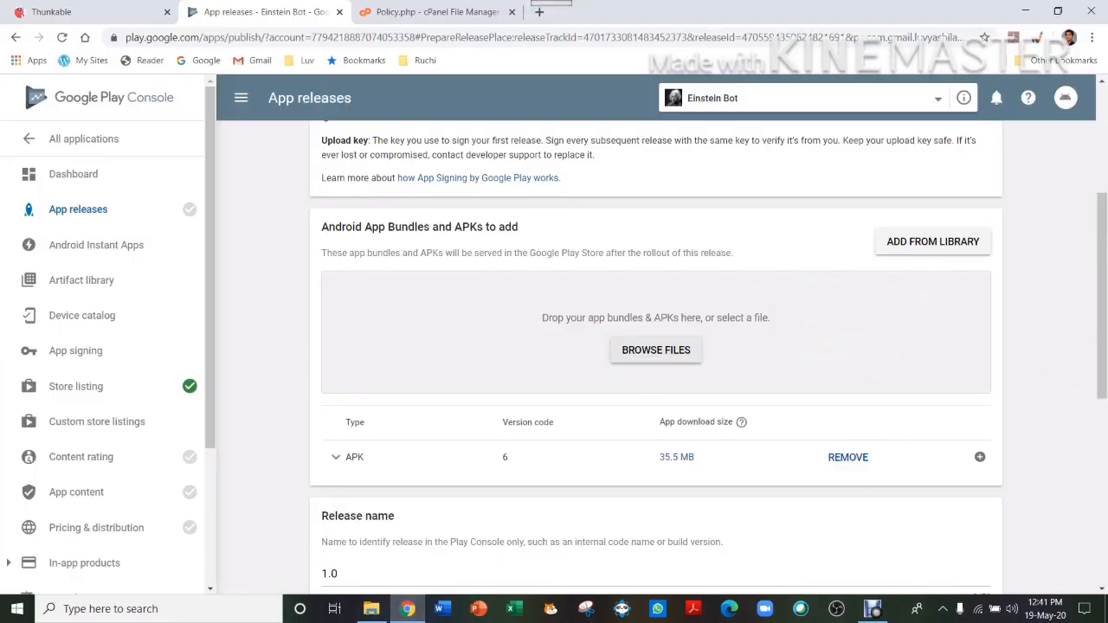
- Save release 1.0 and proceed to the Confirm rollout to production review
scroll(down, 3)
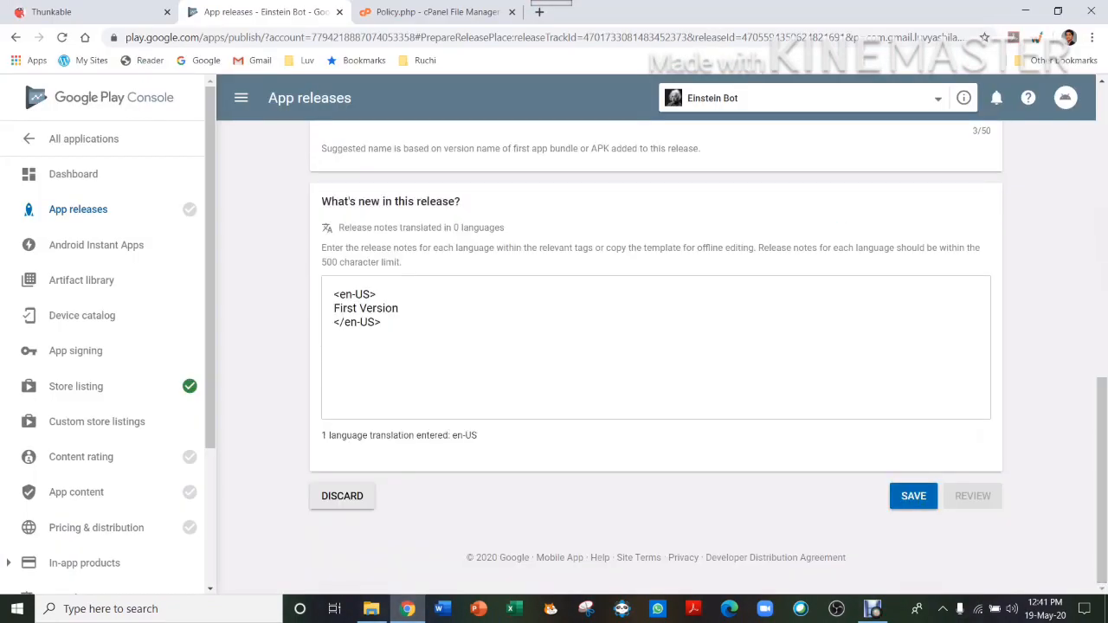
click(912, 495)
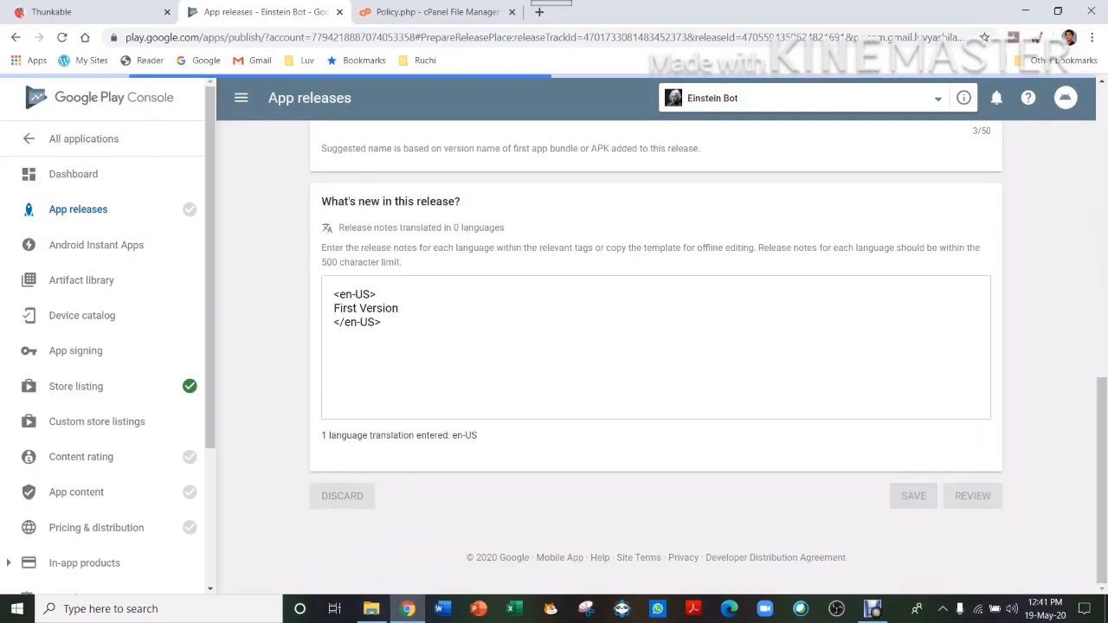
click(912, 496)
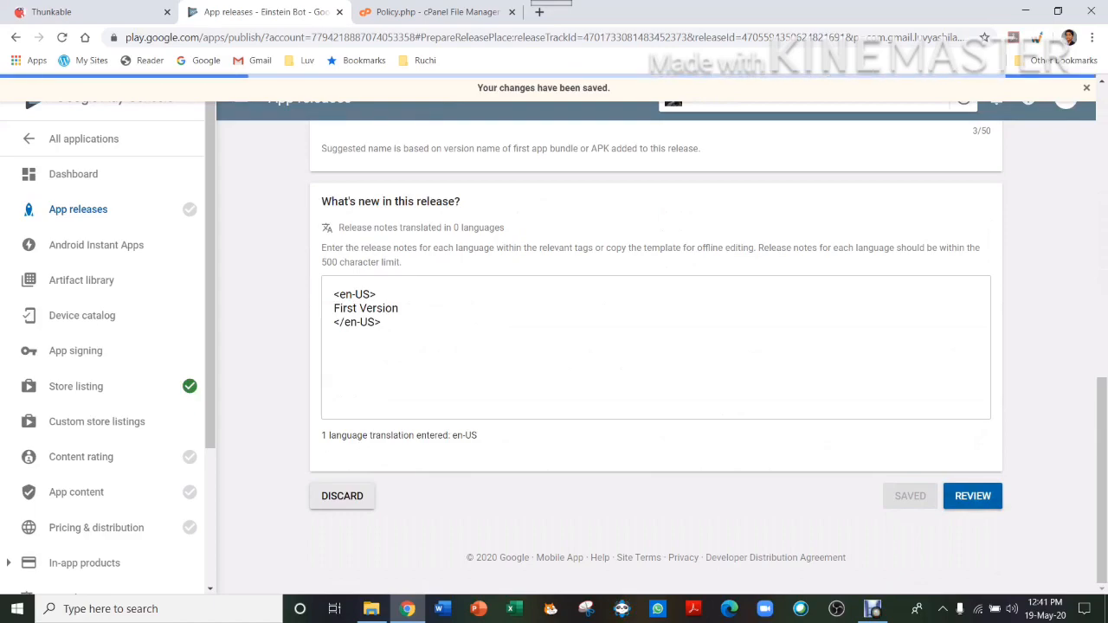
click(973, 495)
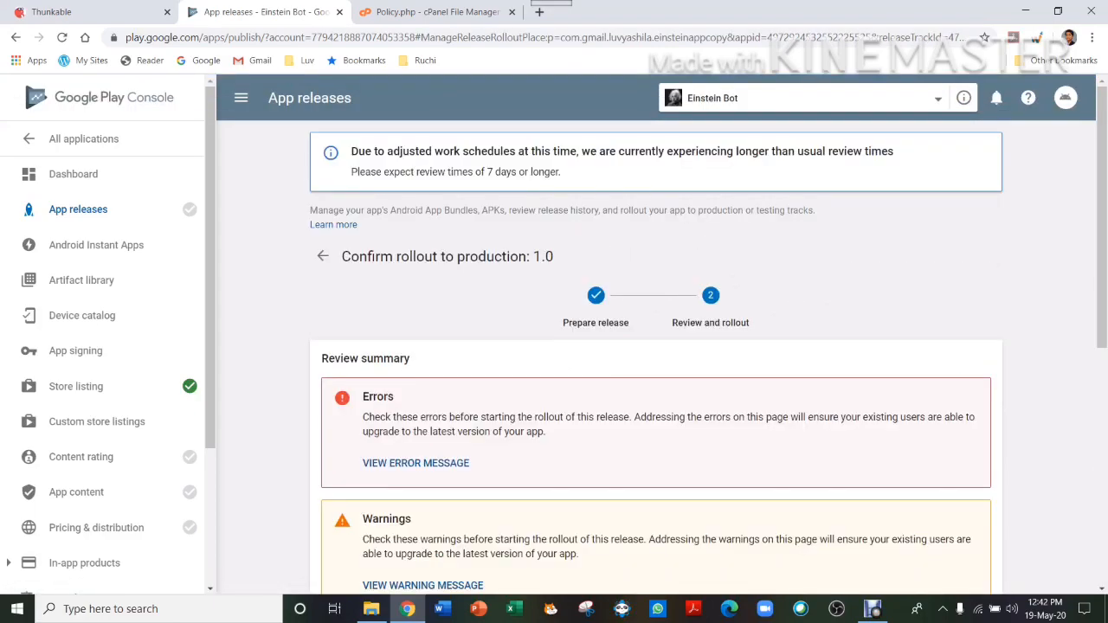
mouse_move(80, 457)
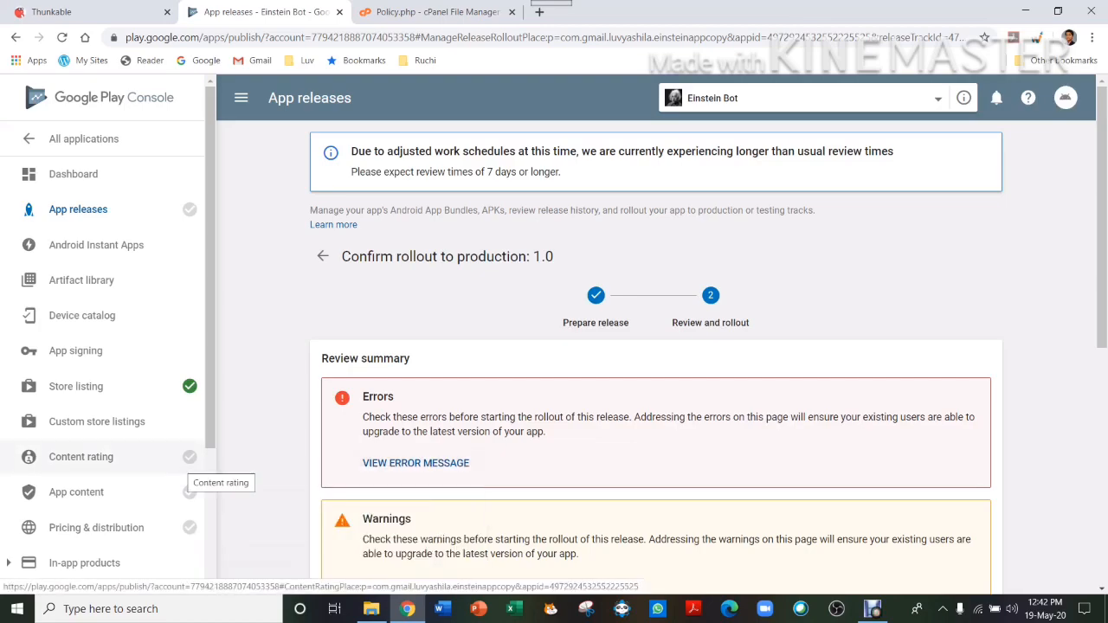
click(79, 458)
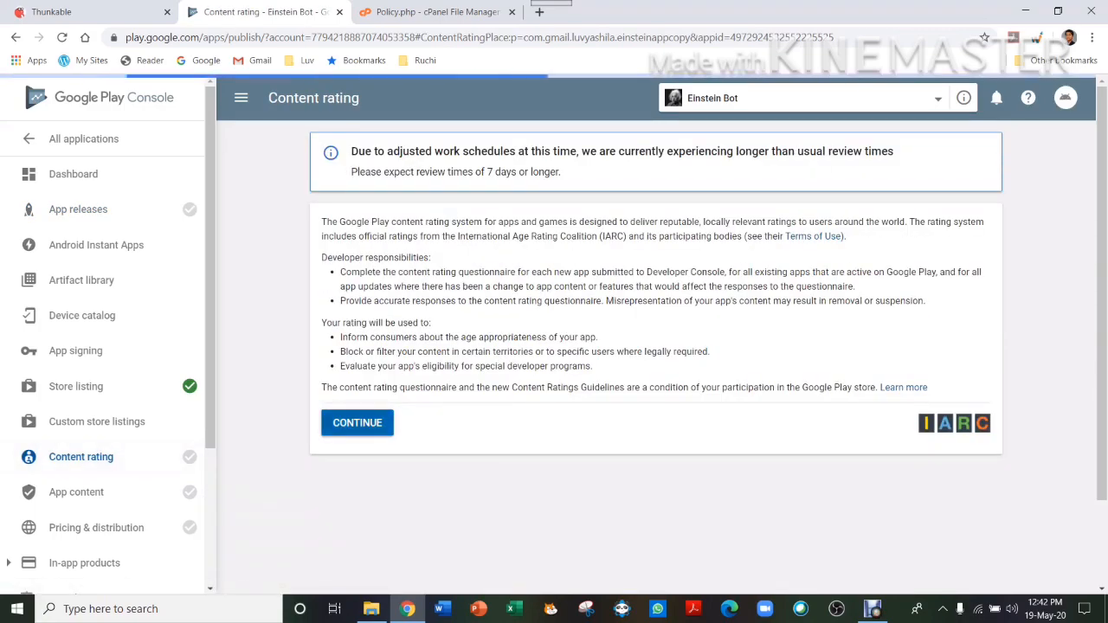
click(357, 423)
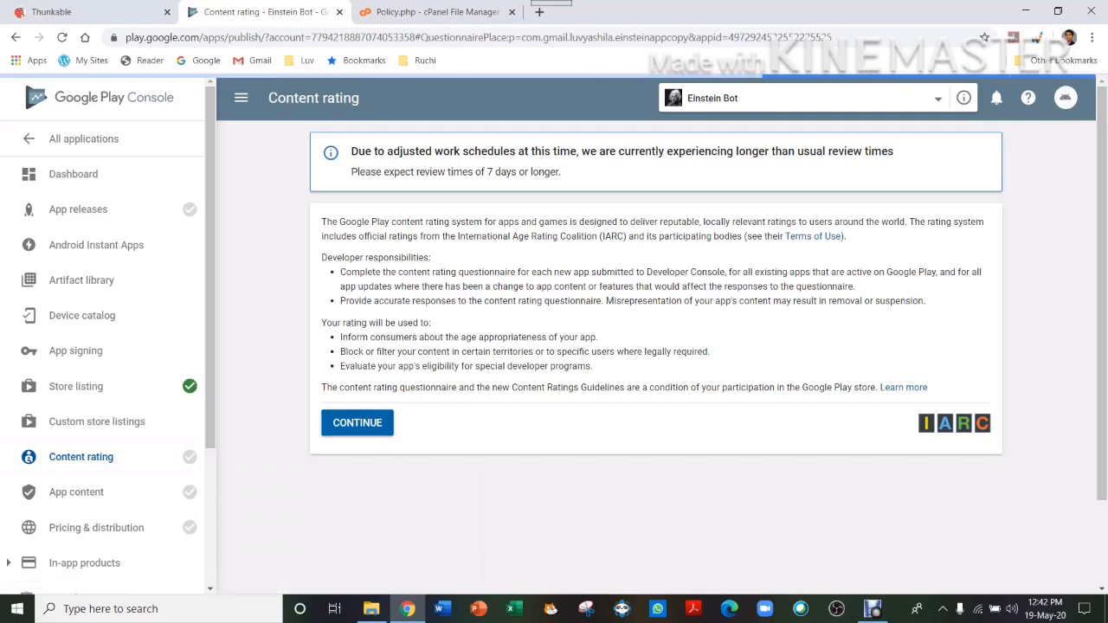
click(357, 422)
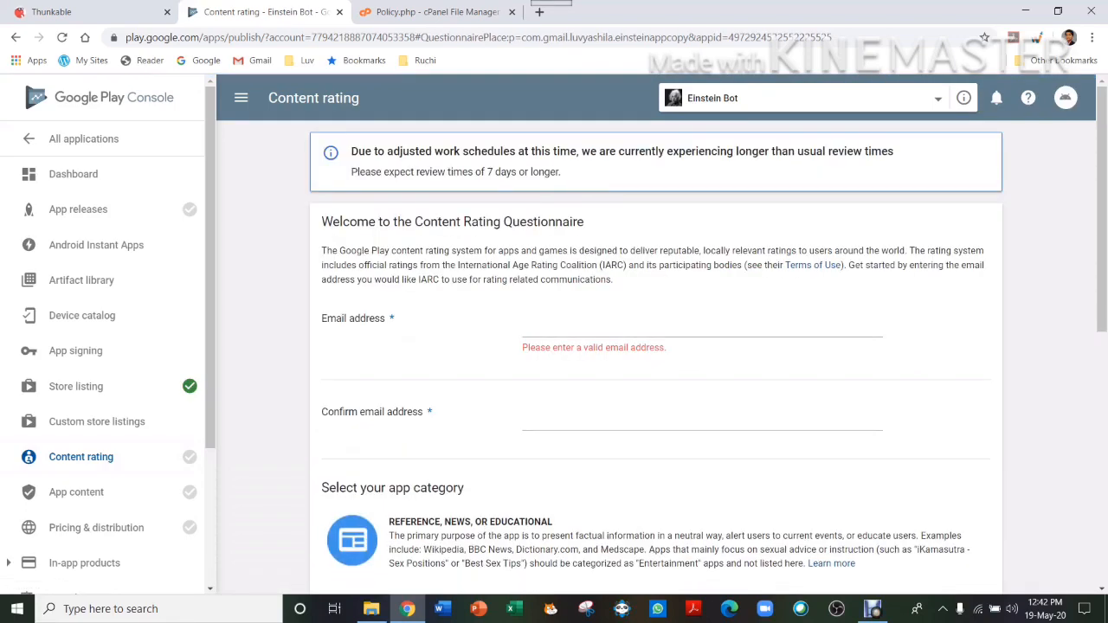
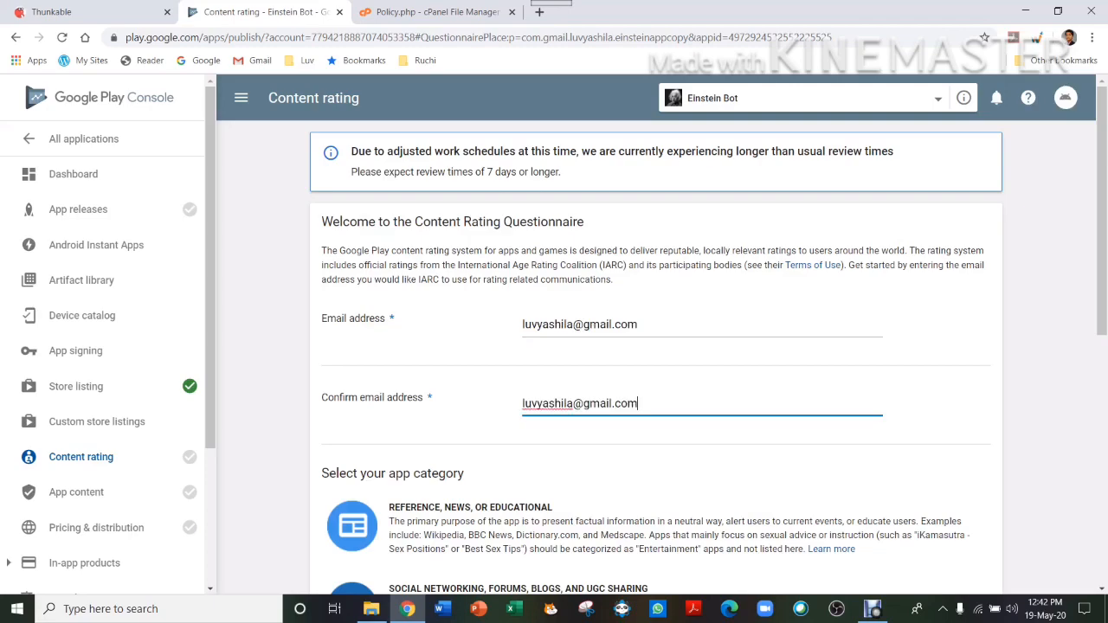
- Answer No to violence, sexual material and digital purchases, then save the questionnaire
scroll(down, 3)
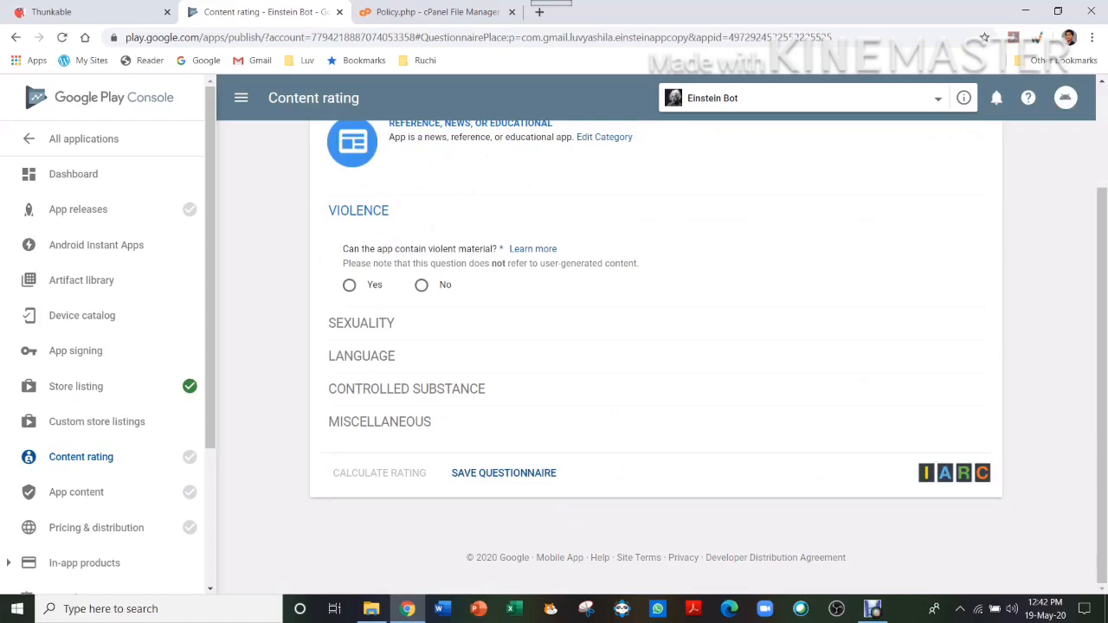
click(423, 284)
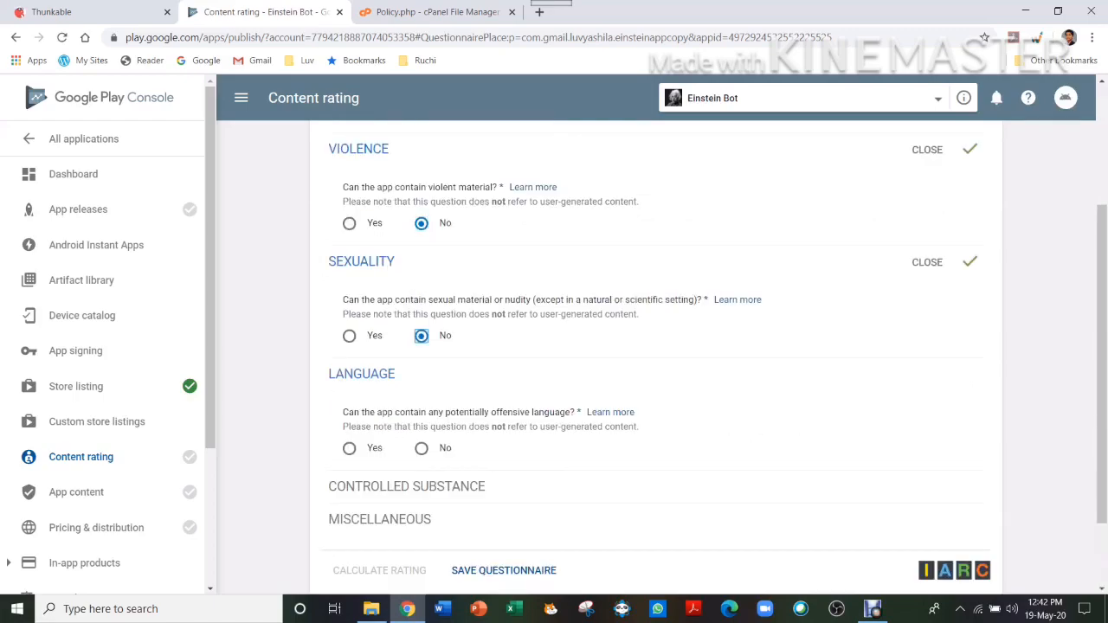
click(422, 446)
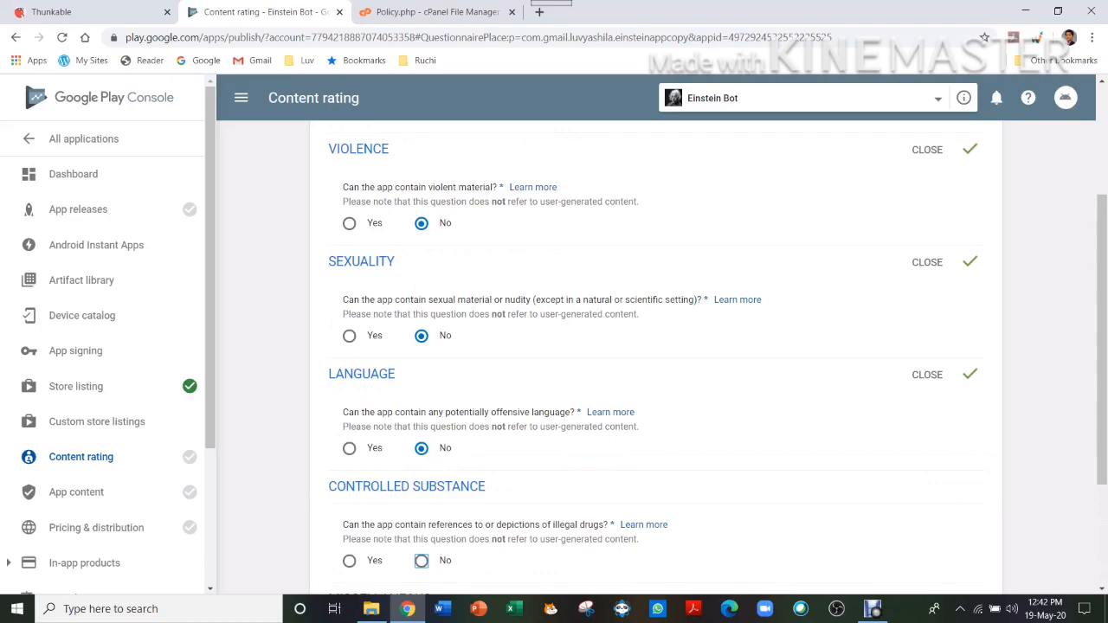
scroll(down, 3)
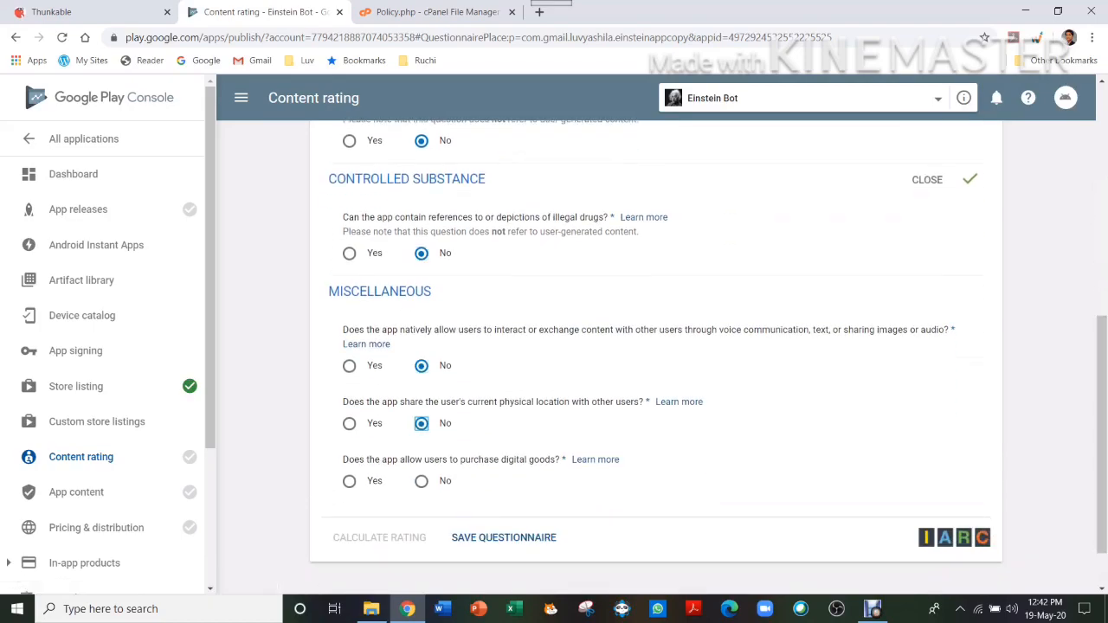
click(421, 481)
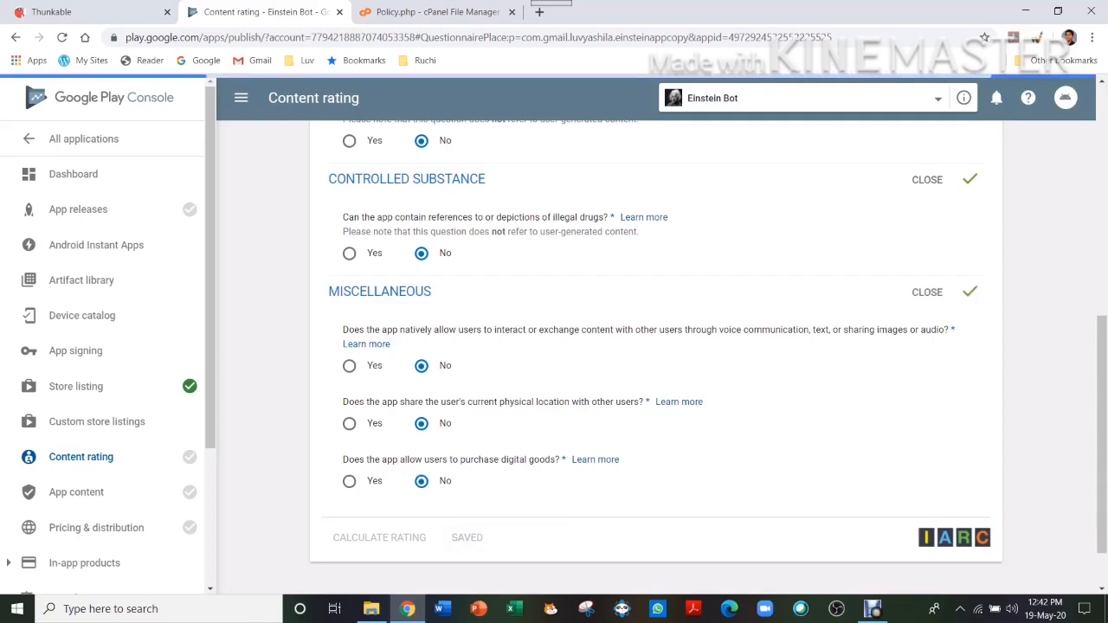
click(379, 537)
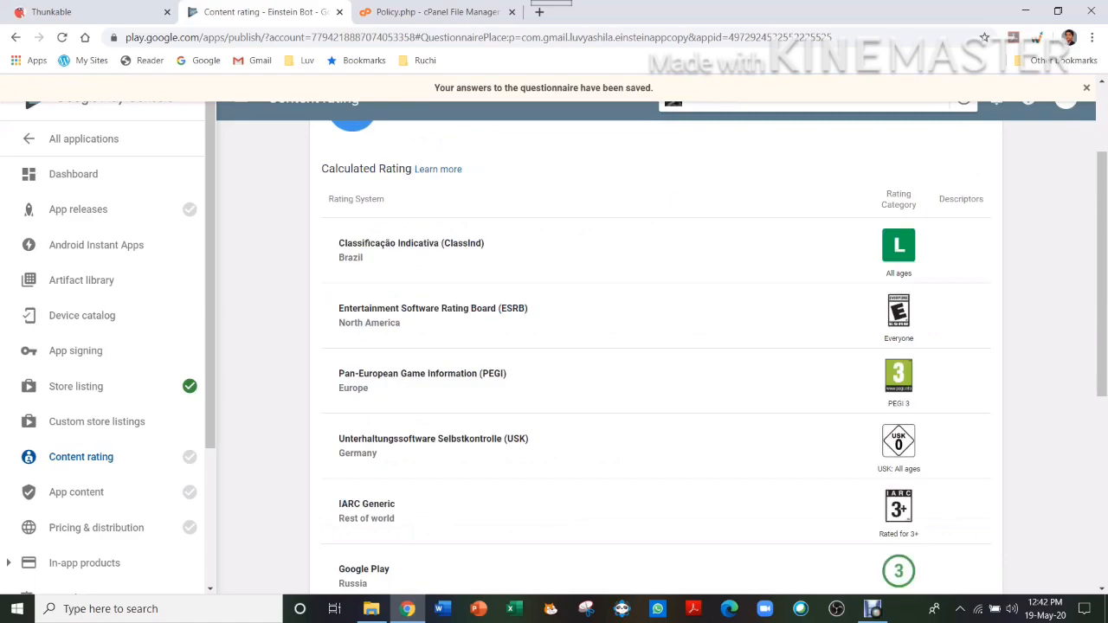
- Review the calculated ratings by region and apply them to Einstein Bot
scroll(down, 3)
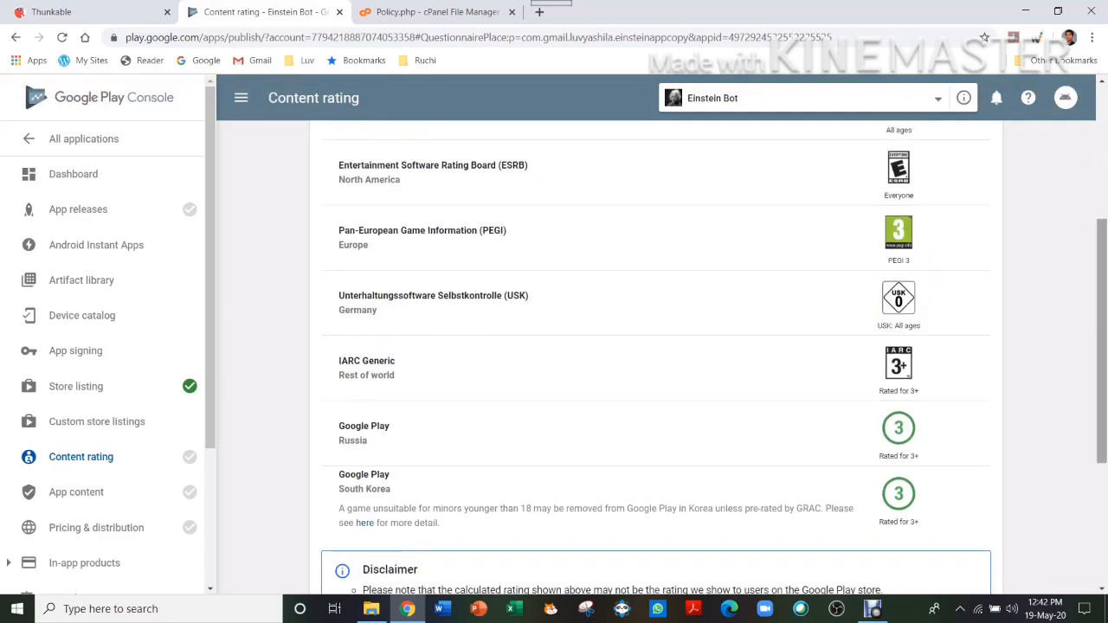
scroll(down, 3)
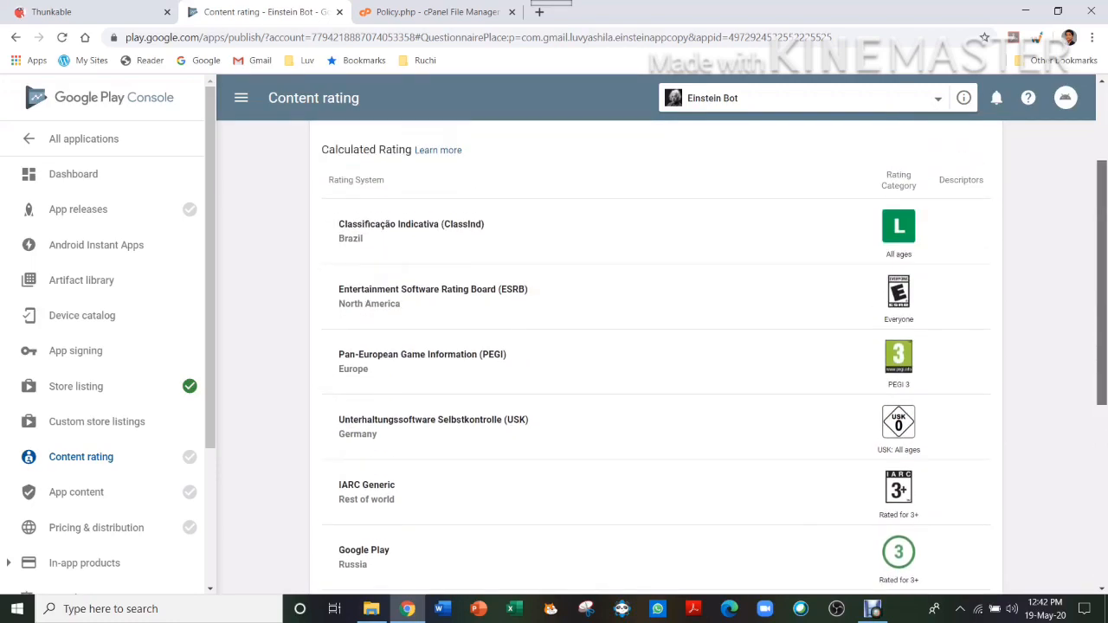
scroll(down, 3)
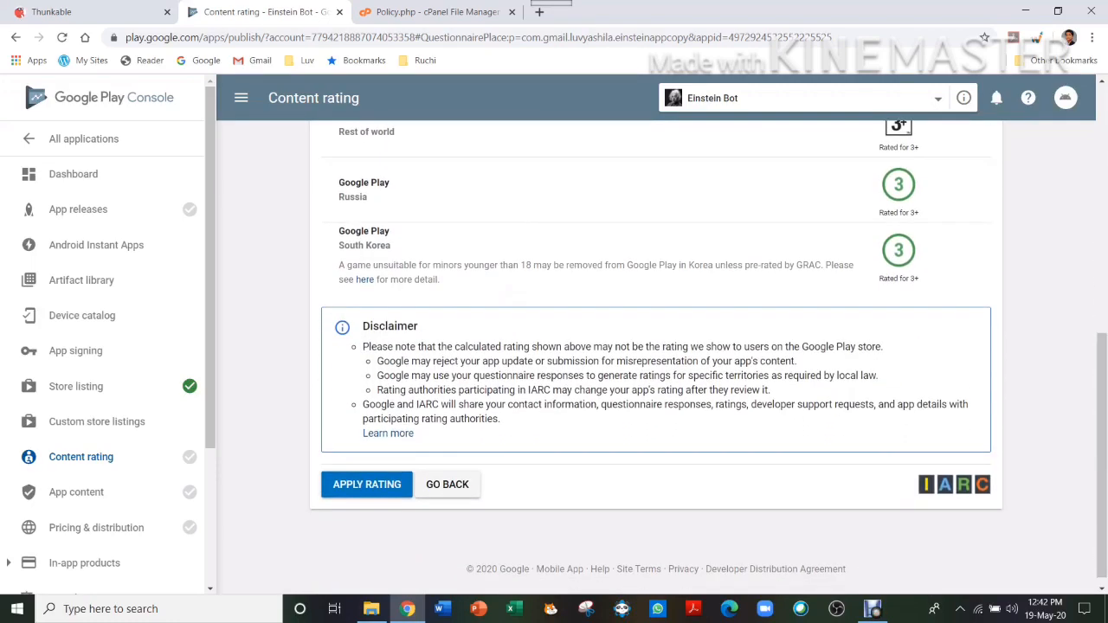
click(368, 485)
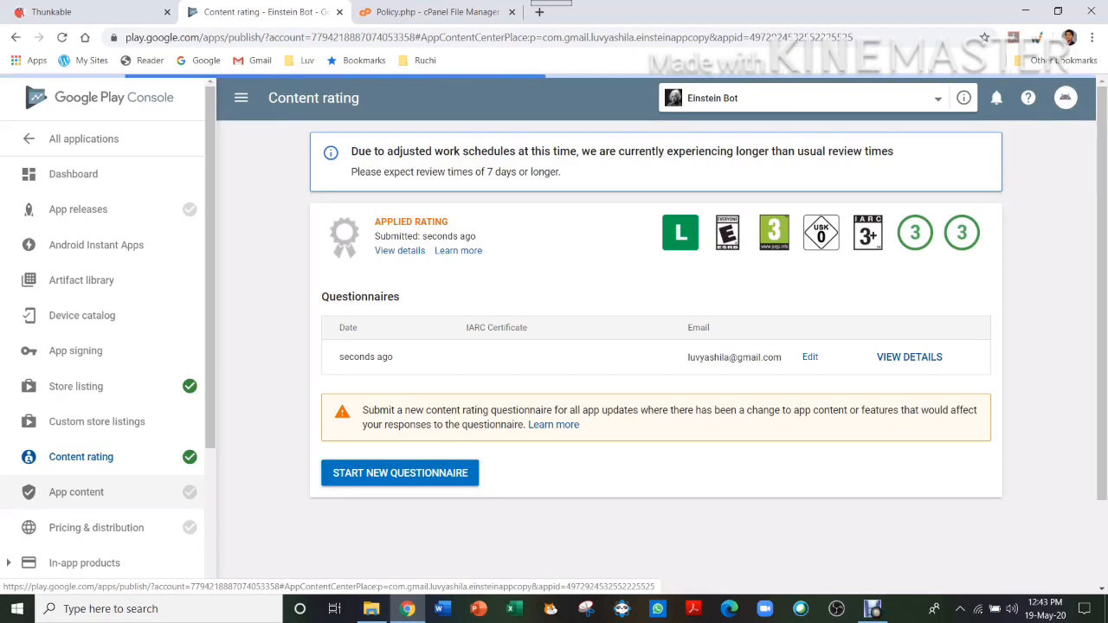
click(76, 492)
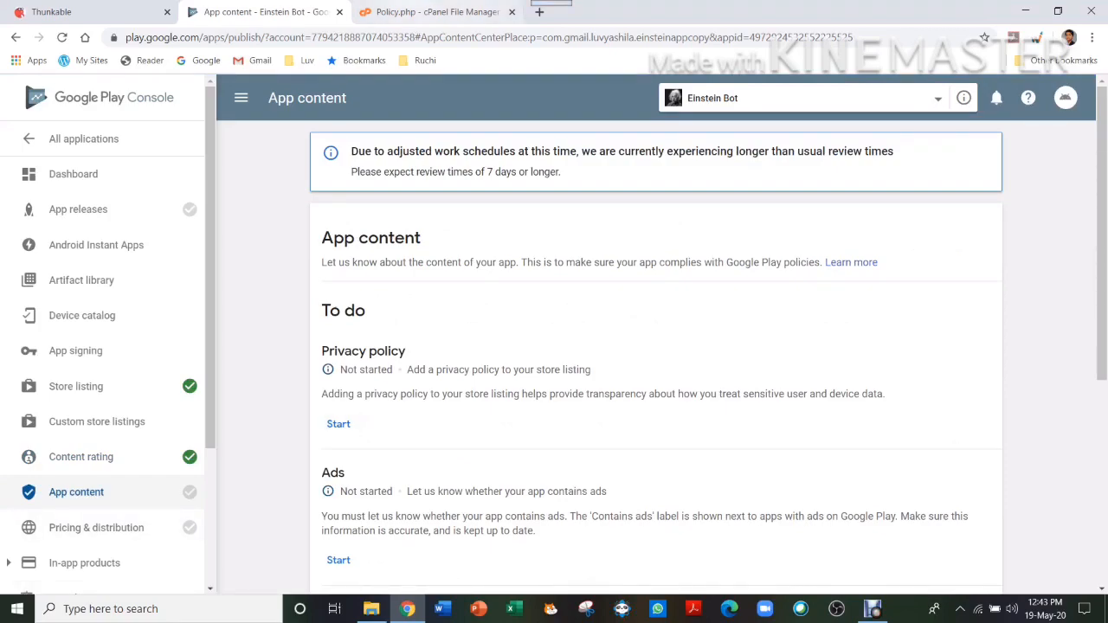
- Switch to the browser tab hosting the Policy.php privacy policy file
click(436, 11)
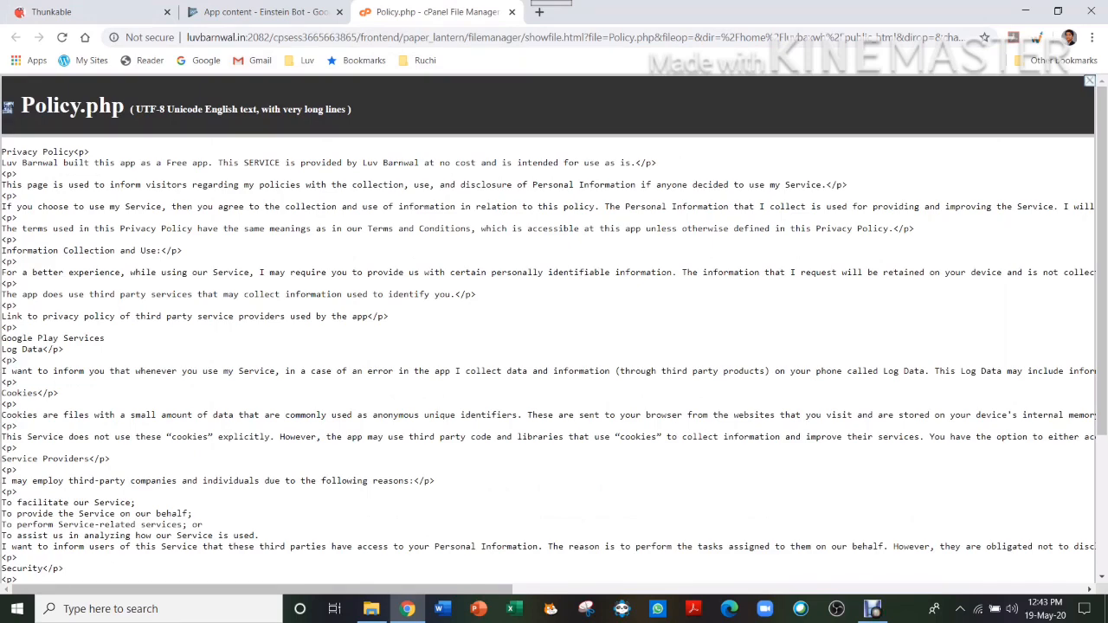
- Read through Policy.php to its contact section, copy its URL and return to Play Console
scroll(down, 3)
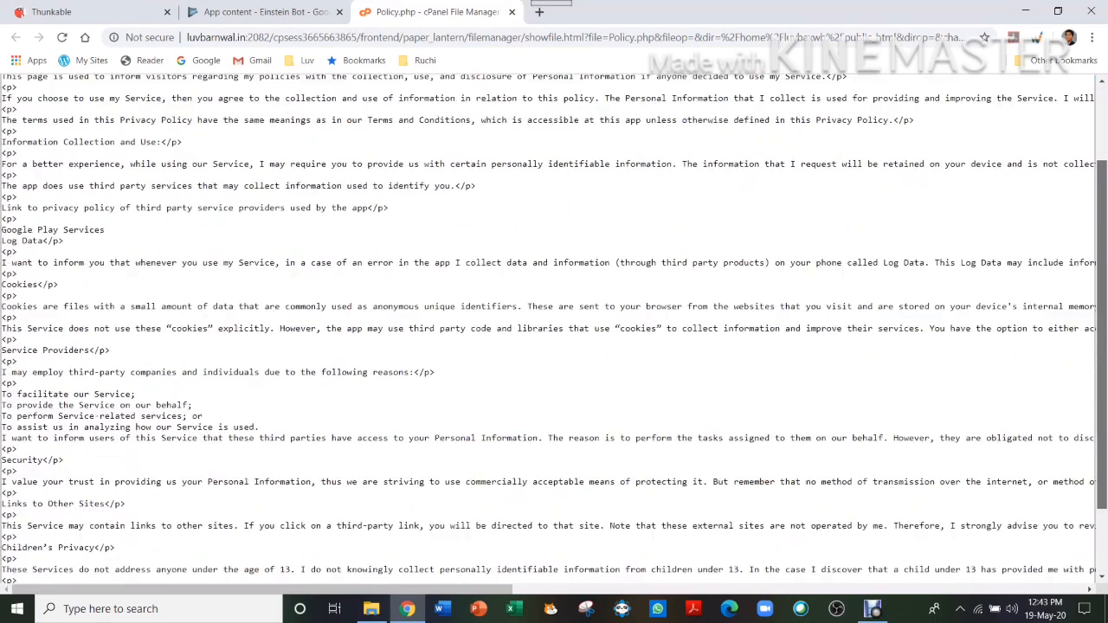
scroll(down, 3)
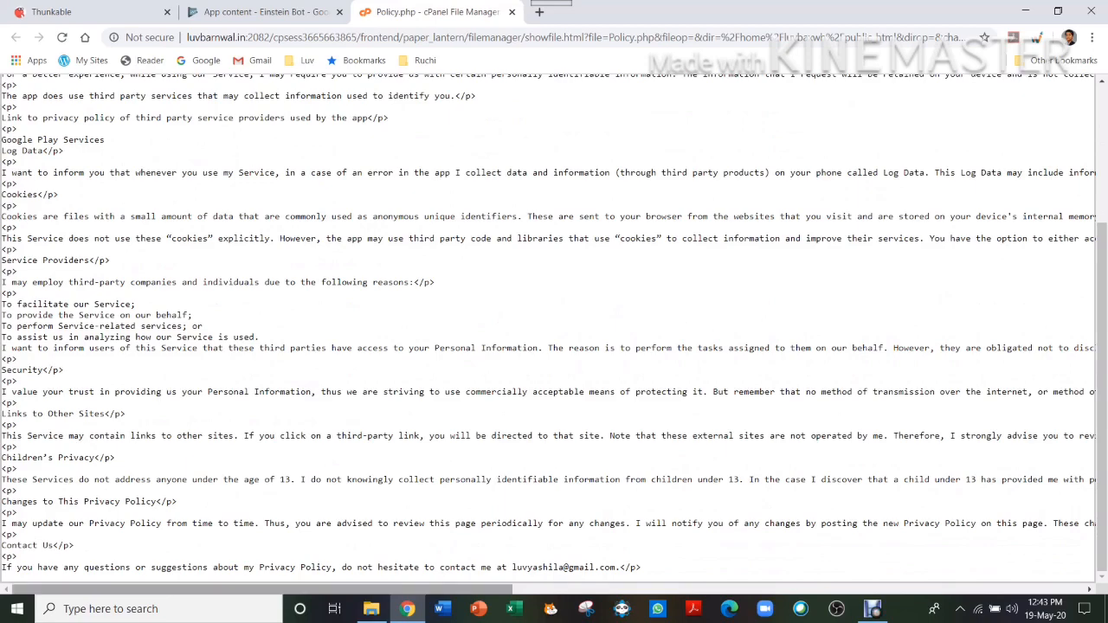
scroll(right, 3)
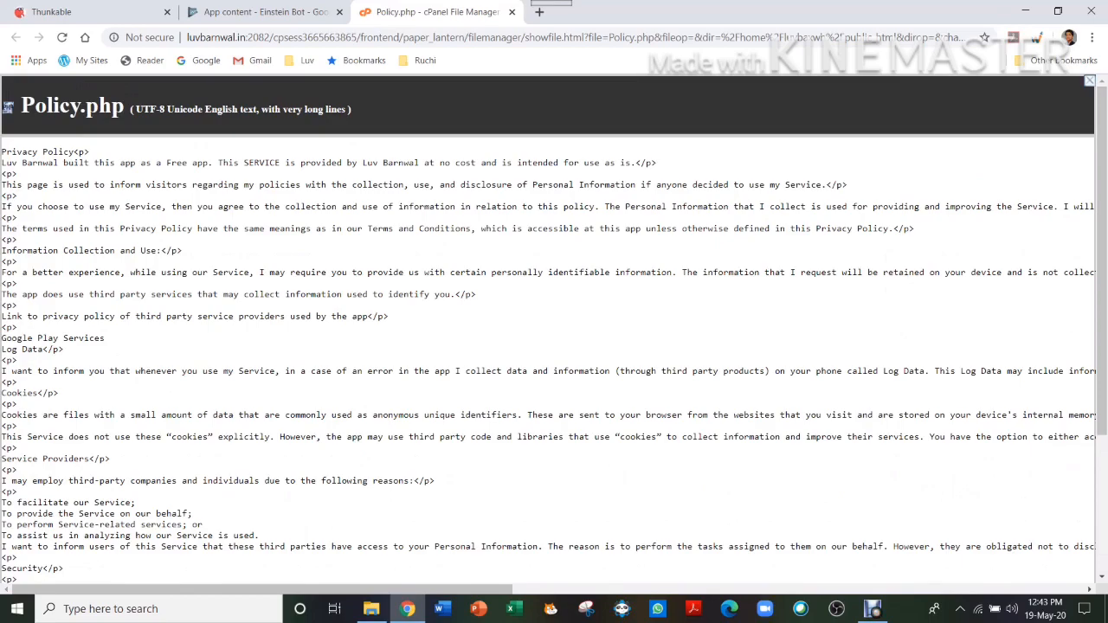
scroll(down, 3)
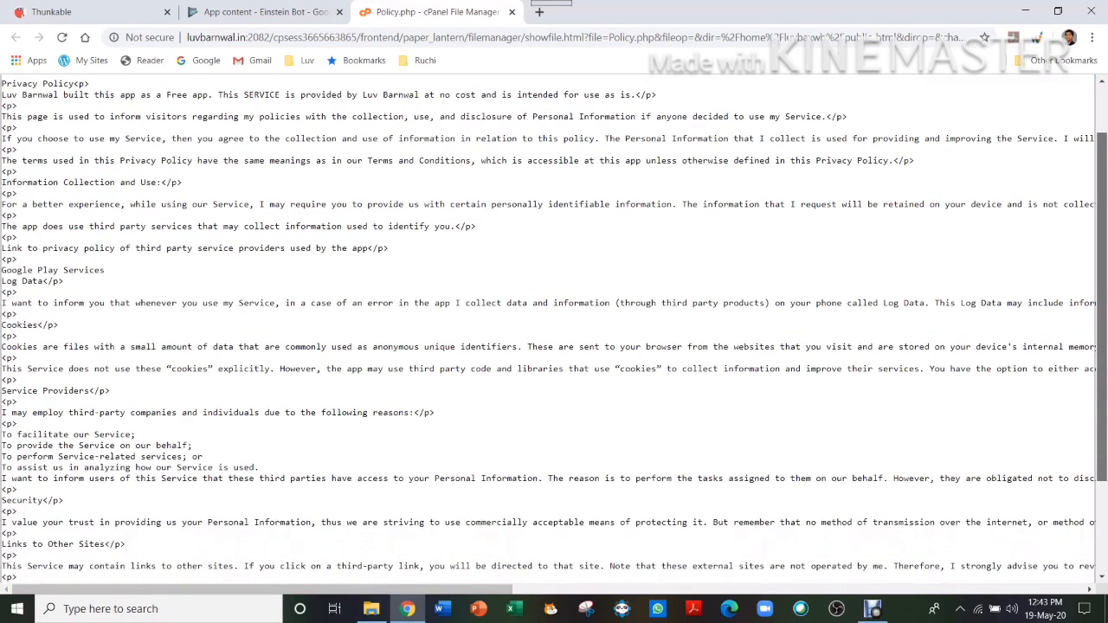
scroll(down, 3)
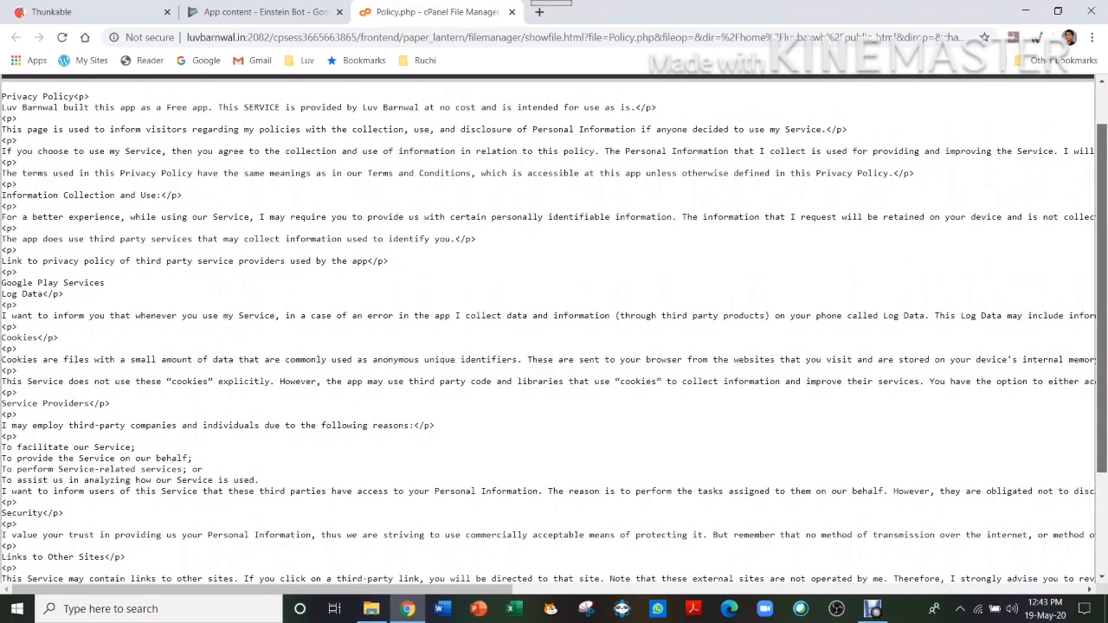
scroll(down, 3)
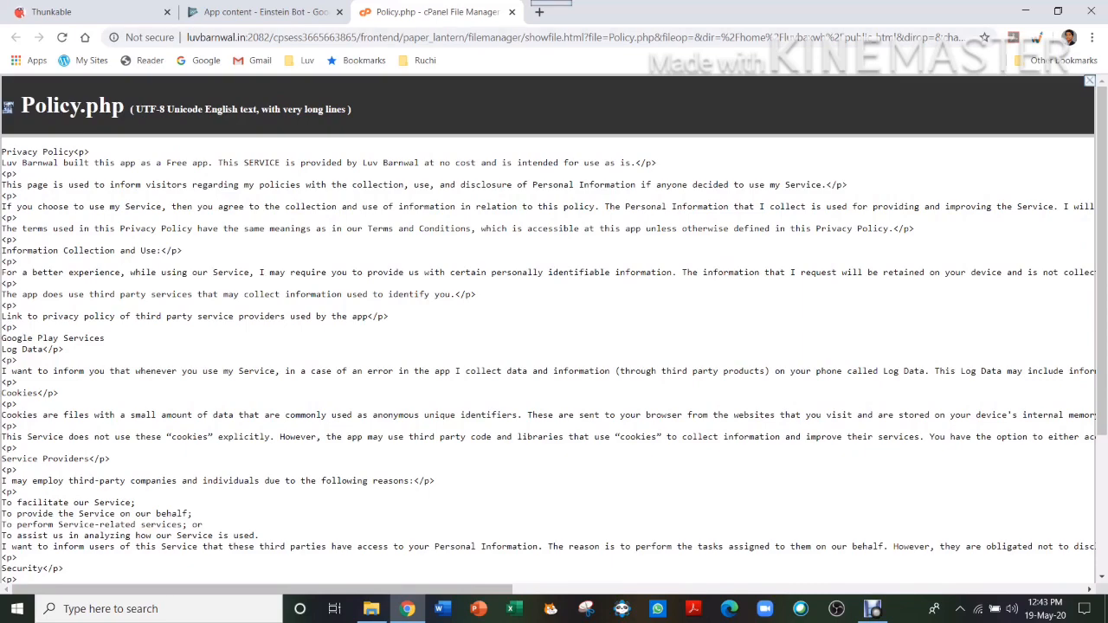
click(555, 39)
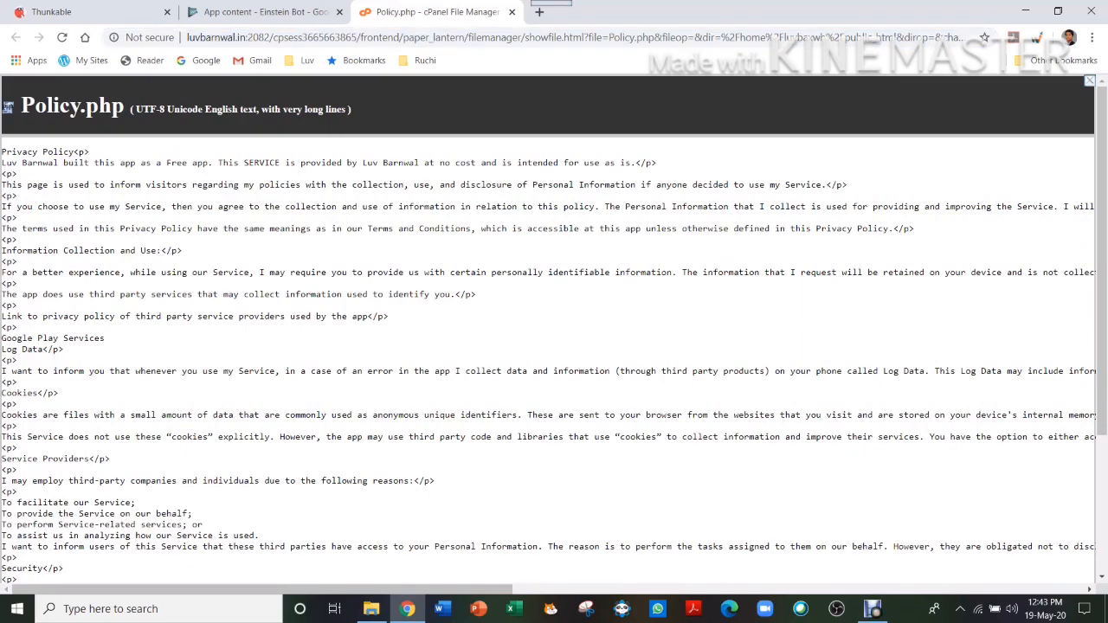
click(260, 11)
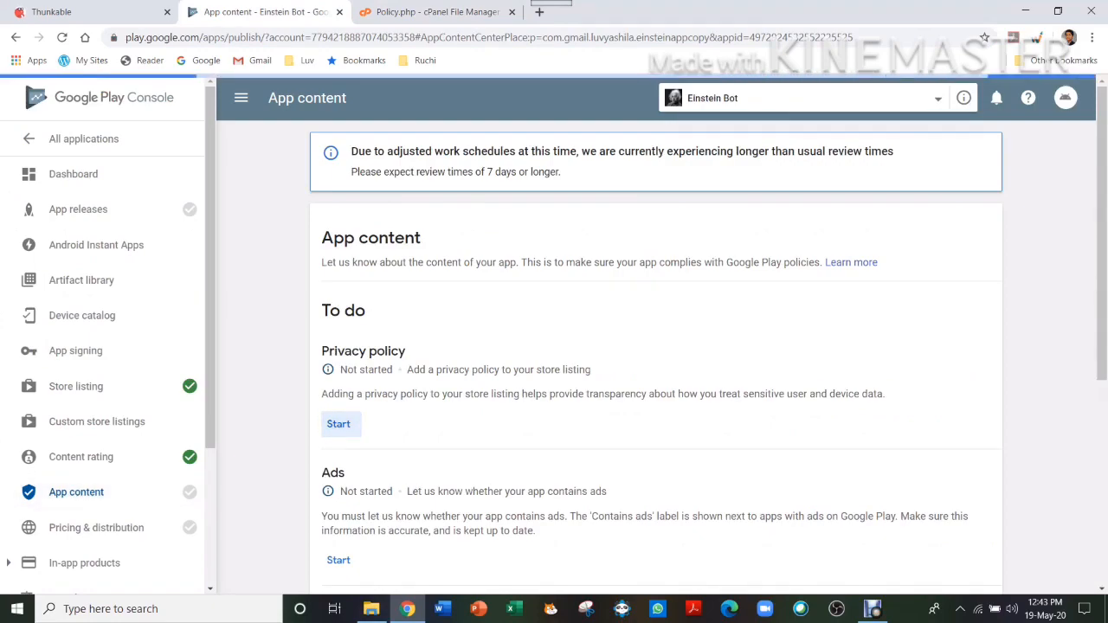
- Save the hosted Policy.php address as the privacy policy URL and return to App content
click(339, 423)
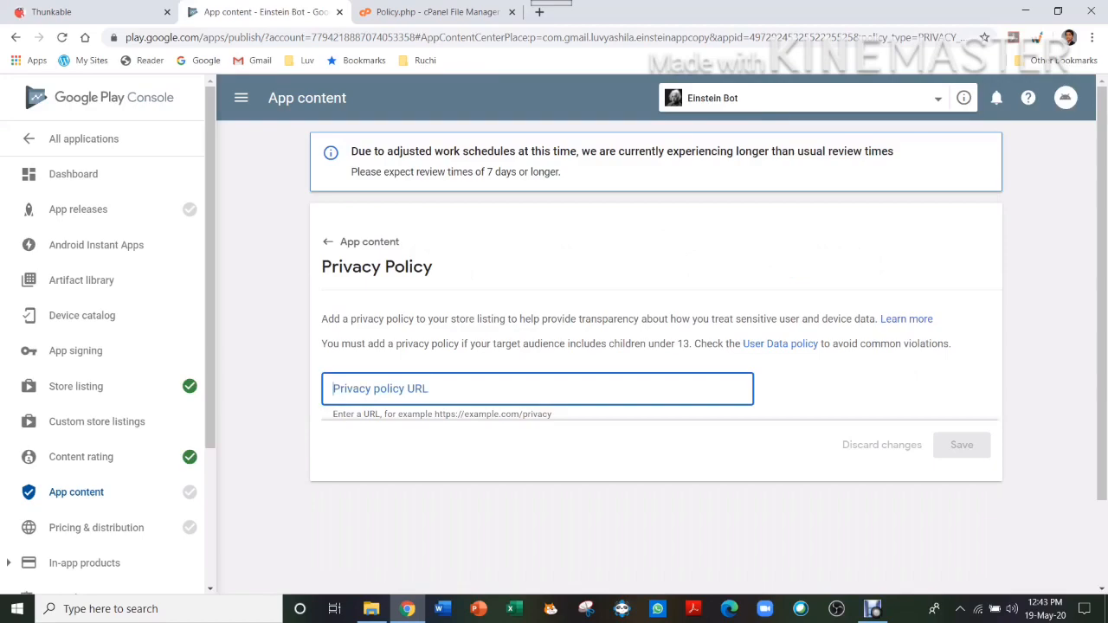
text(Fluvbaxwh%2Fpublic_html&dirop=&charset=&file_charset=&baseurl=&basedir=)
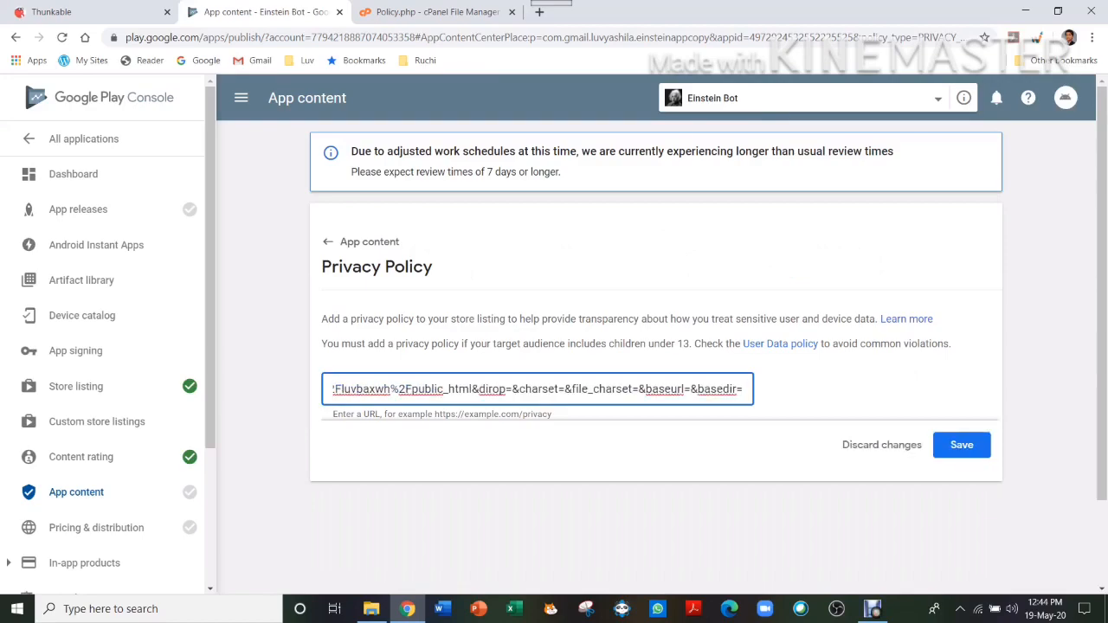
click(961, 443)
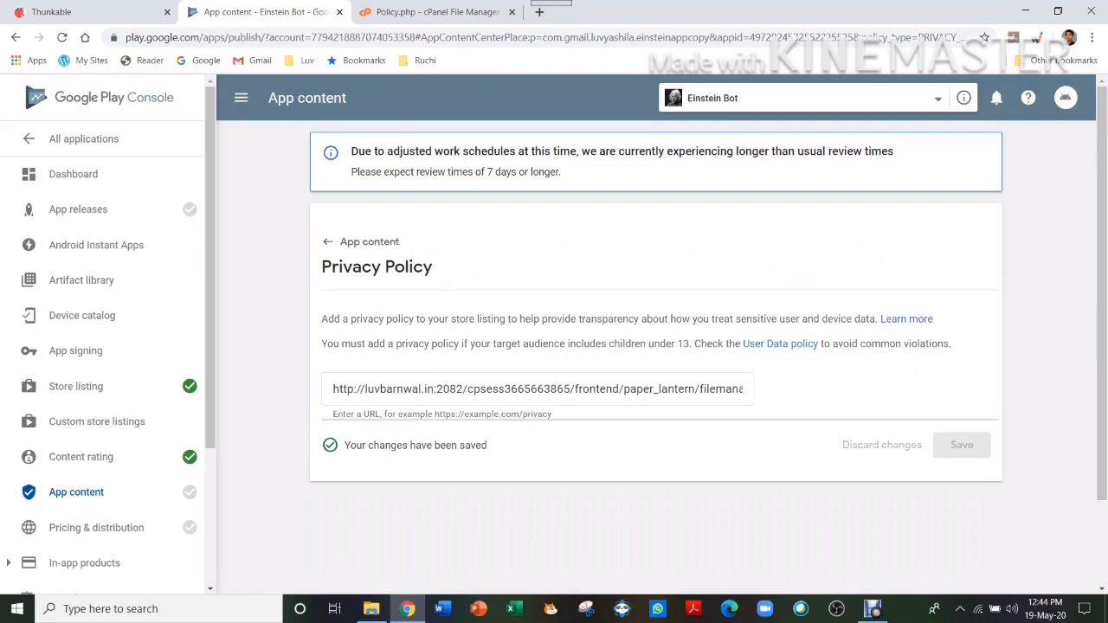
click(327, 242)
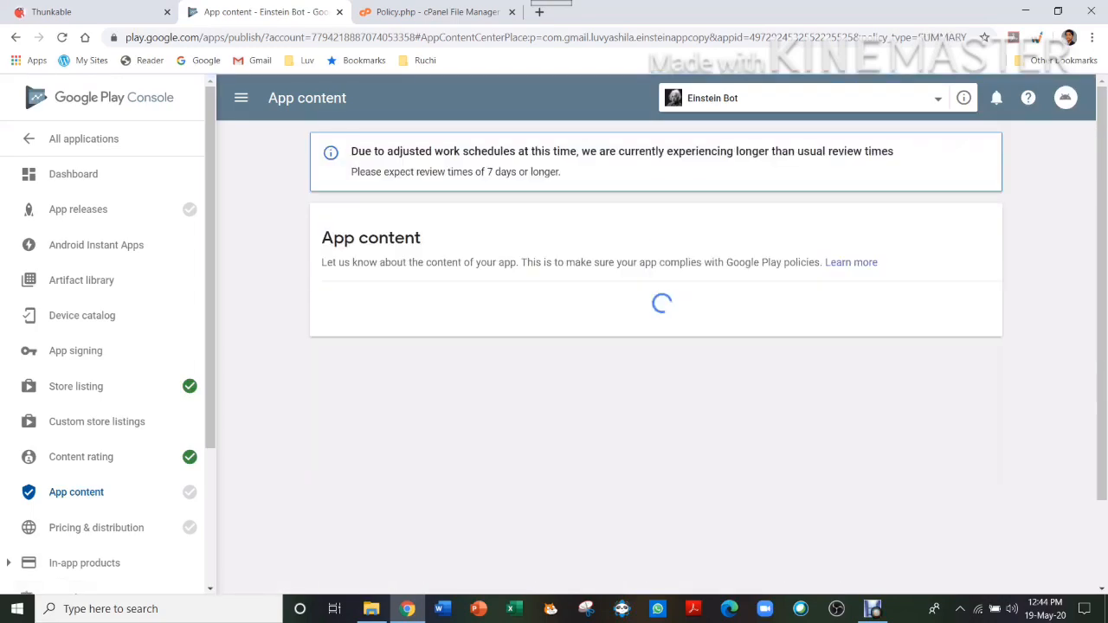
- Declare all functionality available without special access on App access and save it
scroll(down, 3)
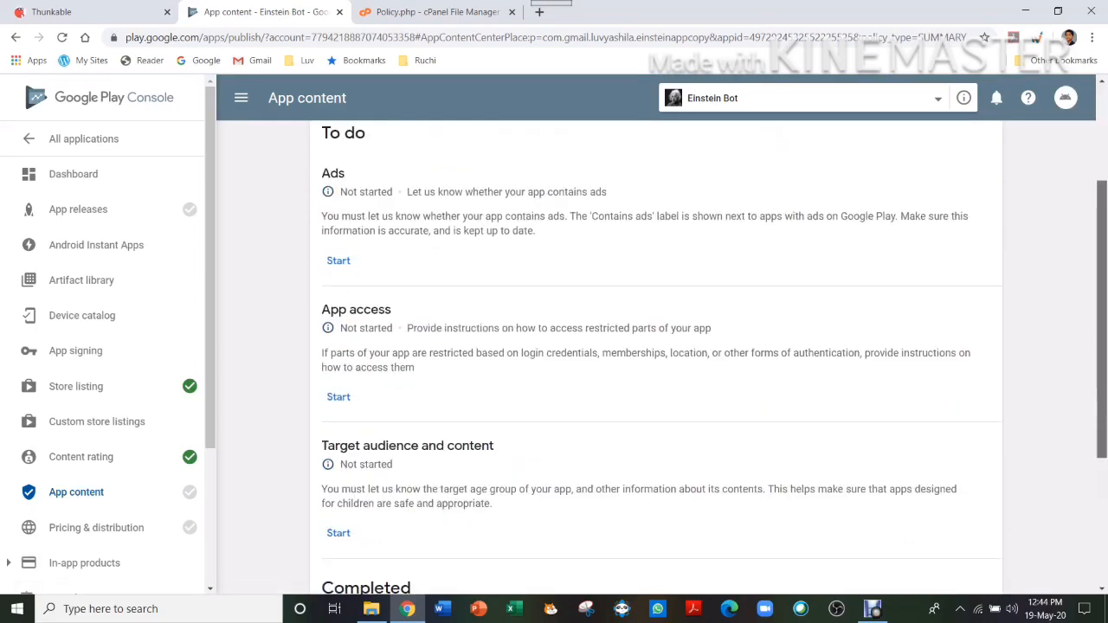
click(339, 392)
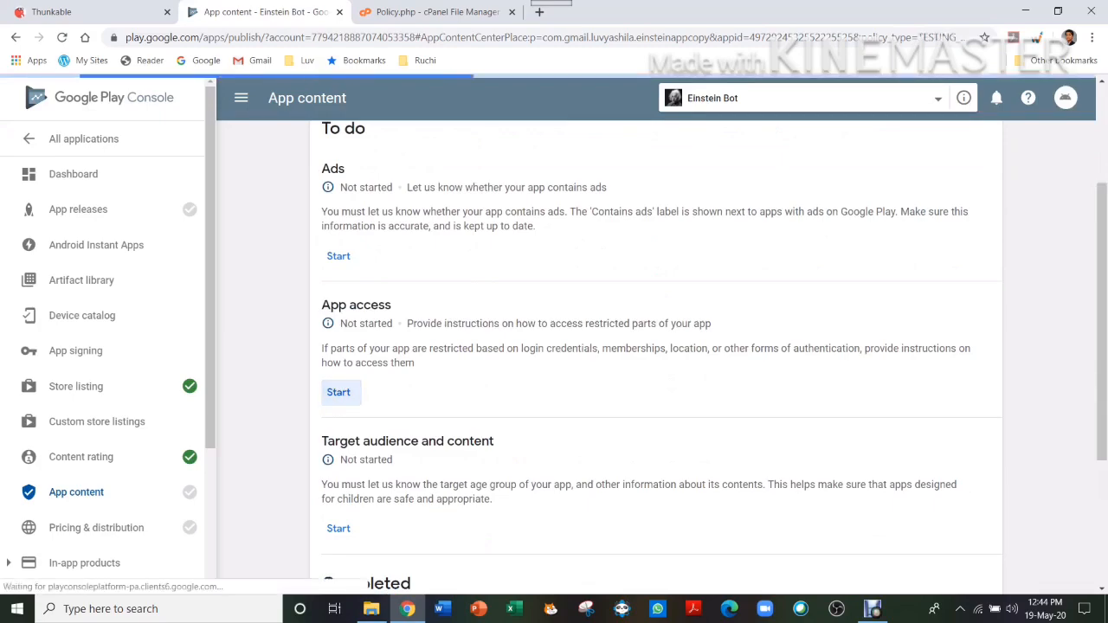
click(339, 392)
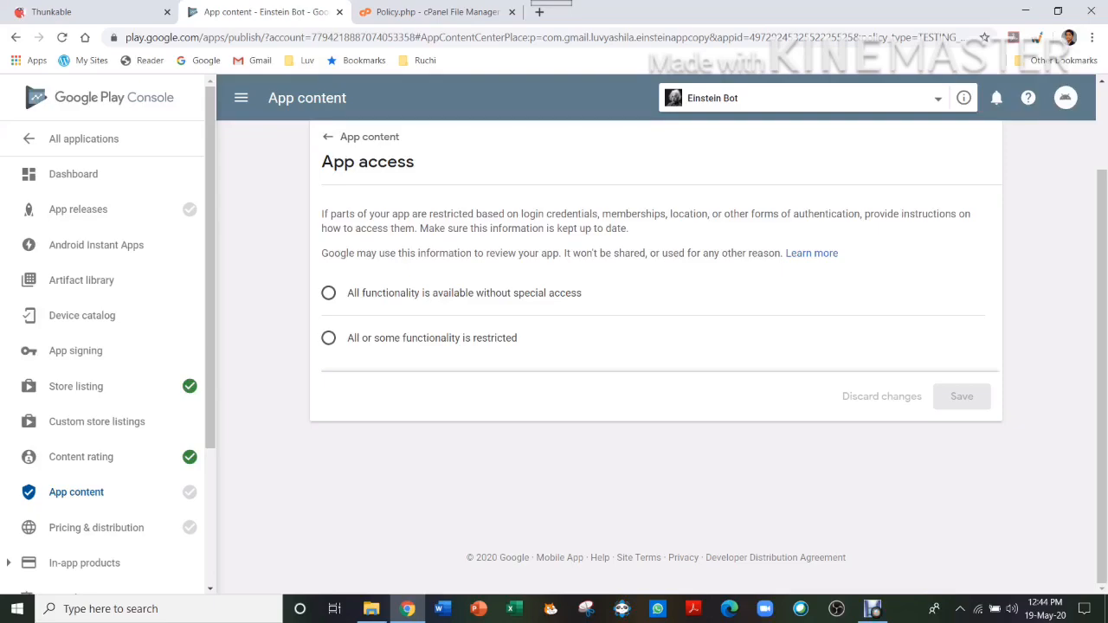
click(329, 292)
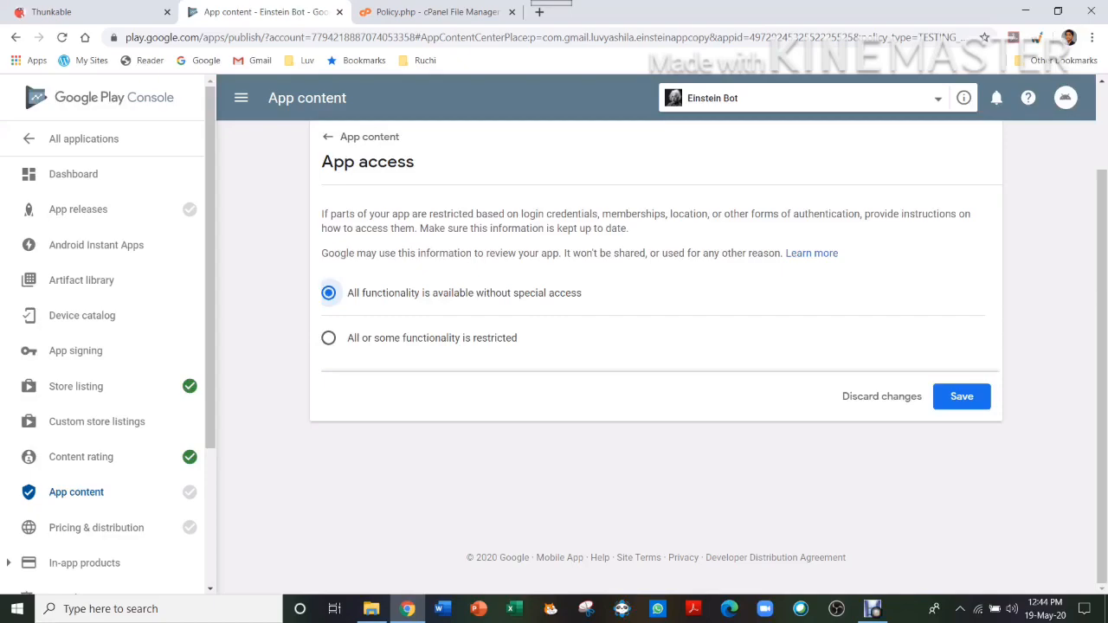
click(961, 395)
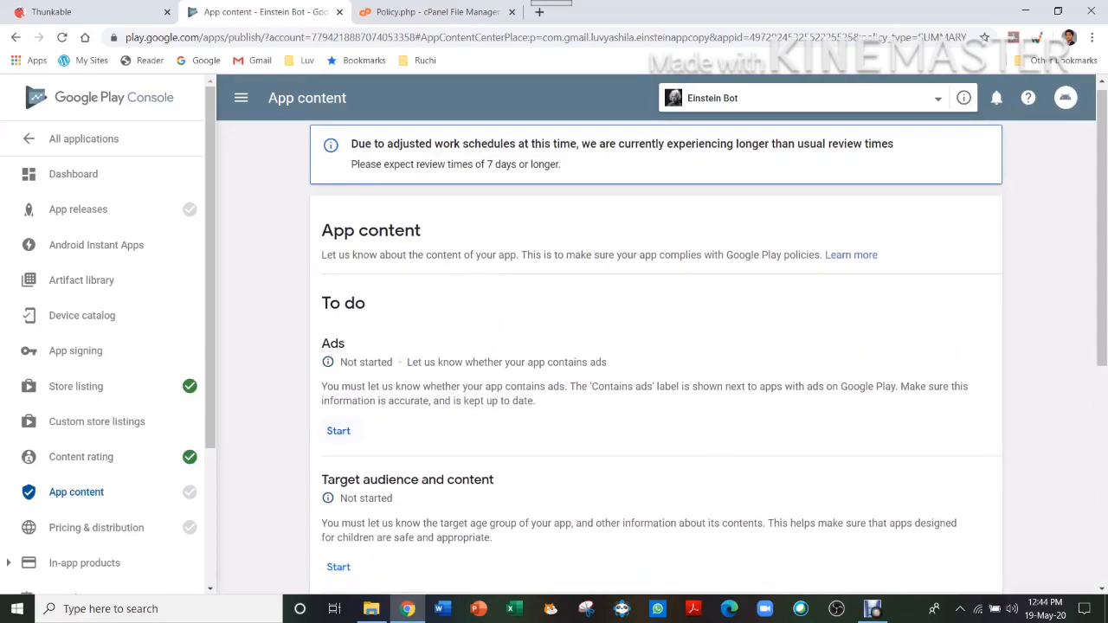
- Declare under Ads that Einstein Bot contains no ads and save the declaration
click(340, 429)
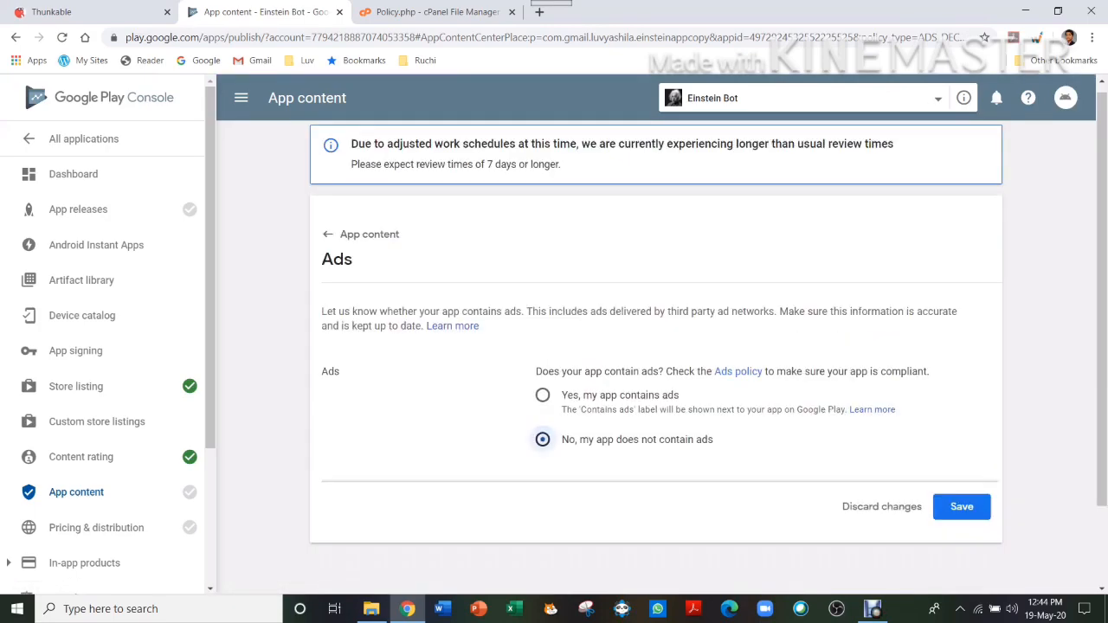
click(544, 440)
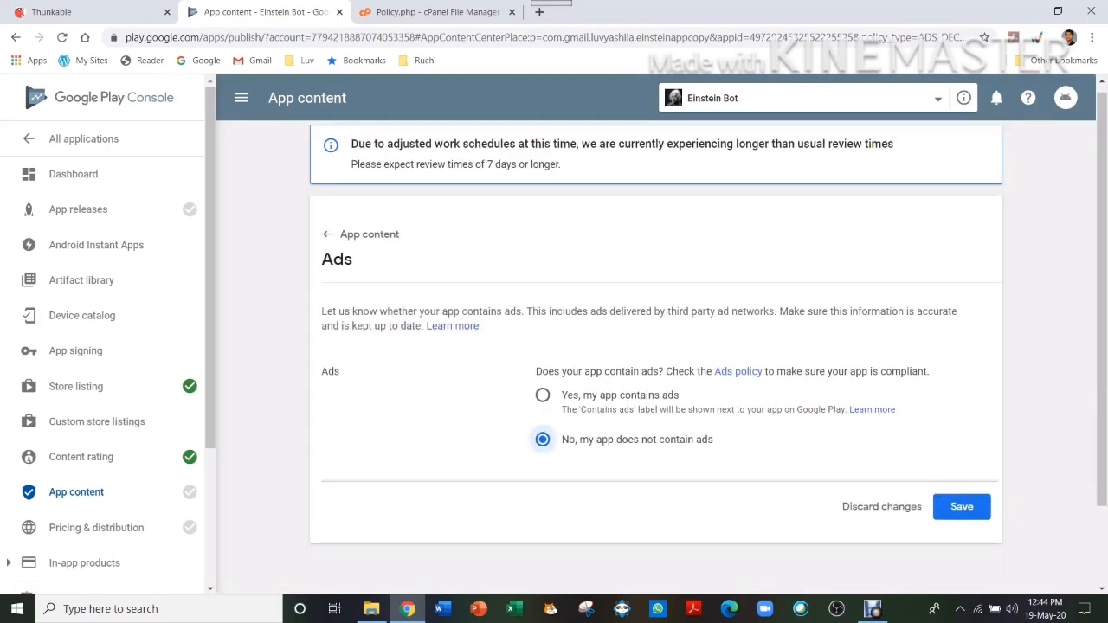
click(961, 505)
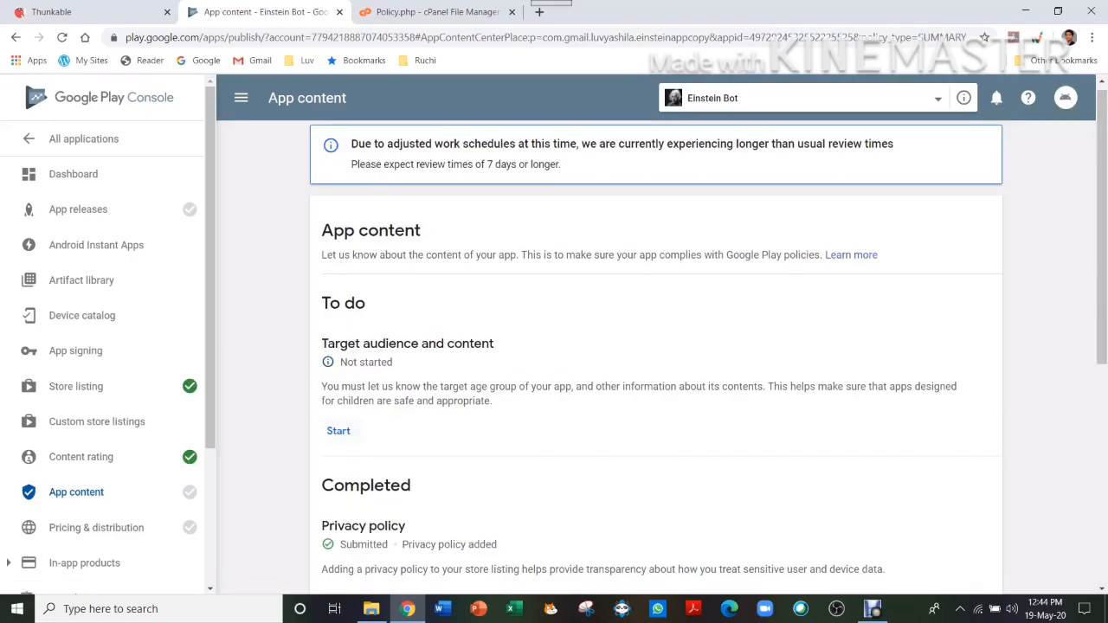
- Answer the target audience questionnaire for all age groups, confirming children under 13 are included
click(340, 430)
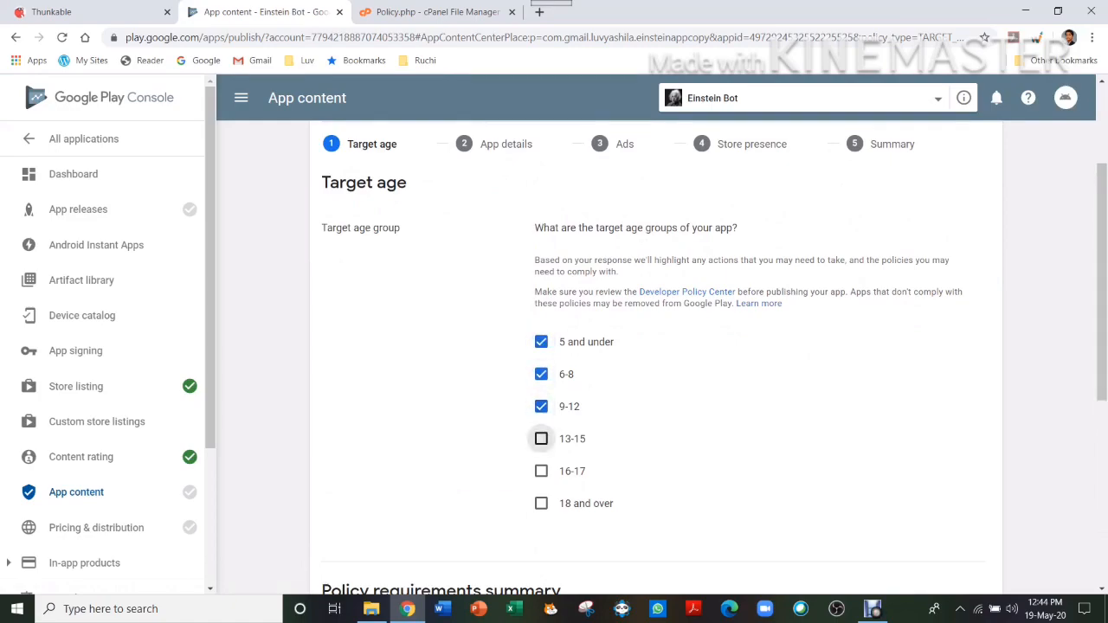
scroll(down, 3)
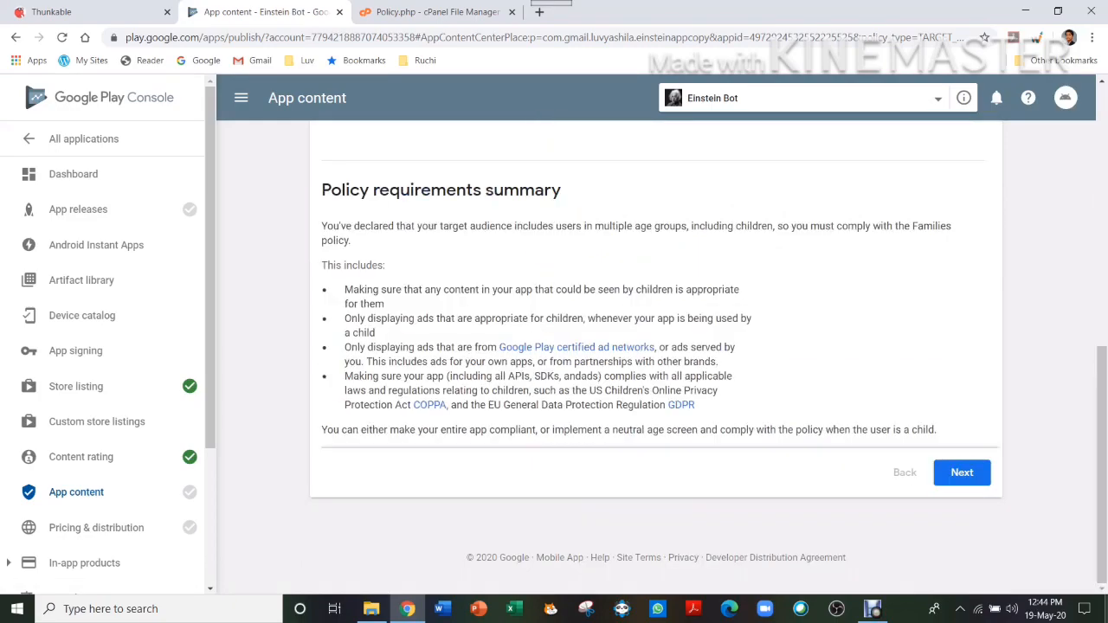
click(961, 471)
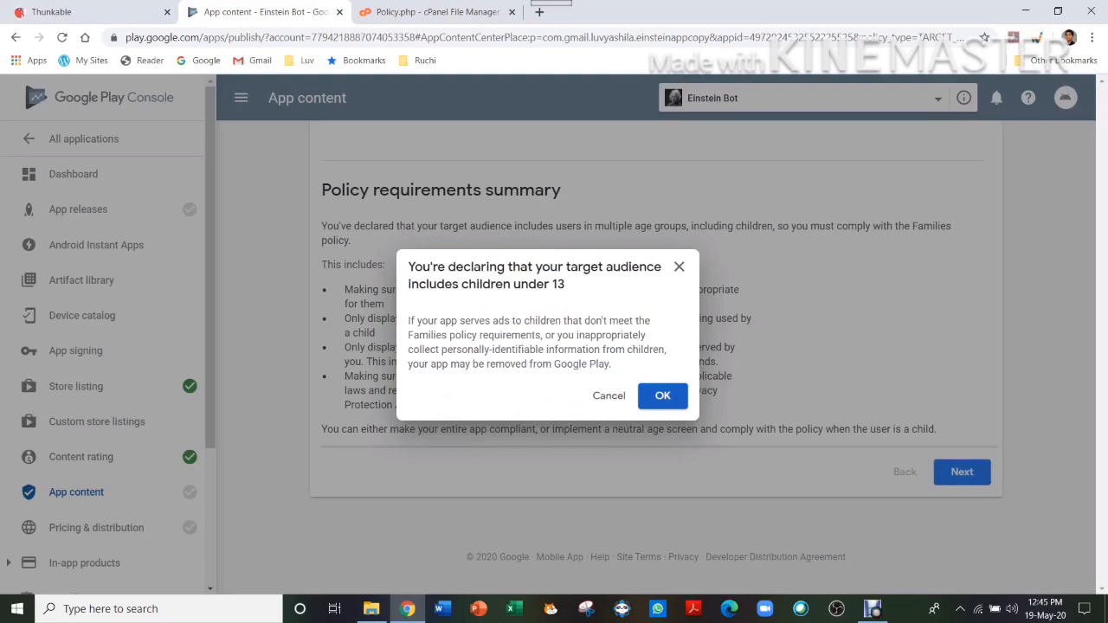
click(662, 395)
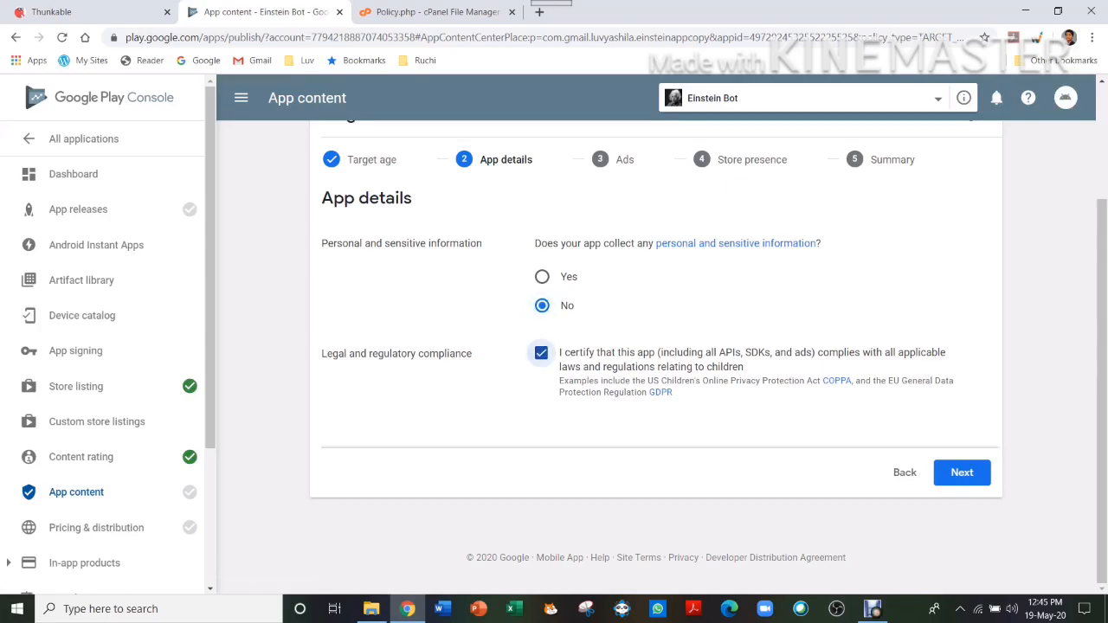
click(963, 471)
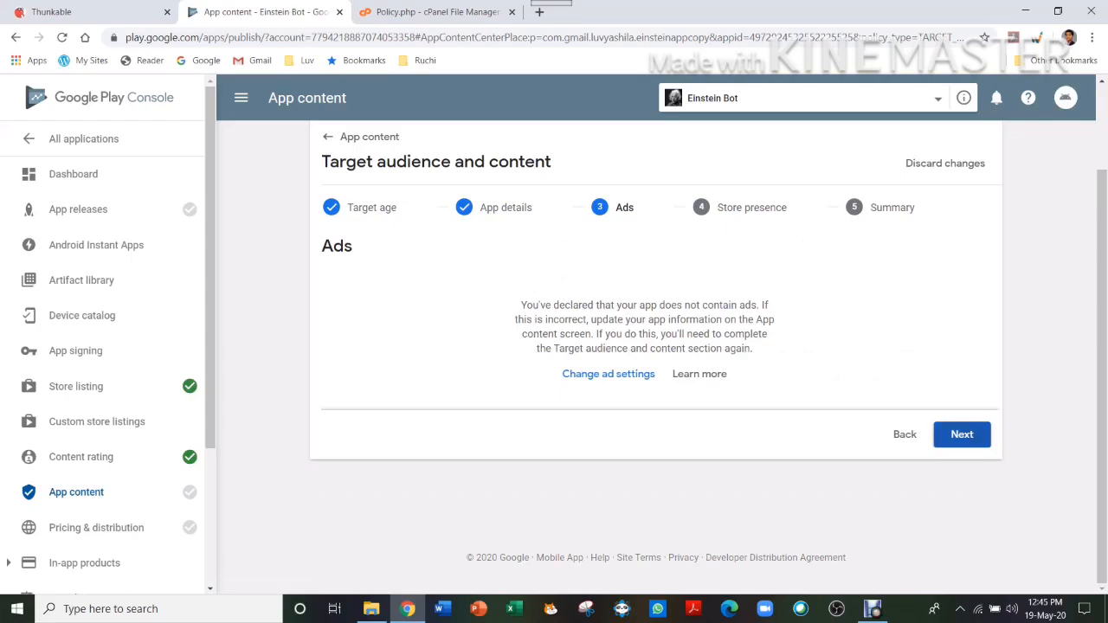
click(963, 433)
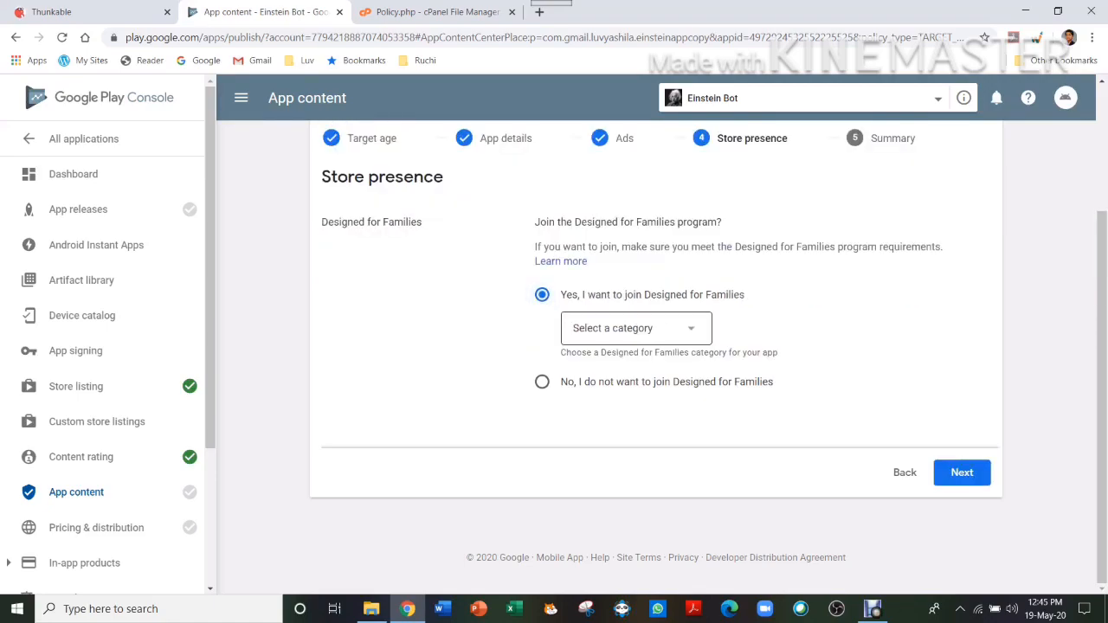
- Join Designed for Families in the Education category and save the target audience answers
click(636, 327)
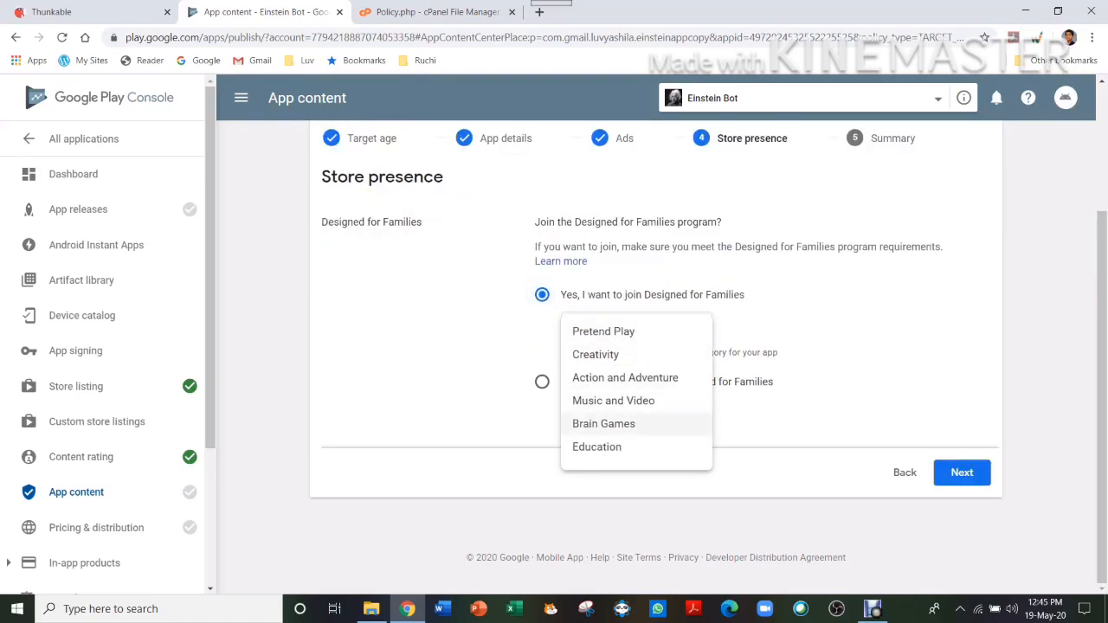
click(595, 446)
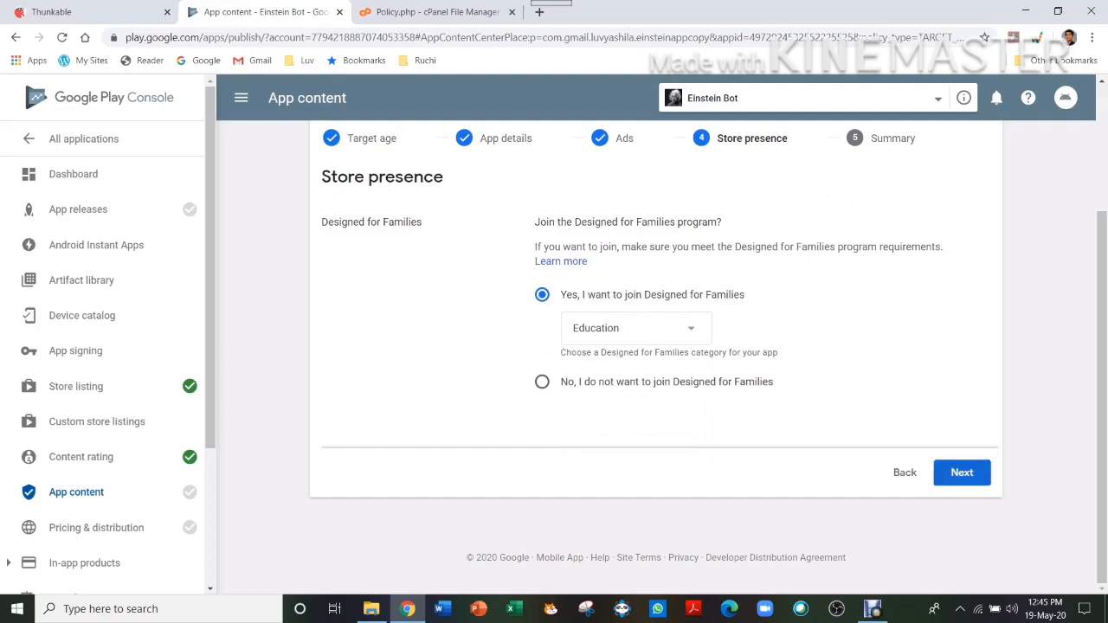
click(963, 471)
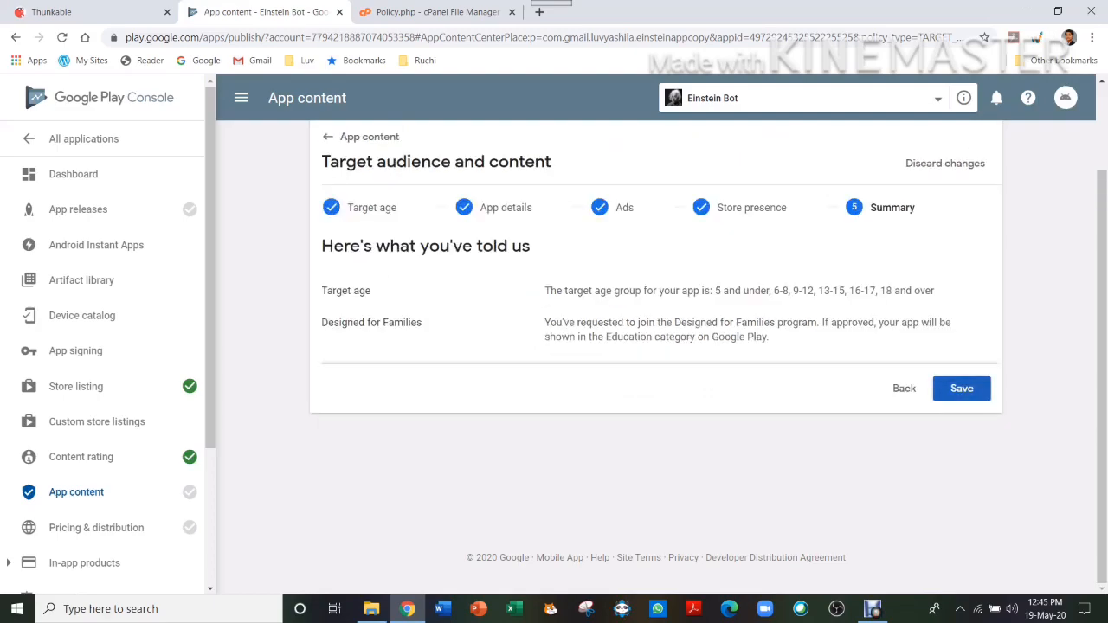
click(961, 388)
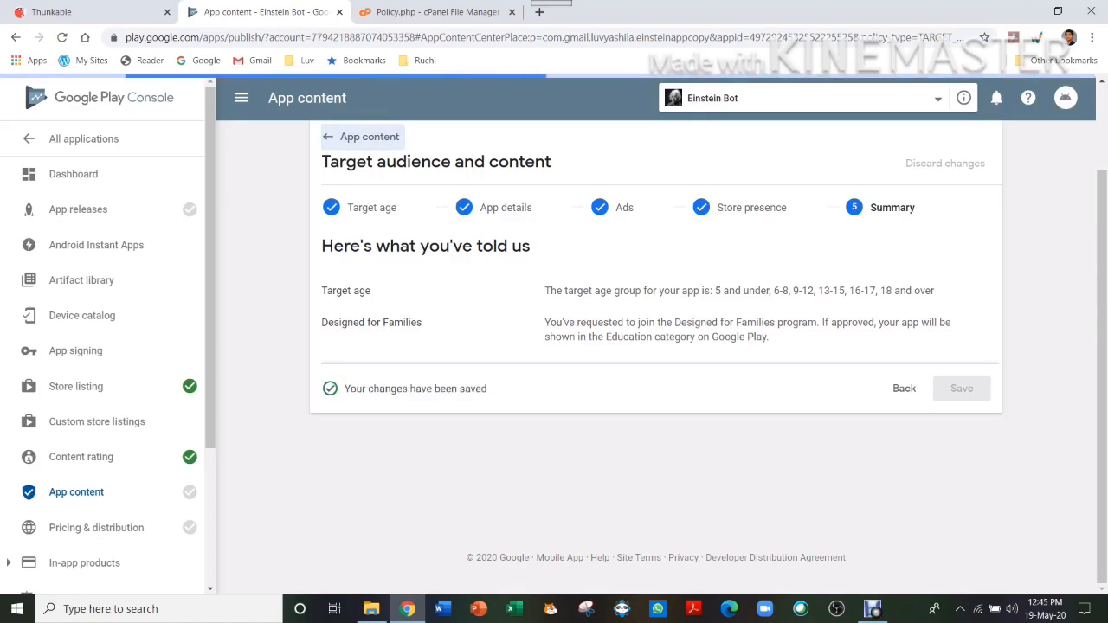
click(371, 135)
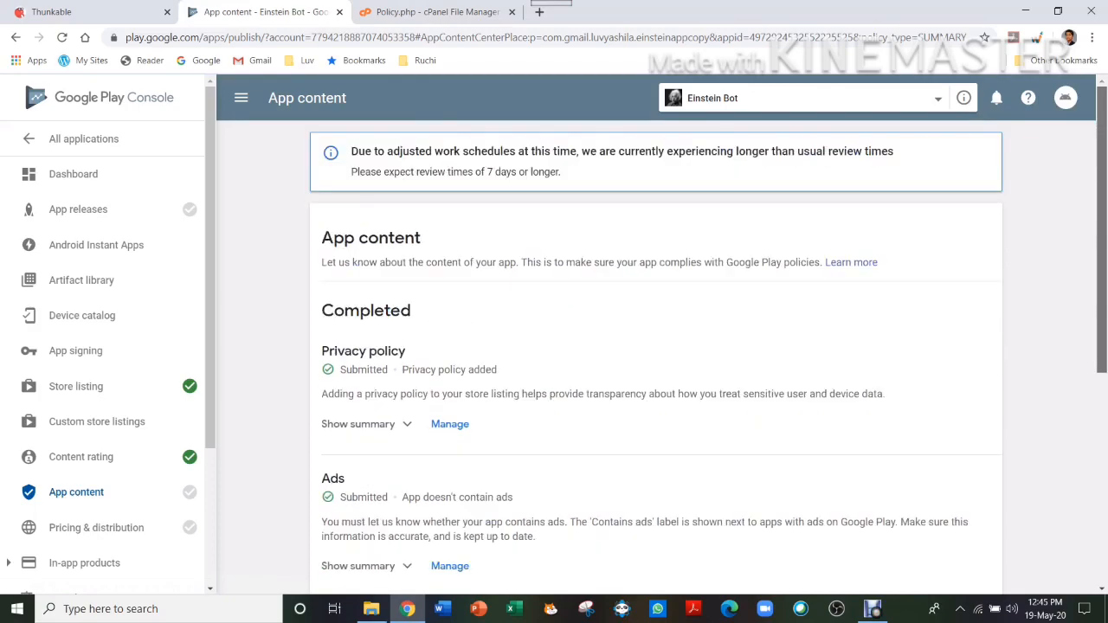
scroll(down, 3)
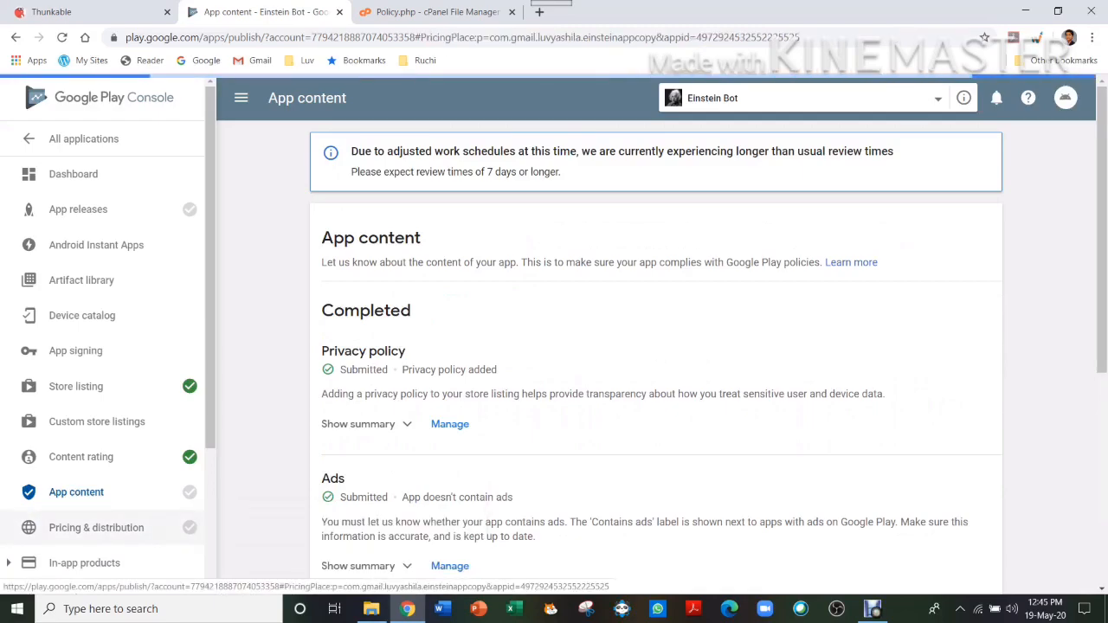
- In Pricing & distribution, make Einstein Bot available in all 149 countries
click(97, 527)
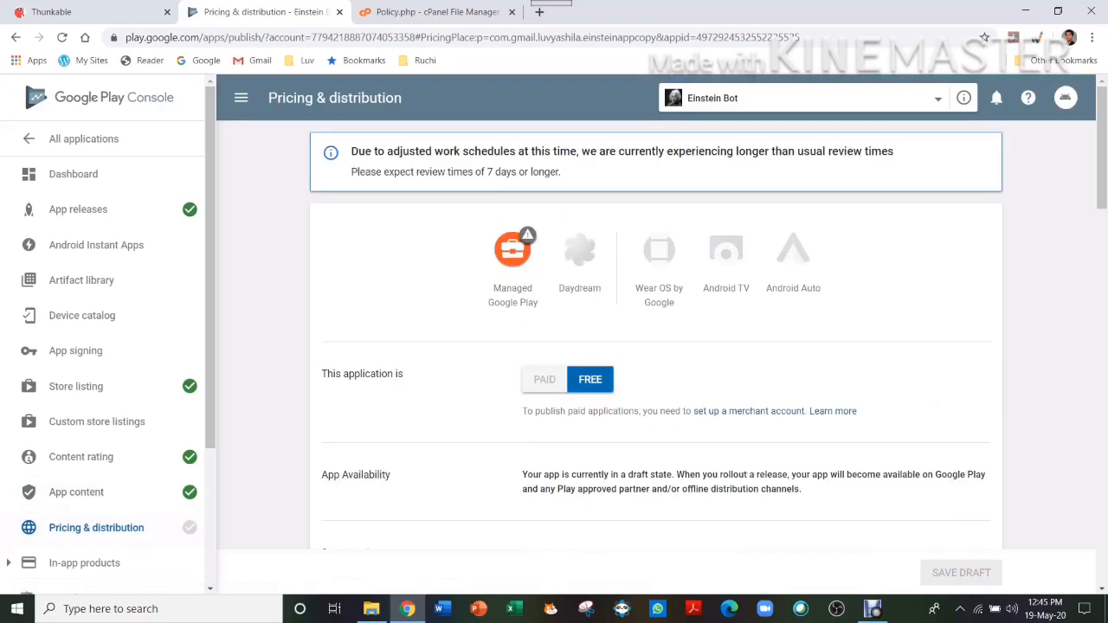
scroll(down, 3)
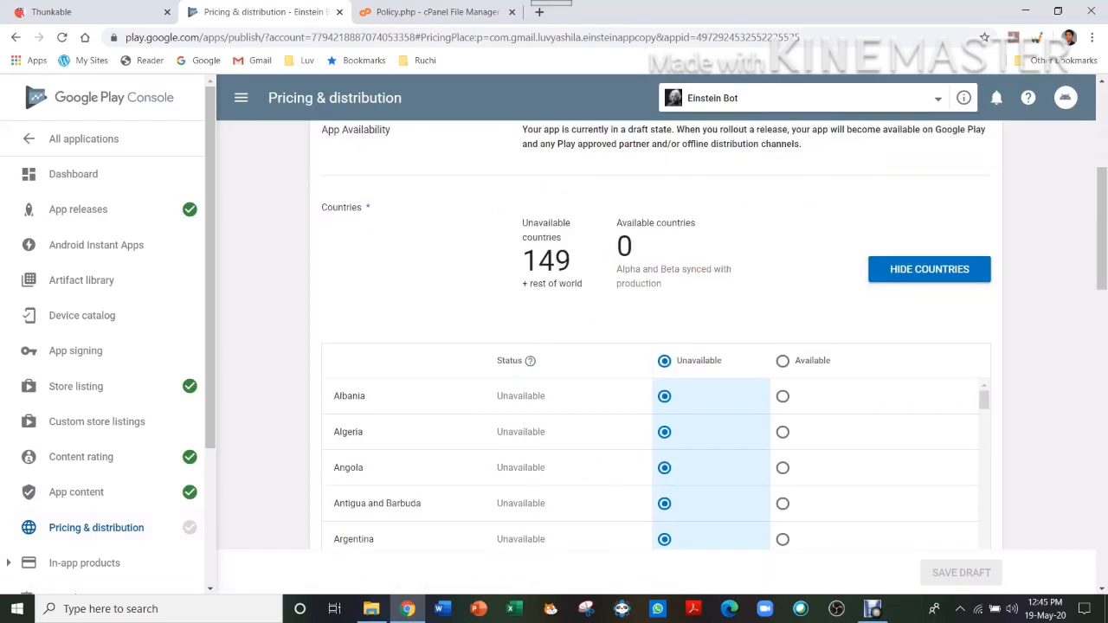
click(783, 360)
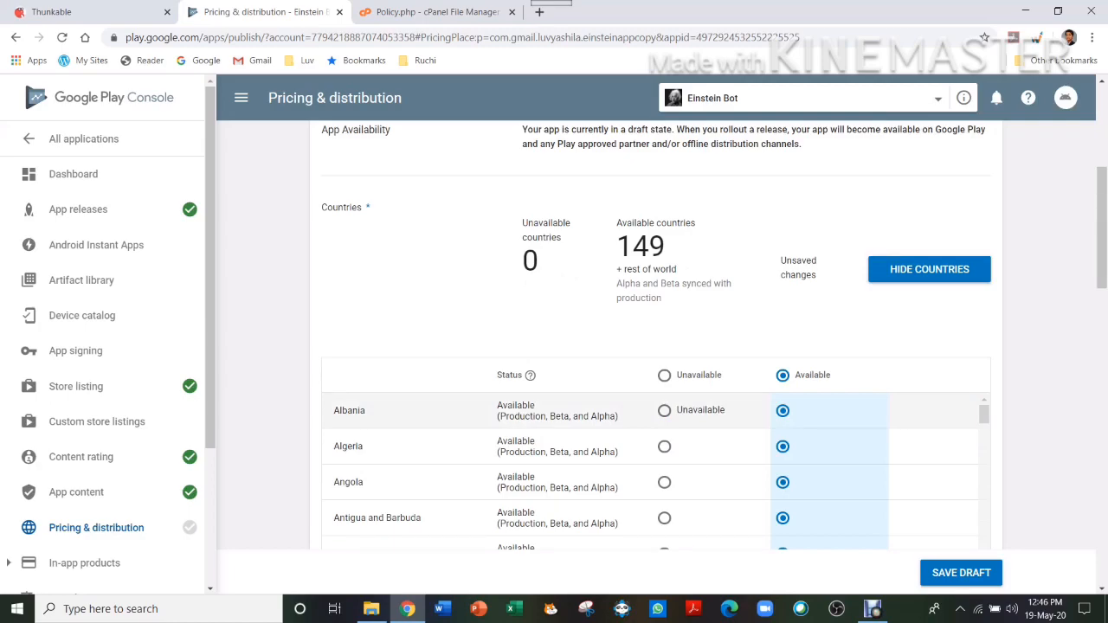
click(664, 409)
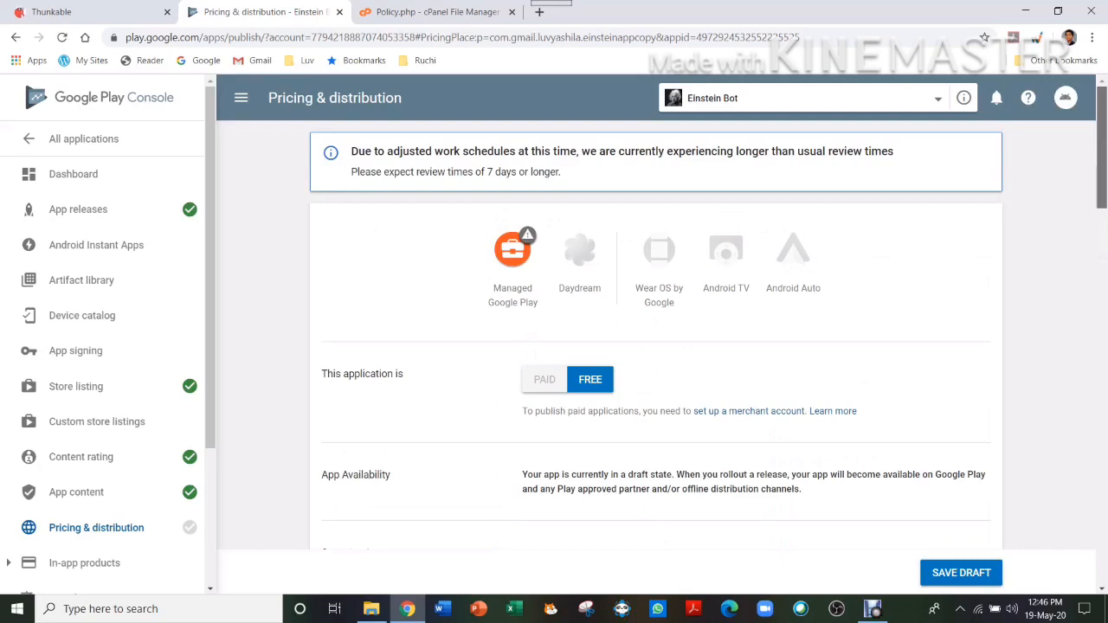
- Accept the Content guidelines and US export laws and save the distribution settings as a draft
scroll(down, 3)
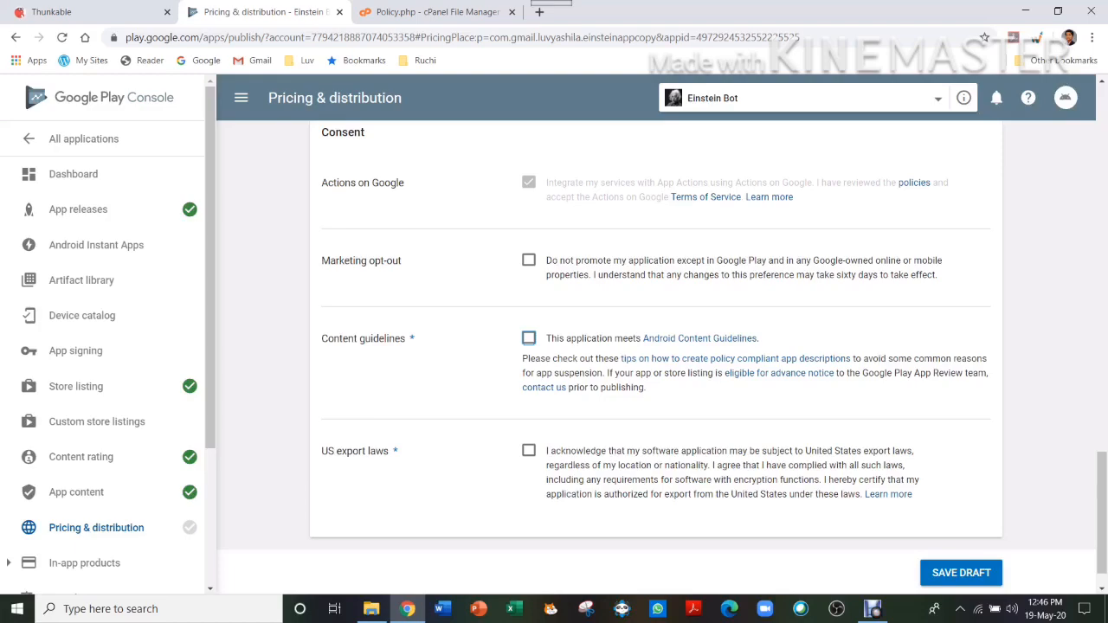
click(530, 450)
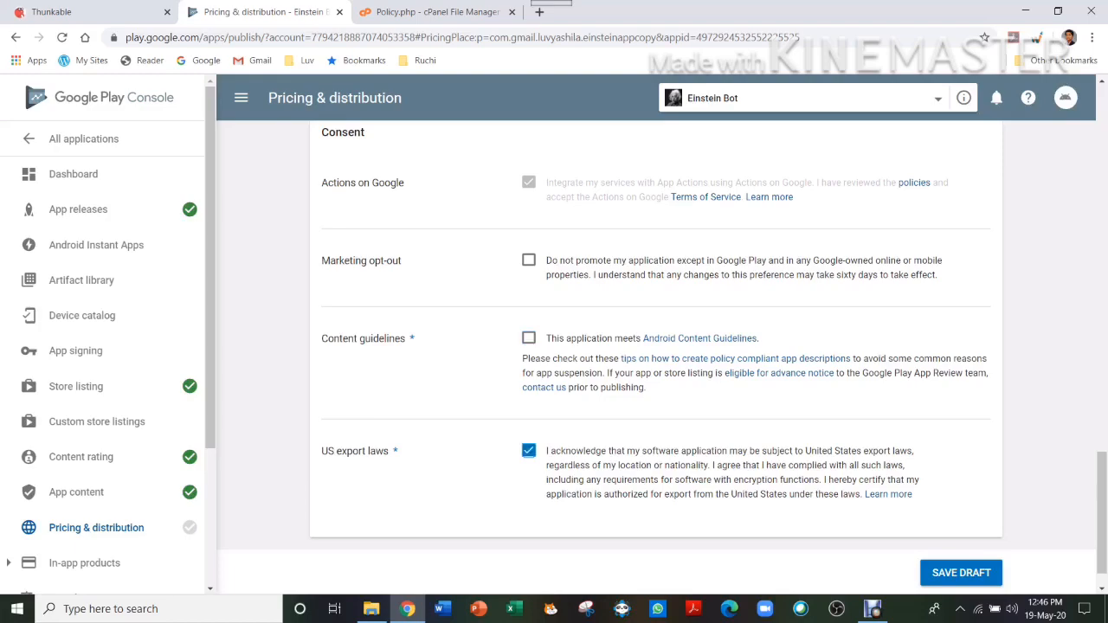
click(530, 338)
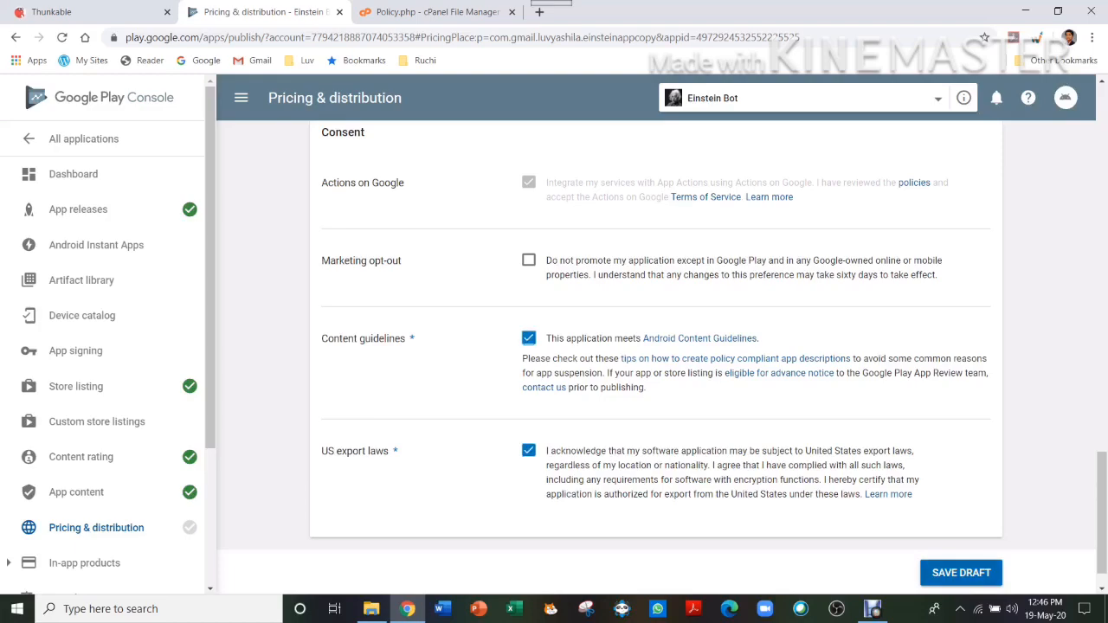
click(959, 571)
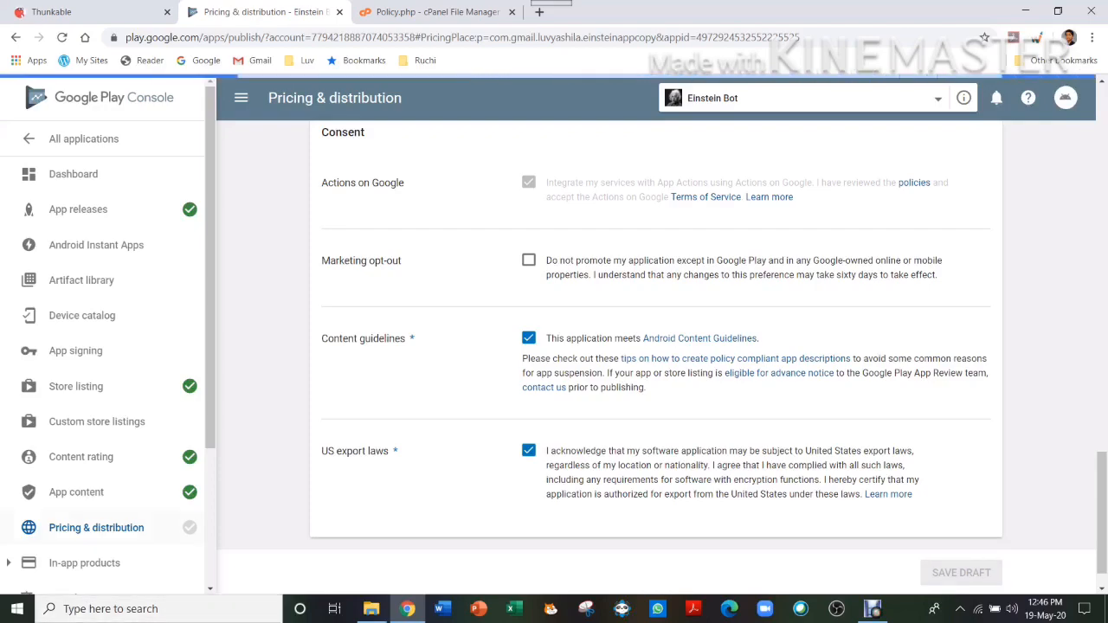
click(961, 572)
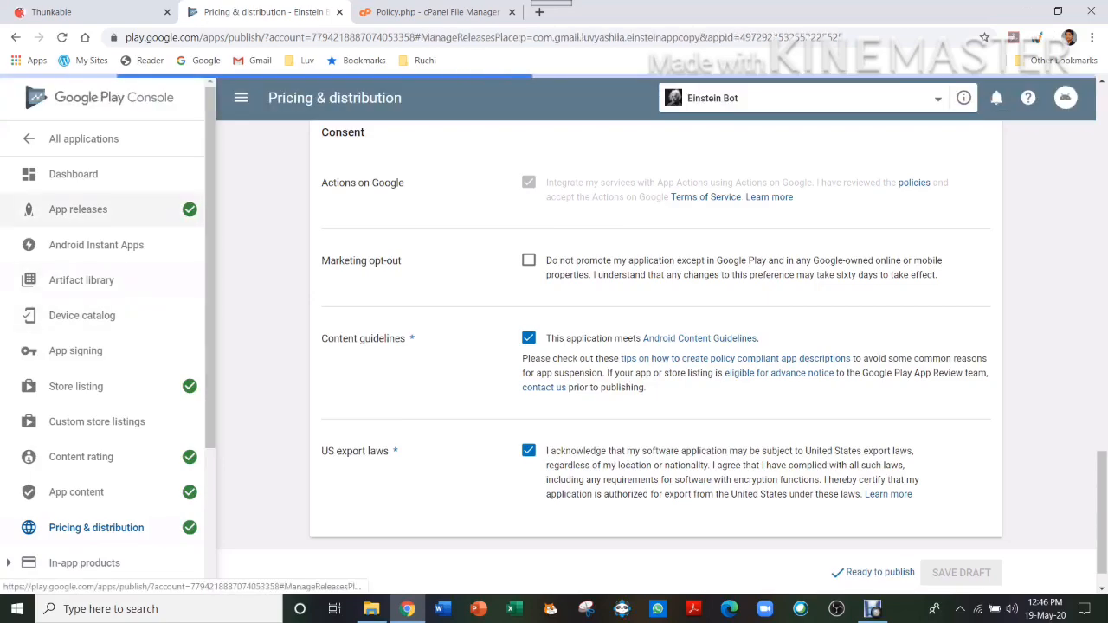
- Review the prepared Einstein Bot 1.0 production release from App releases
click(78, 207)
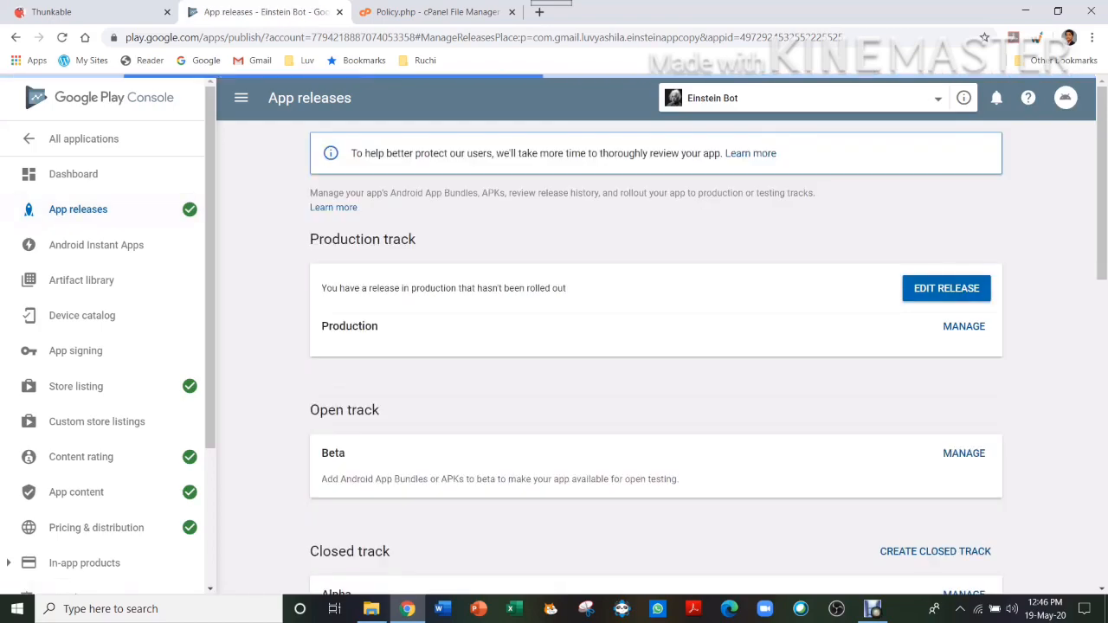
click(945, 287)
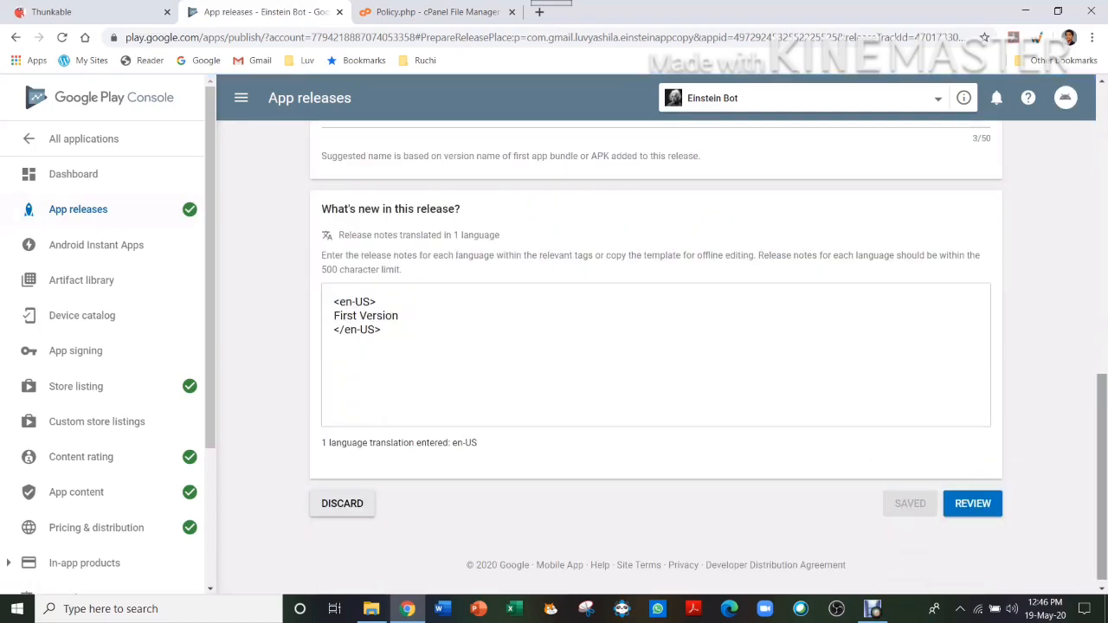
click(973, 502)
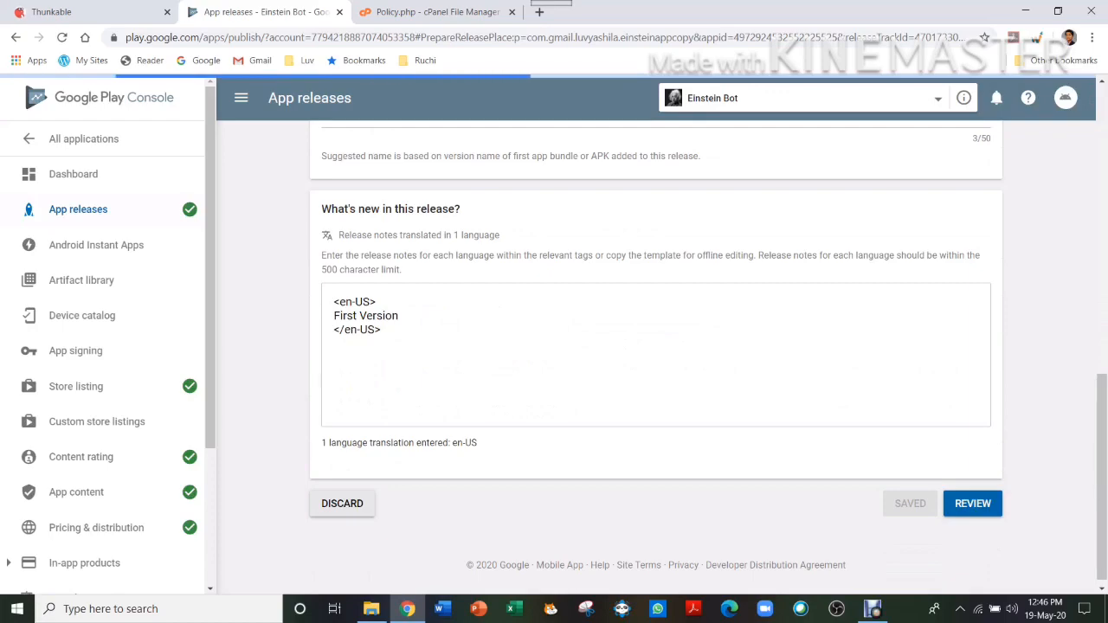
click(974, 502)
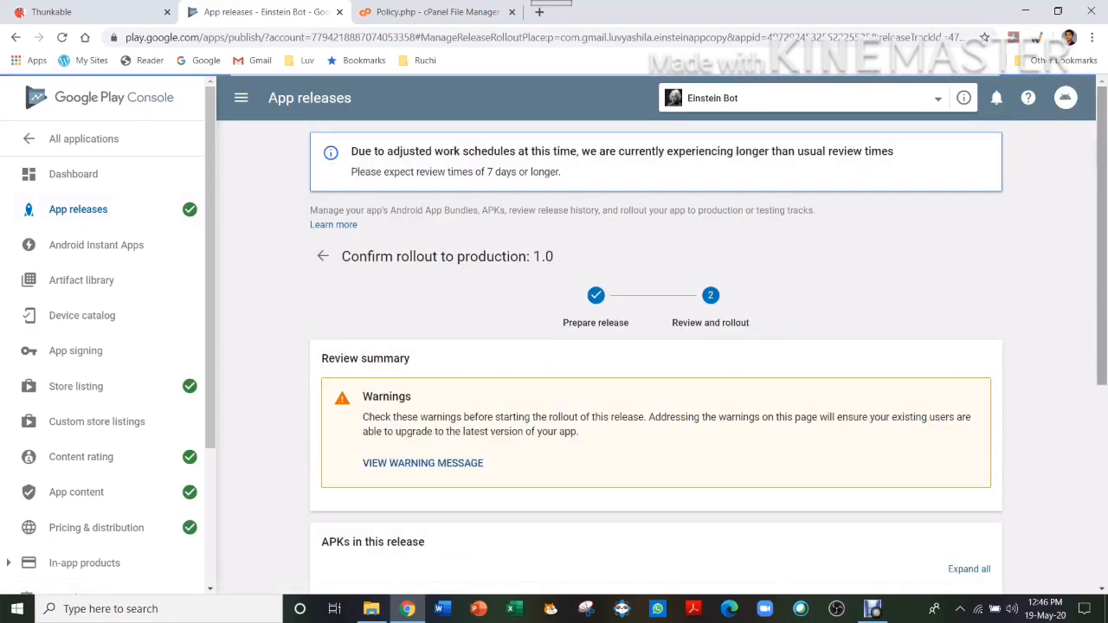
- Start the rollout to production and confirm making the release available to everyone
scroll(down, 3)
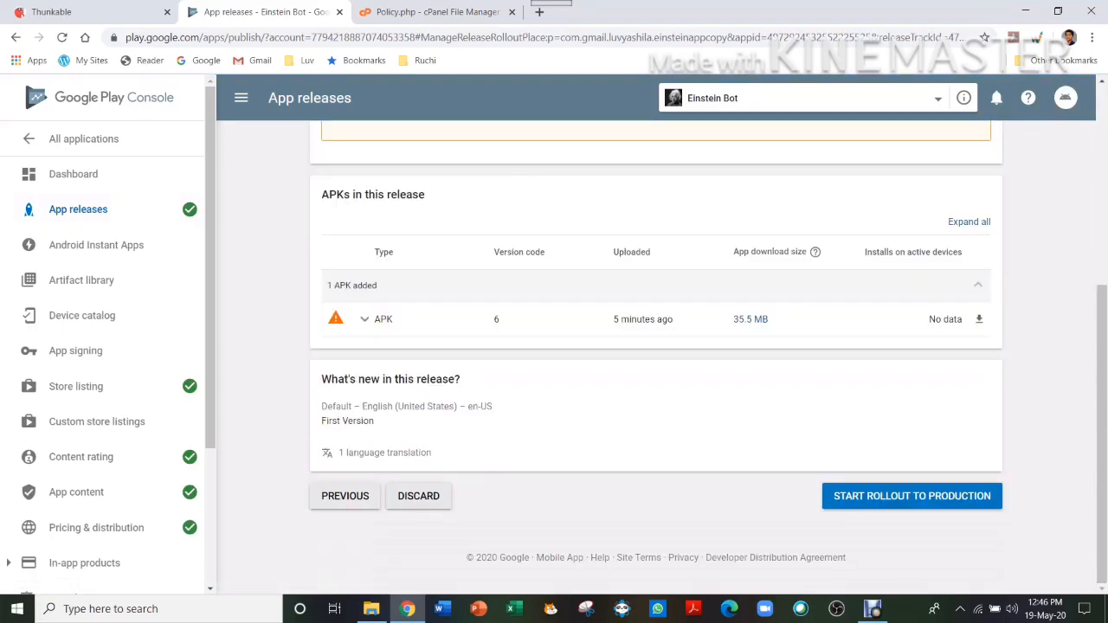
click(911, 495)
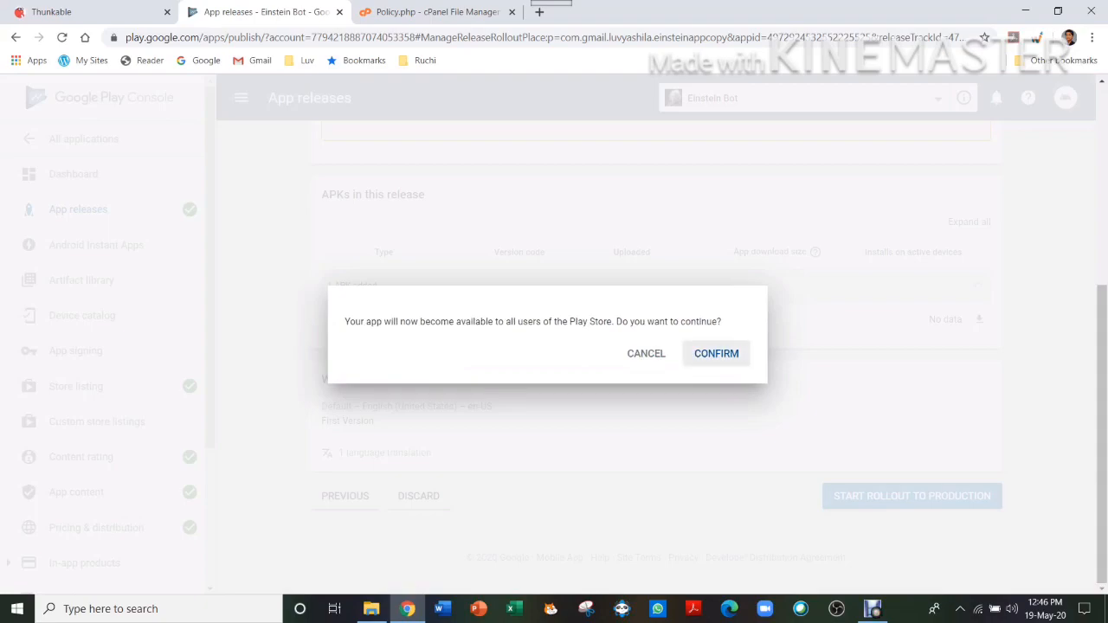
click(717, 354)
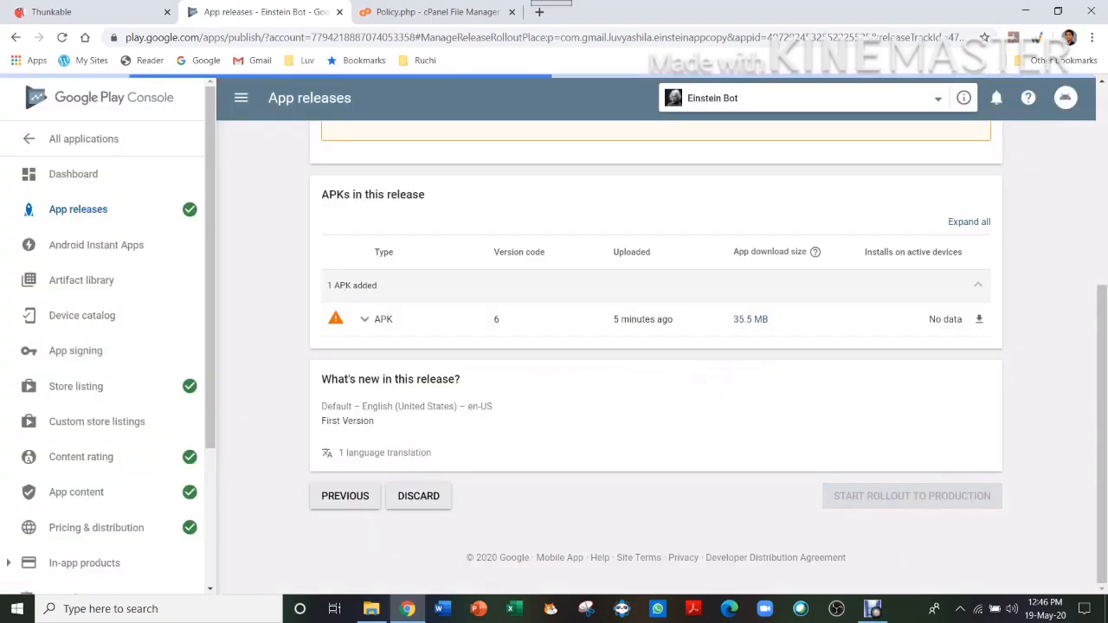
click(911, 495)
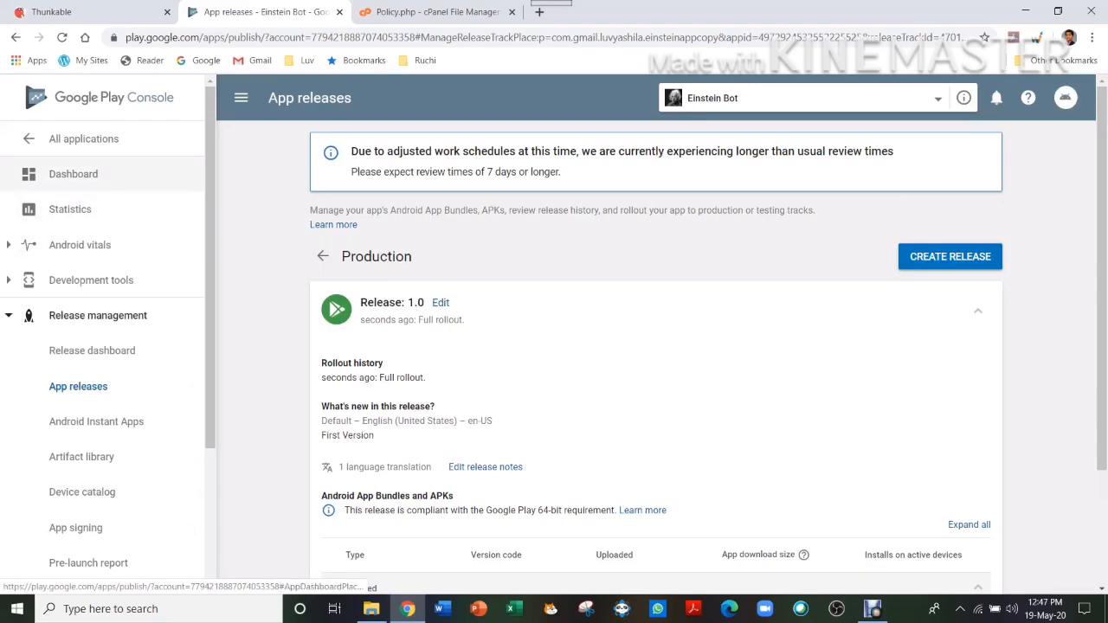
- Check the Einstein Bot dashboard shows pending publication, then switch to the Tic Tac Toe app
click(73, 173)
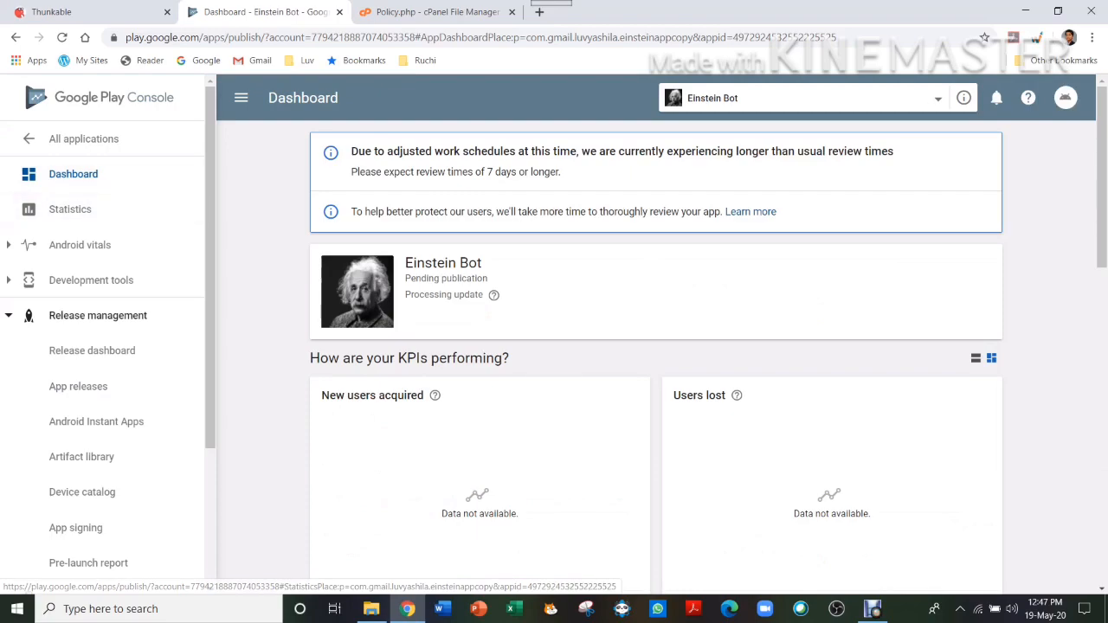
scroll(down, 3)
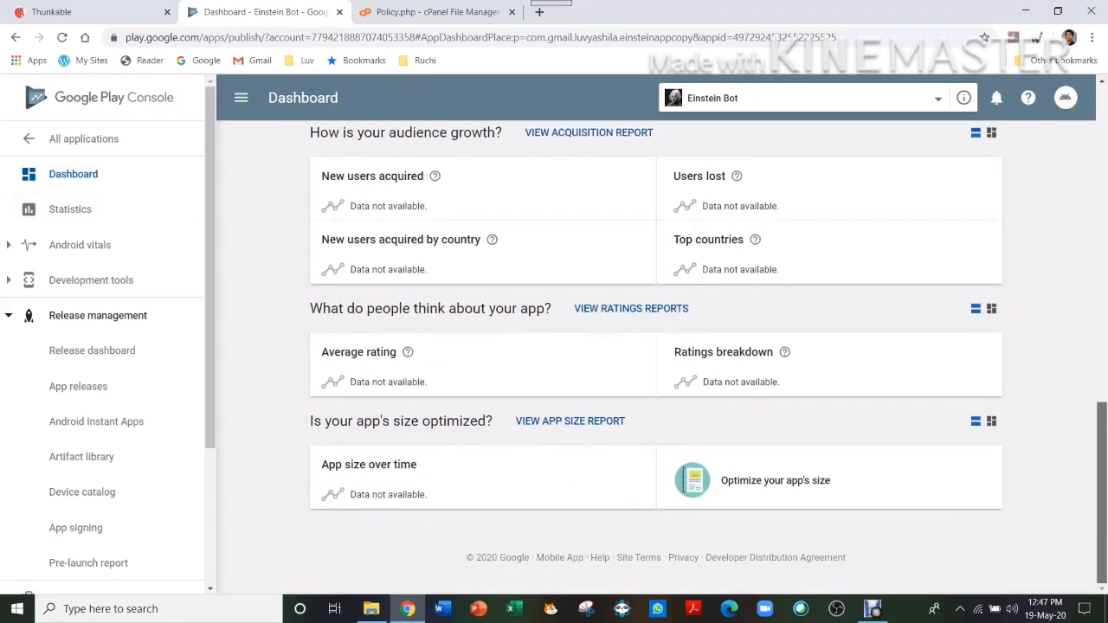
scroll(up, 3)
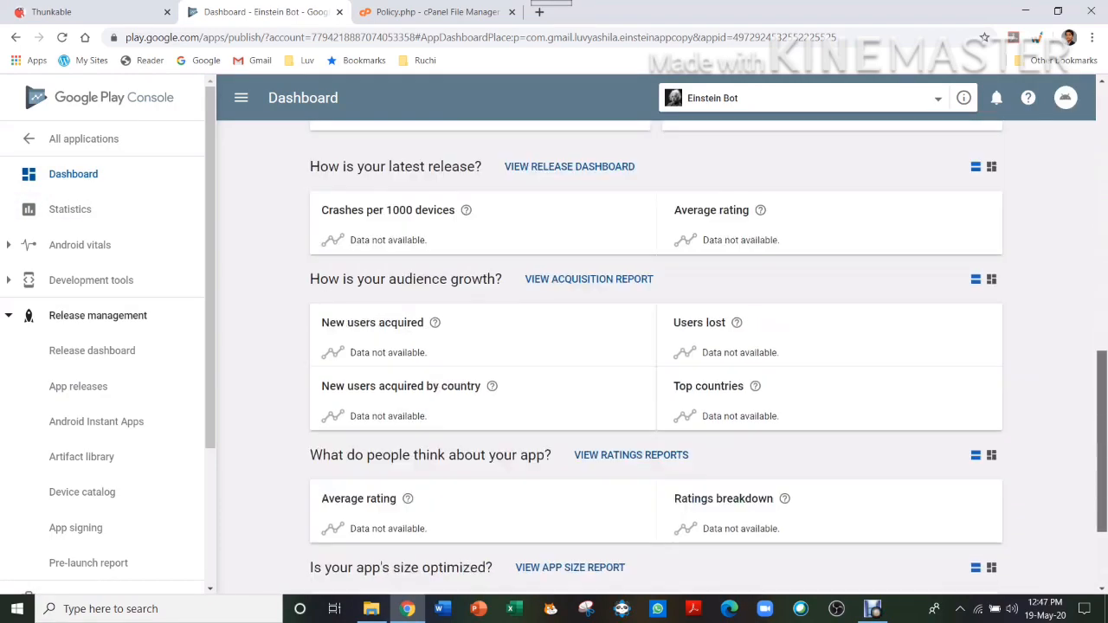
scroll(down, 3)
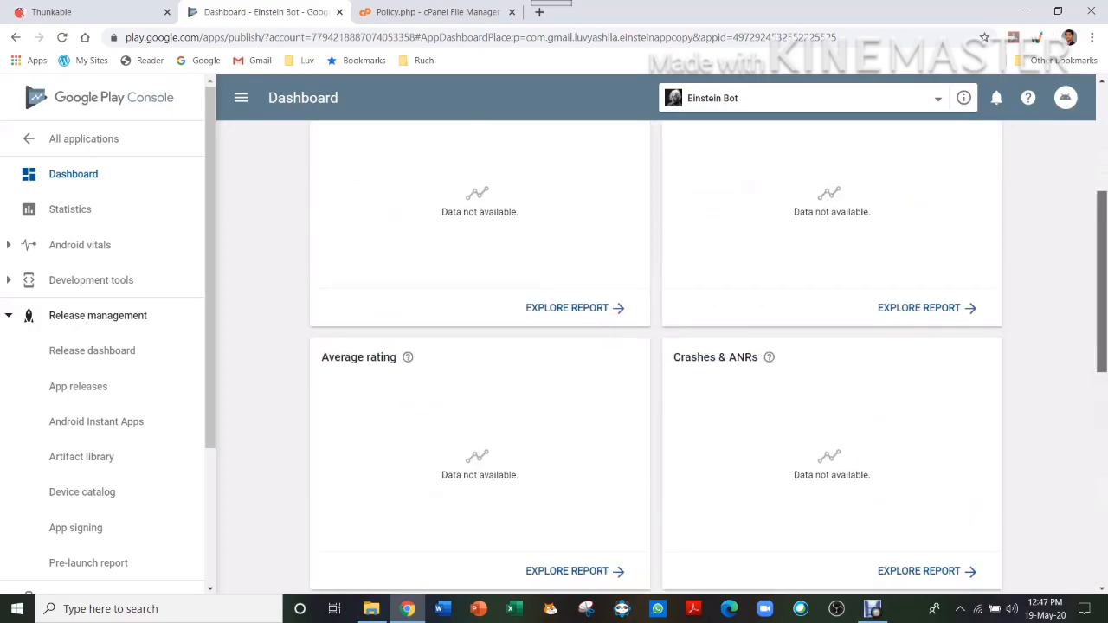
scroll(up, 3)
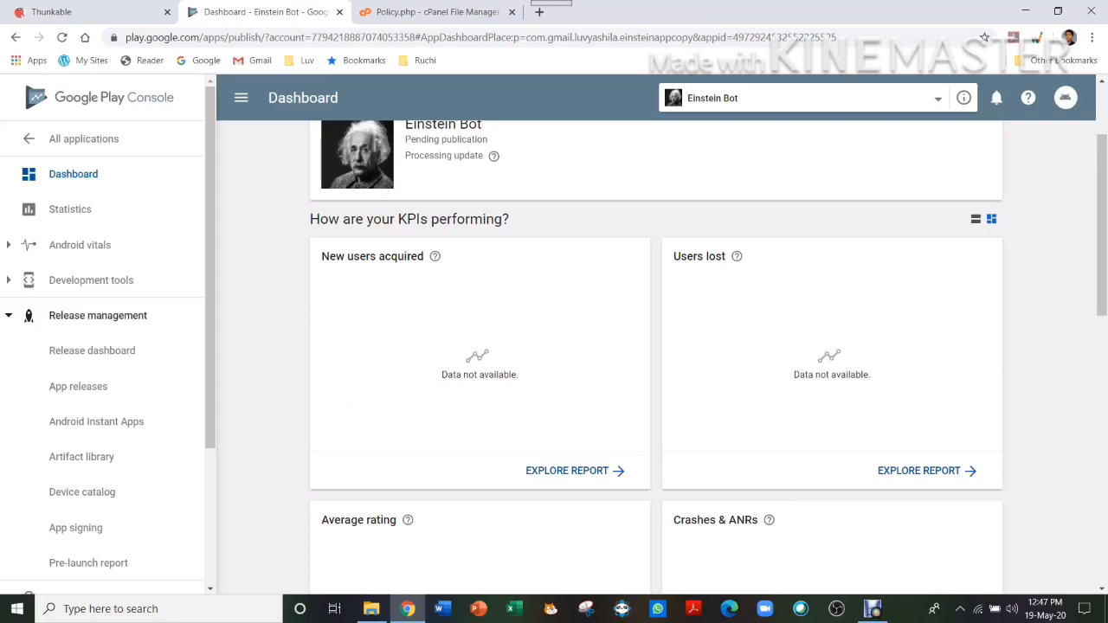
click(800, 97)
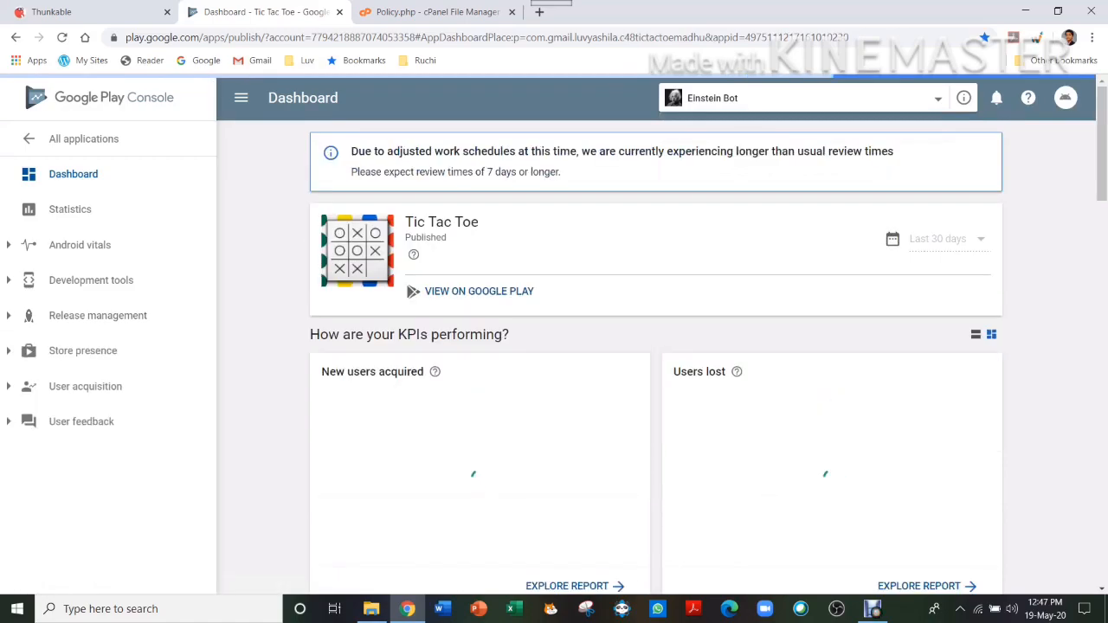
- Set the dashboard period to Lifetime and review acquisition, 5.00 rating from 7 reviews and 36 MB size
click(947, 239)
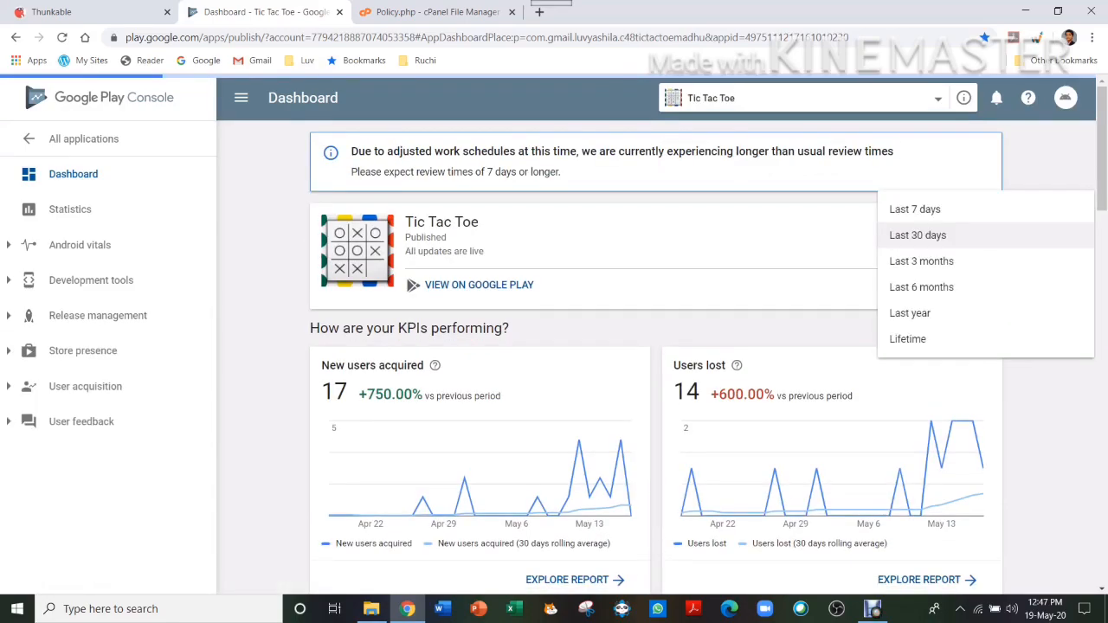
click(908, 337)
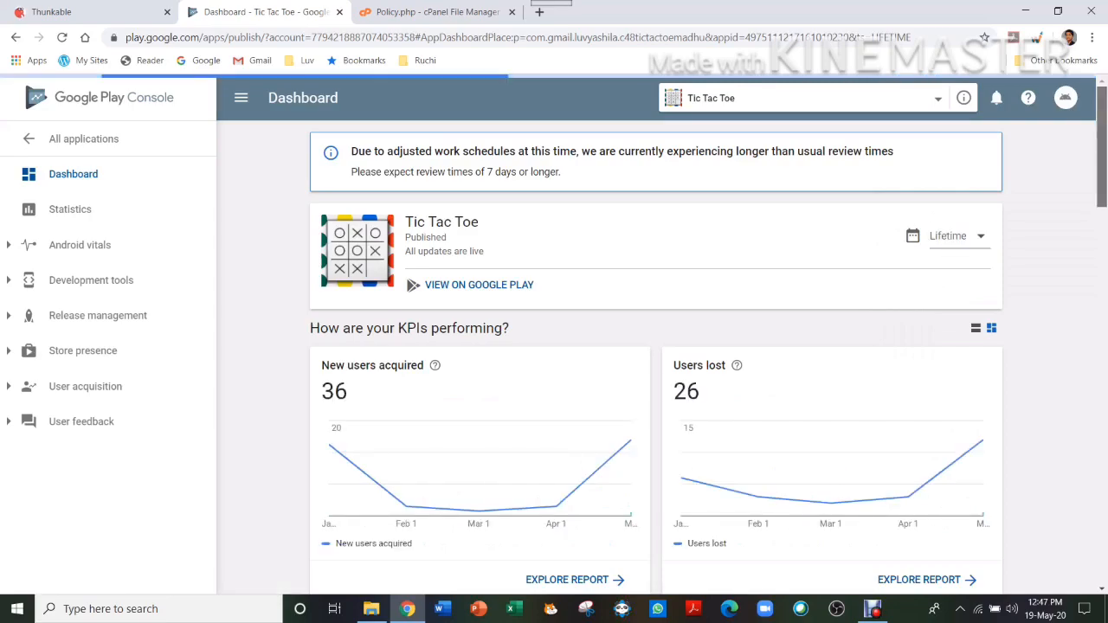
scroll(down, 3)
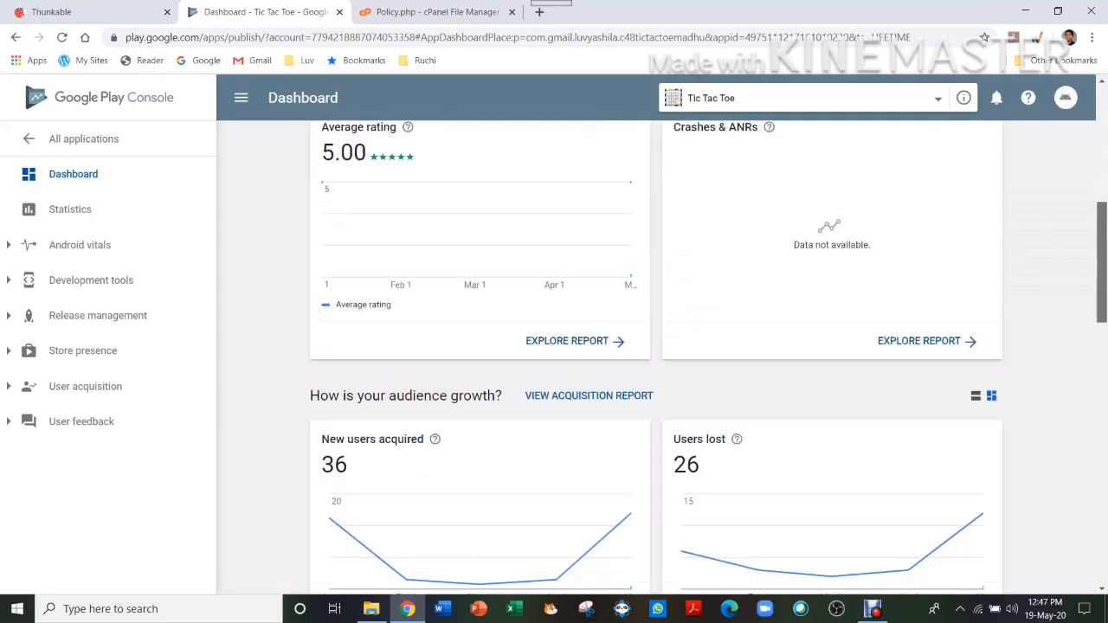
scroll(down, 3)
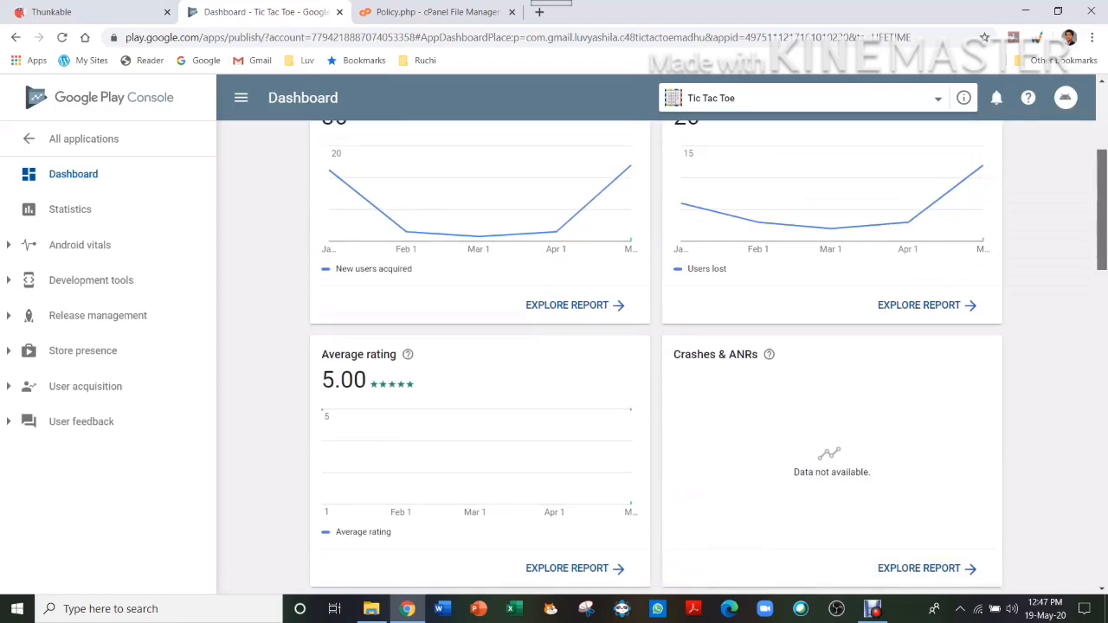
scroll(up, 3)
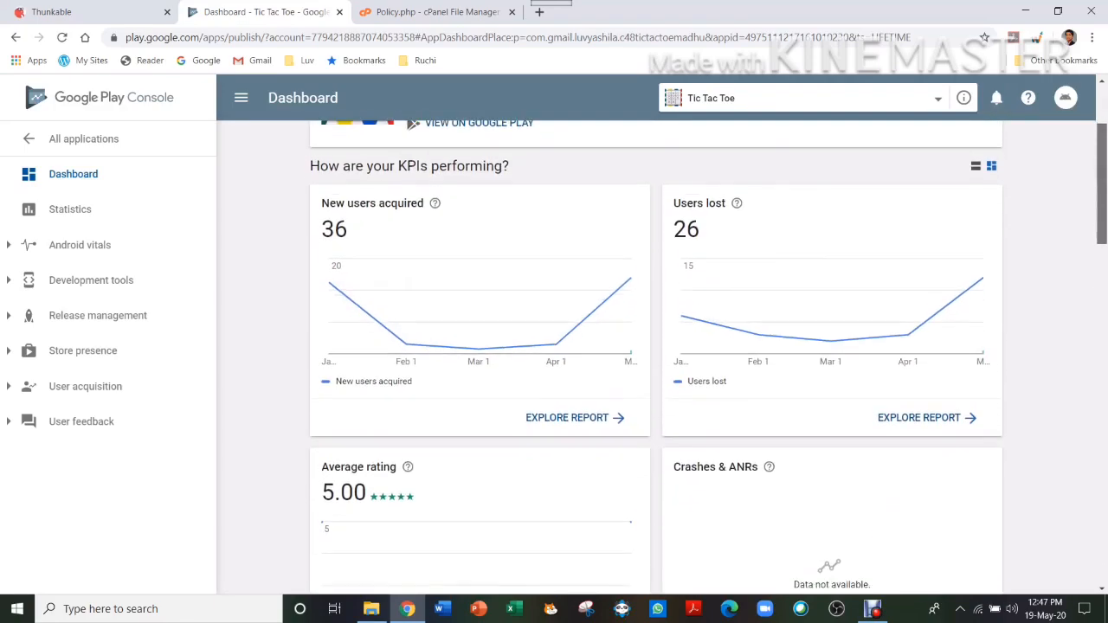
scroll(down, 3)
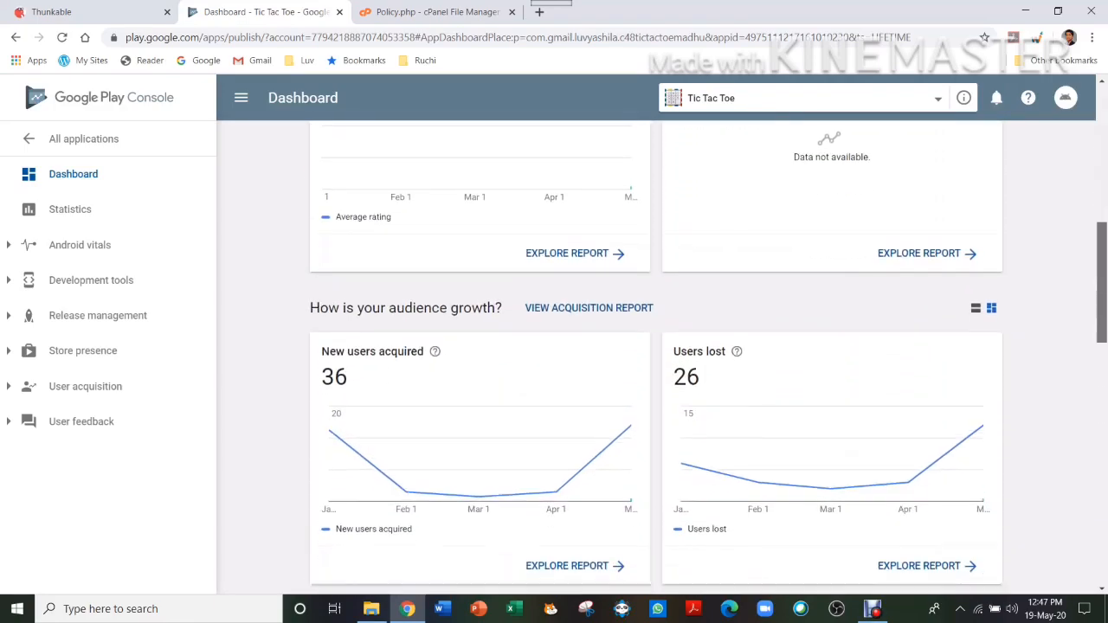
scroll(down, 3)
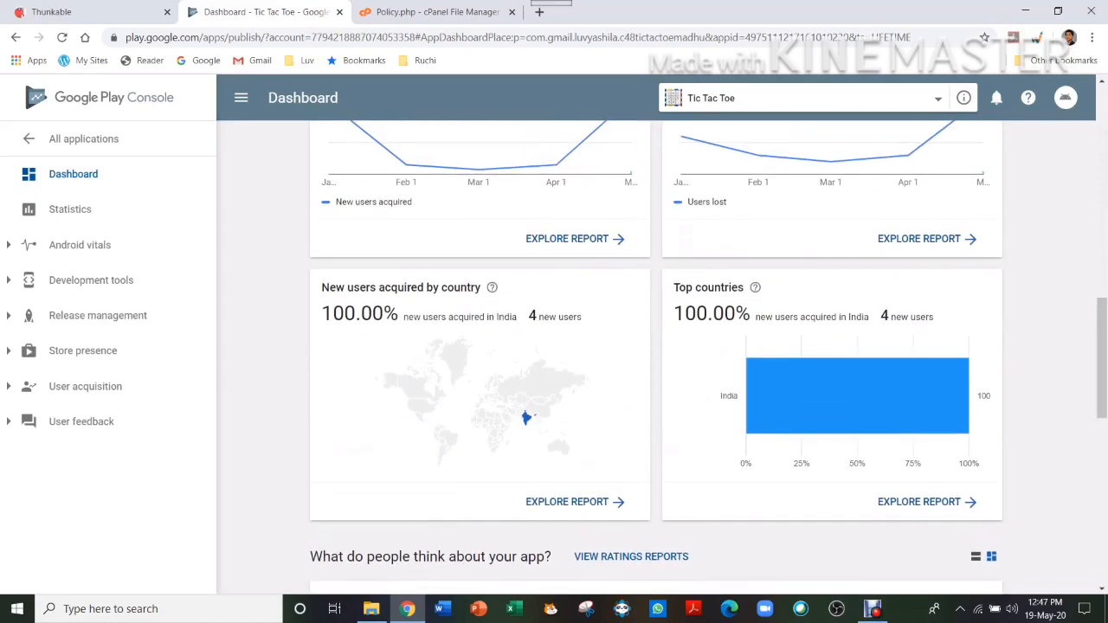
scroll(down, 3)
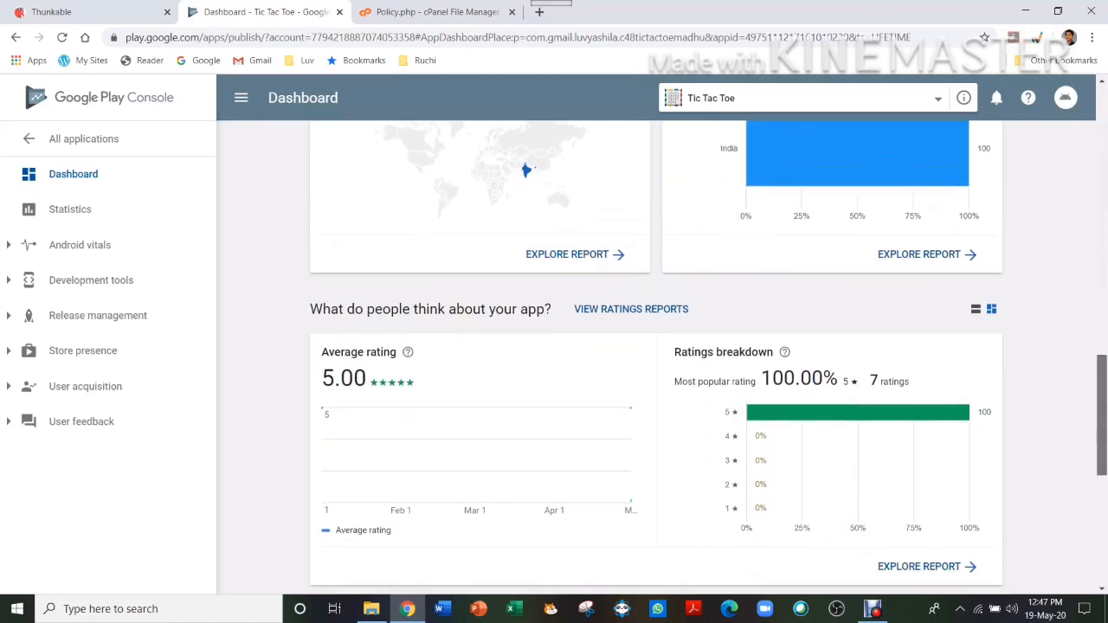
scroll(down, 3)
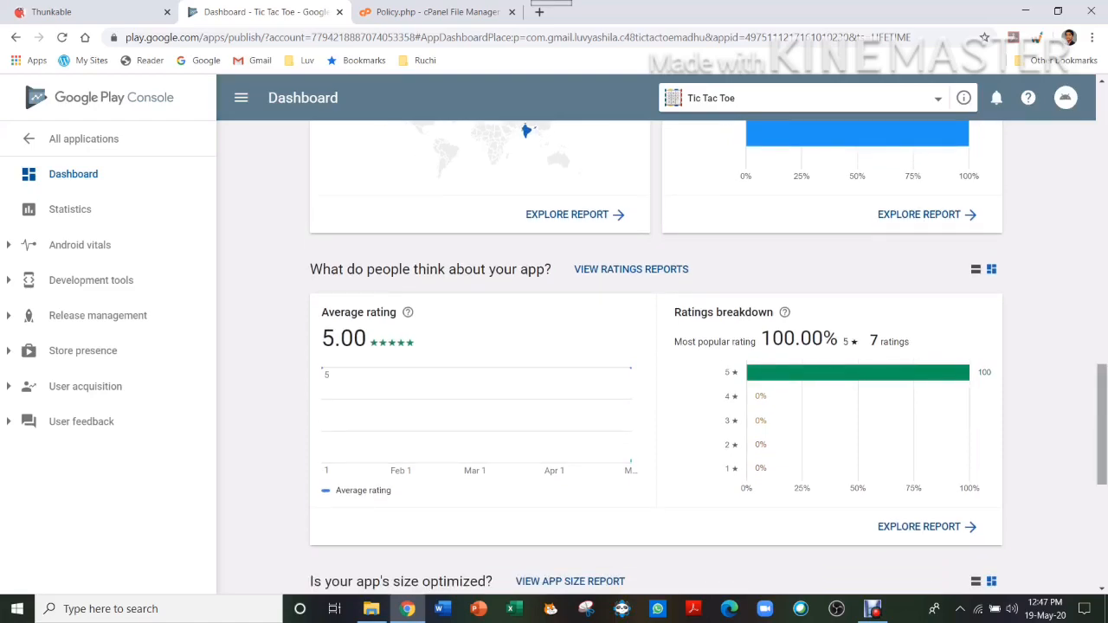
scroll(down, 3)
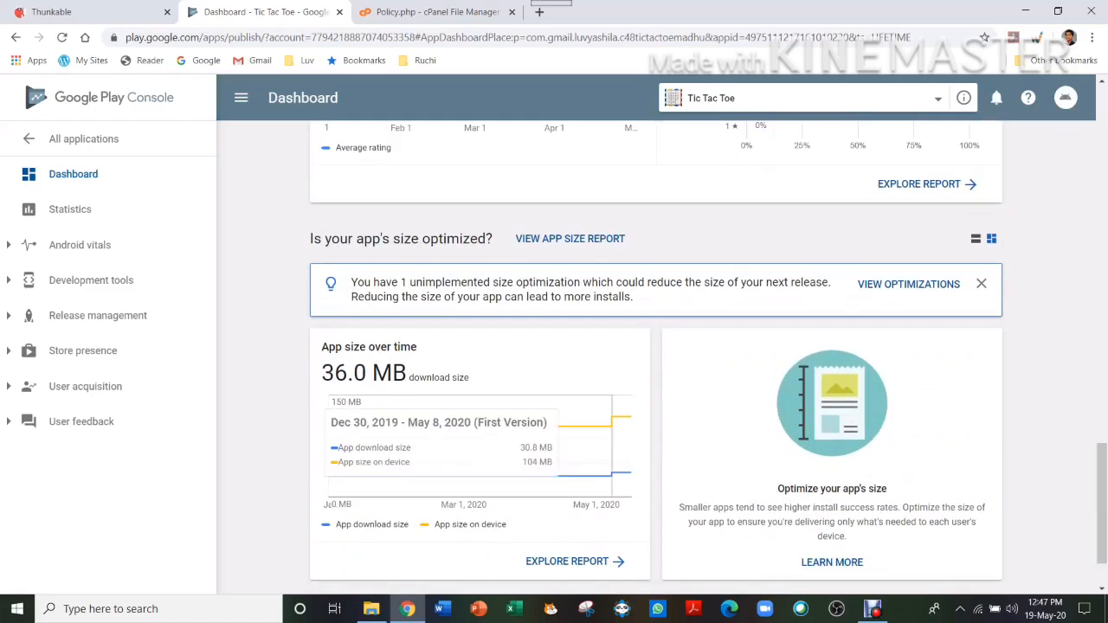